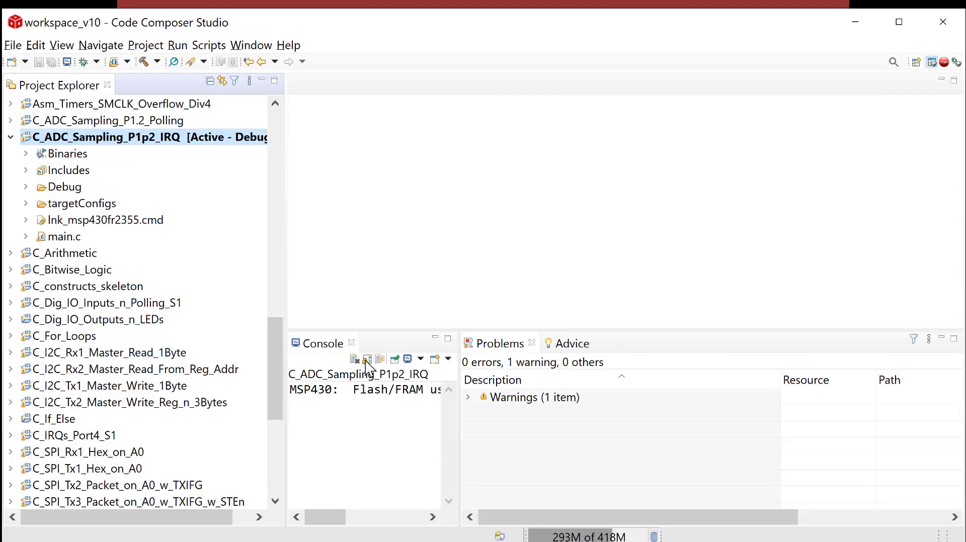
{"action": "mouse_move", "coordinate": [77, 178]}
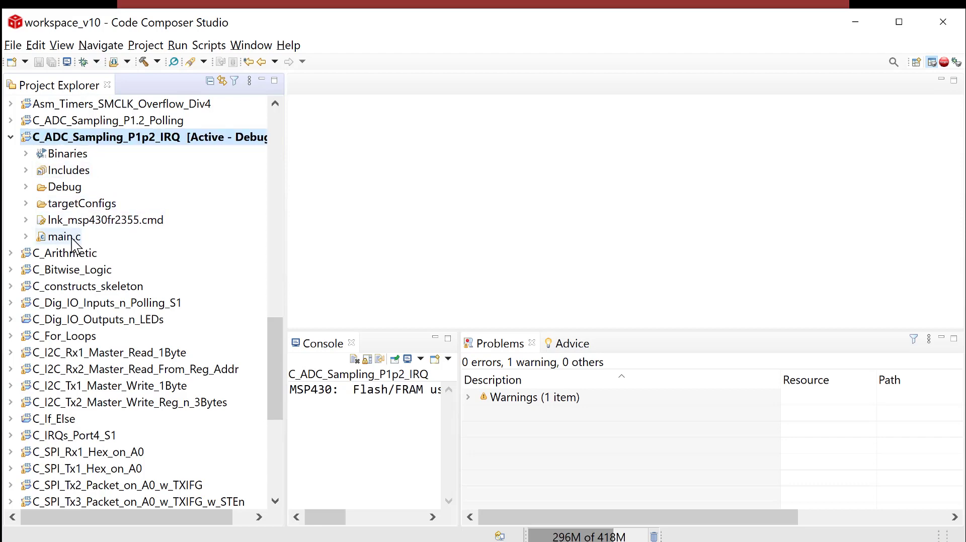
Copy all code from the IRQ project's main.c, close it, and open File > New.
{"action": "double_click", "coordinate": [64, 236]}
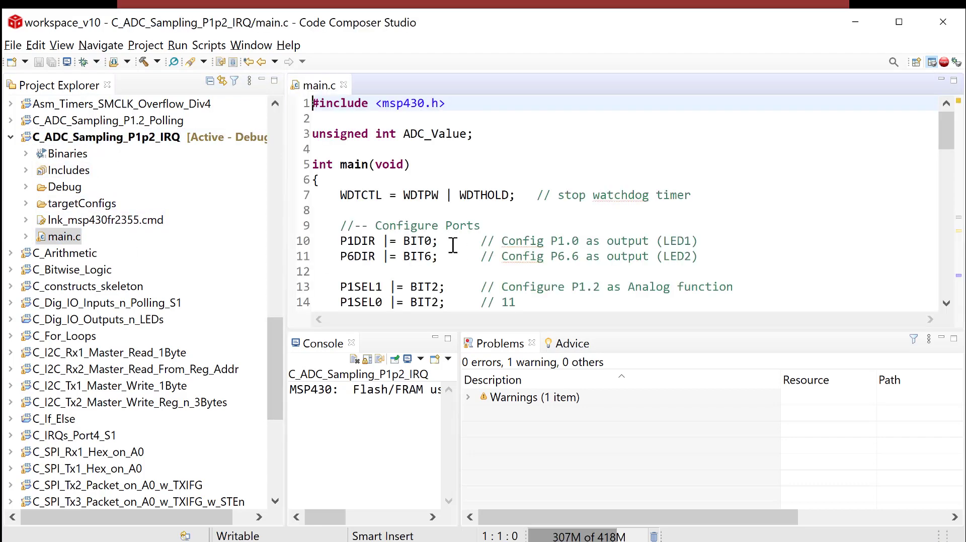
{"action": "key", "text": "ctrl+a"}
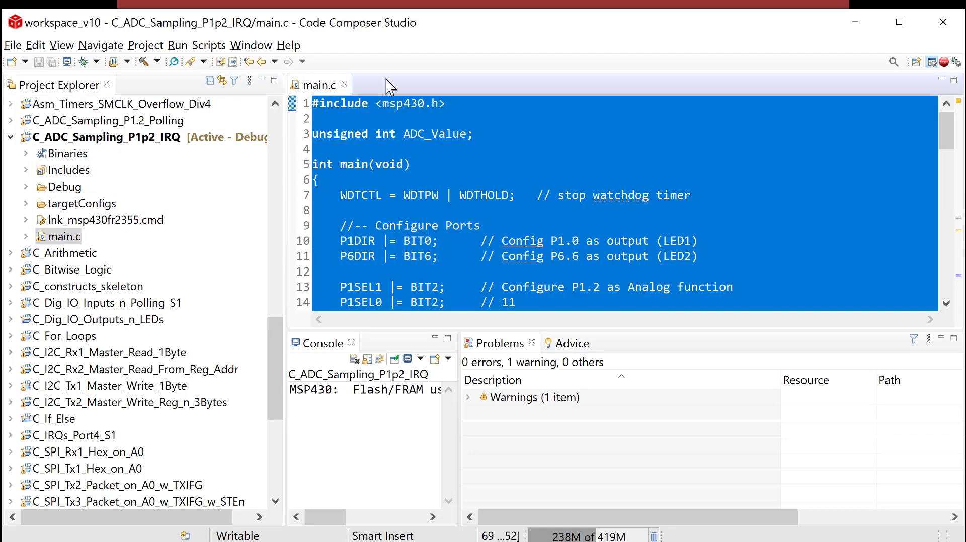
{"action": "left_click", "coordinate": [343, 85]}
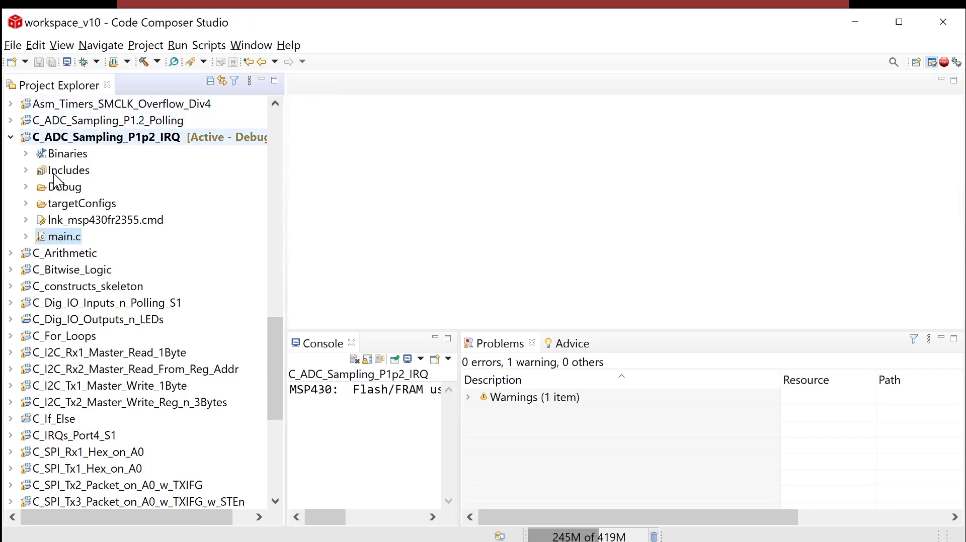
{"action": "left_click", "coordinate": [12, 45]}
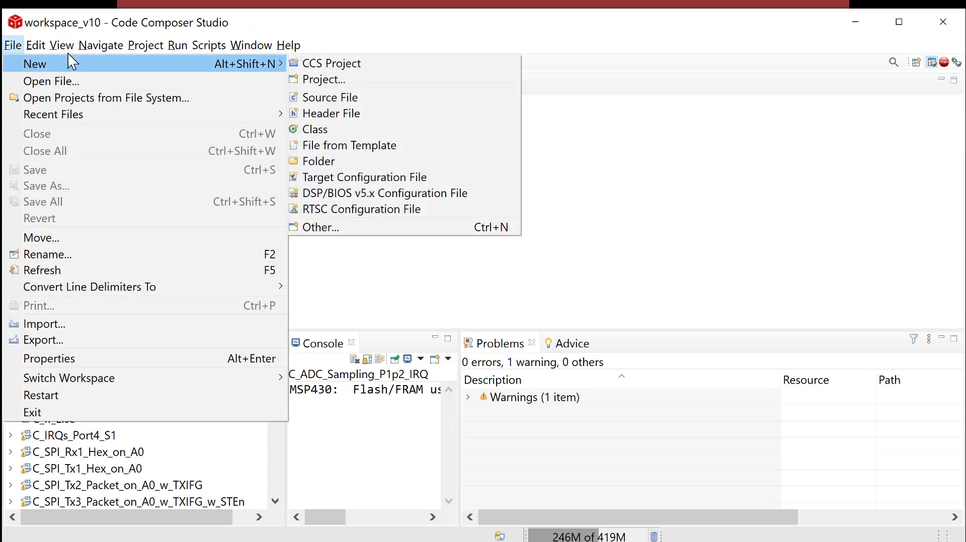
{"action": "mouse_move", "coordinate": [187, 71]}
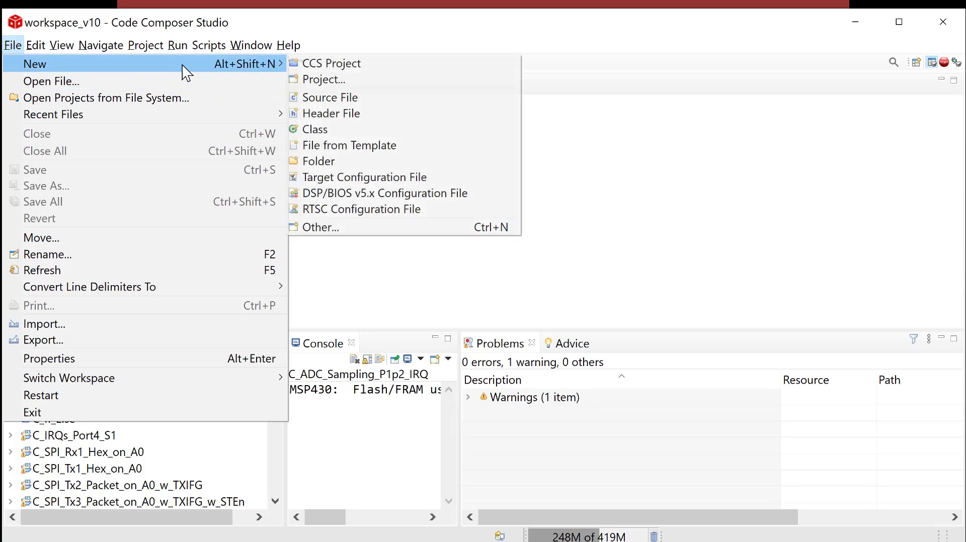
Create an empty CCS project named C_ADC_Sampling_P1p2_LPM with main.c.
{"action": "left_click", "coordinate": [332, 63]}
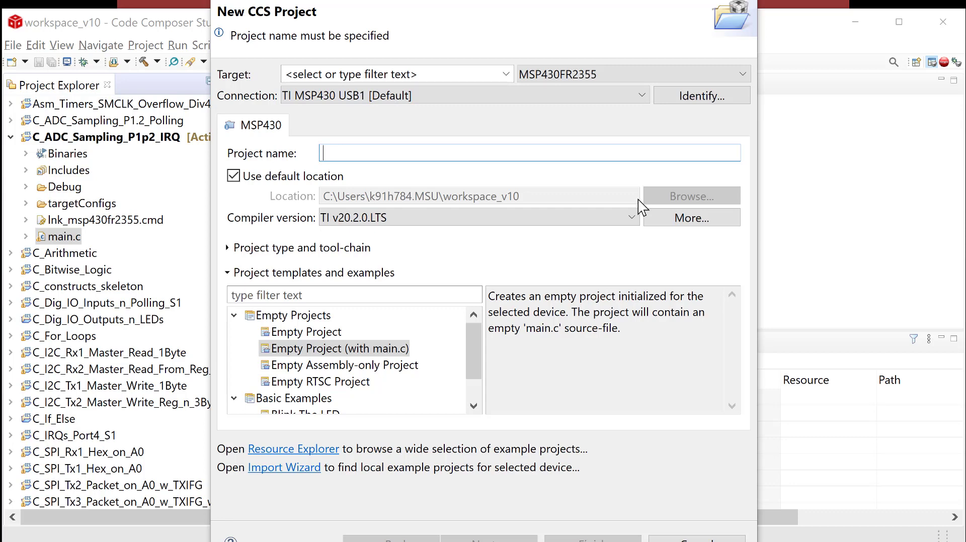
{"action": "type", "text": "C_"}
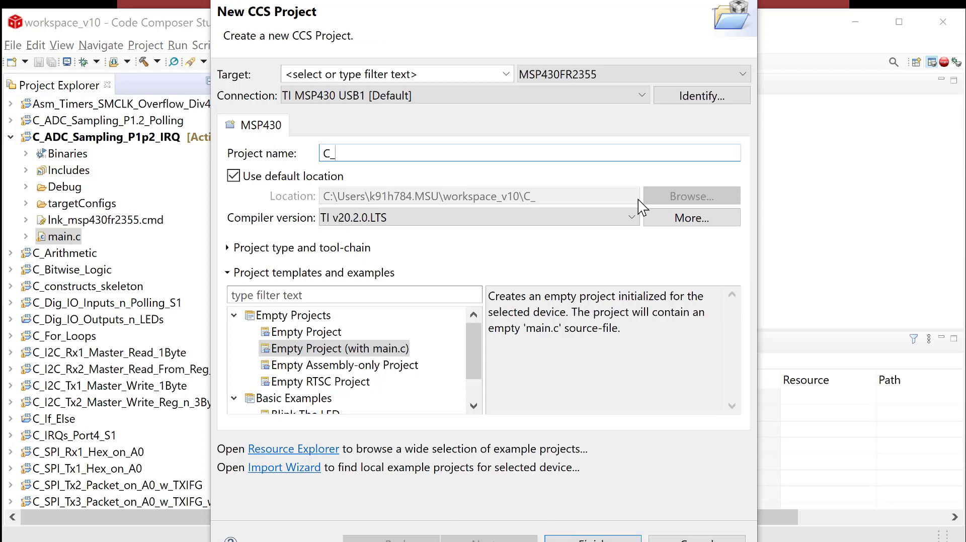
{"action": "type", "text": "ADC_"}
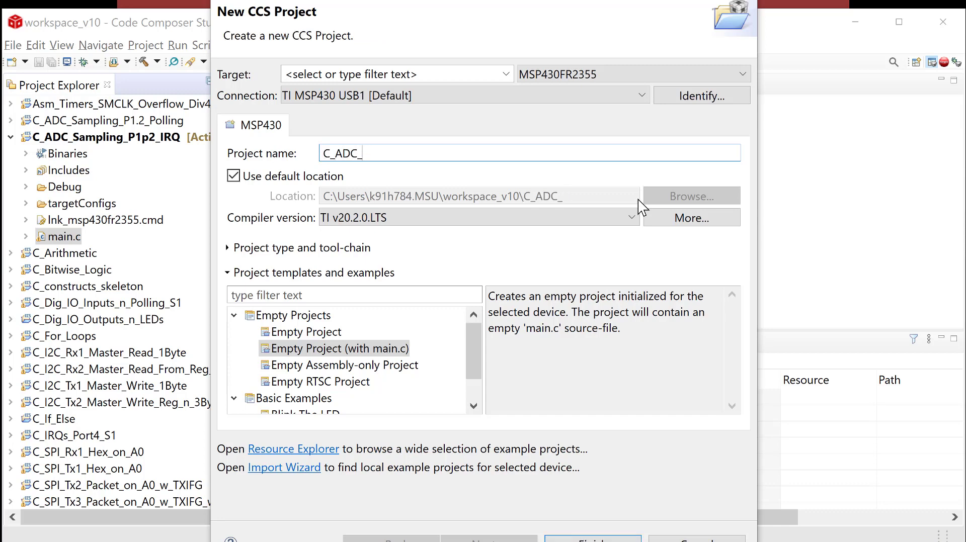
{"action": "type", "text": "Sampling_P"}
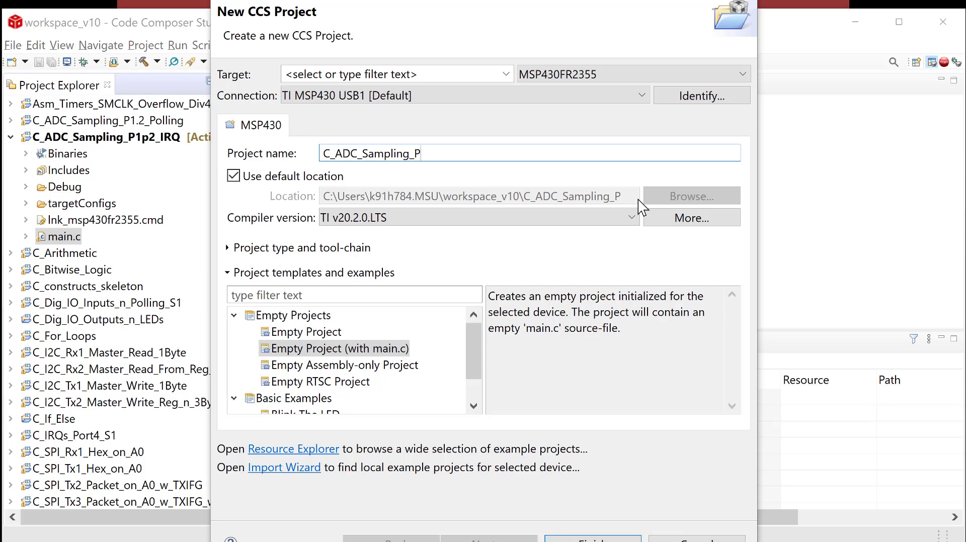
{"action": "type", "text": "1p2"}
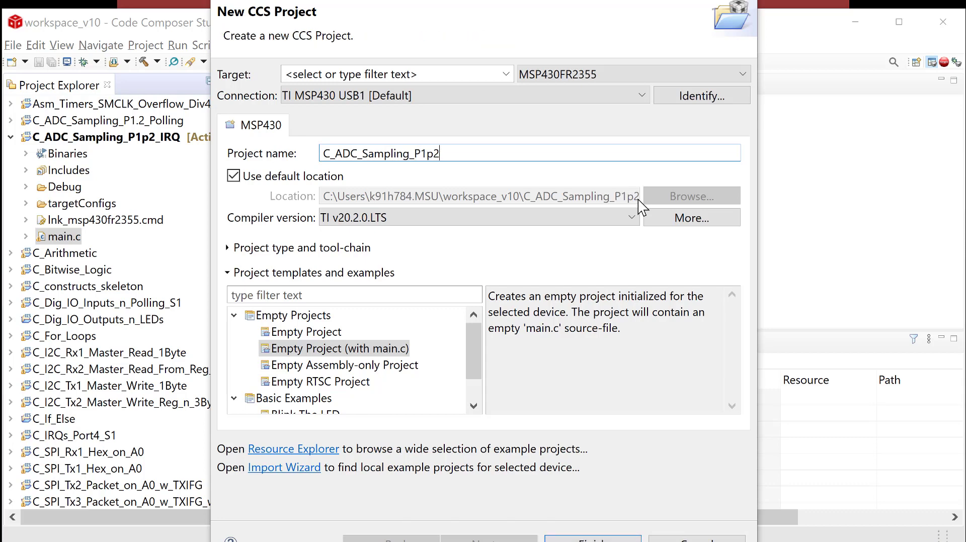
{"action": "type", "text": "_LPM"}
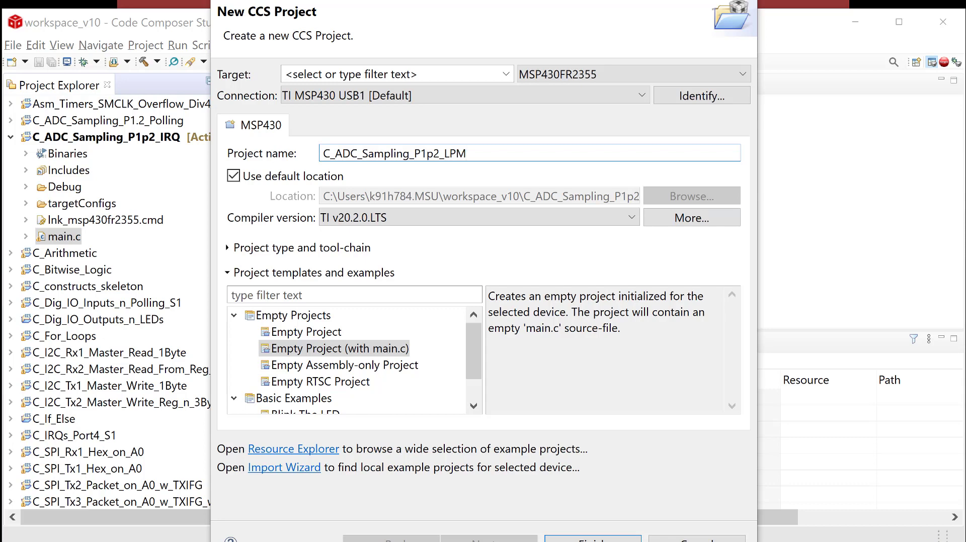
{"action": "left_click", "coordinate": [592, 540]}
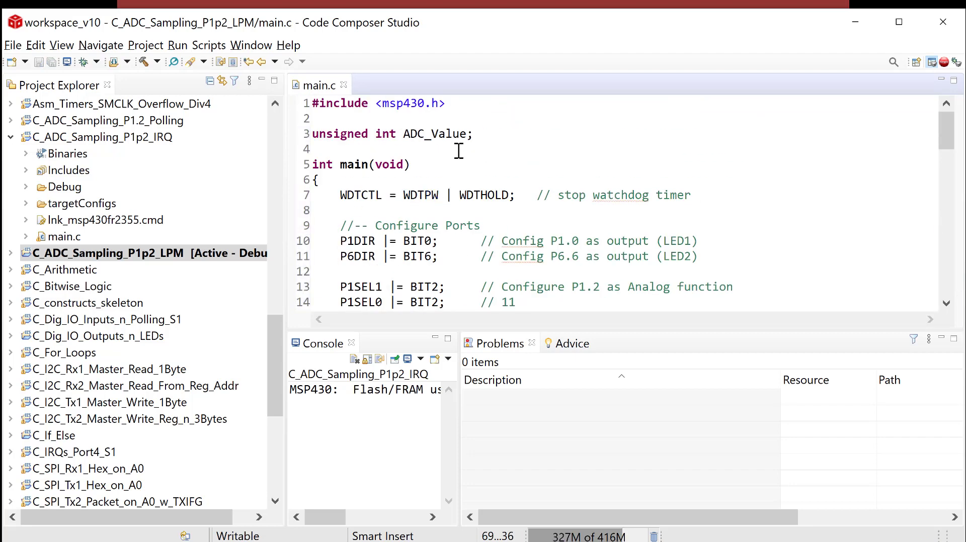
{"action": "double_click", "coordinate": [317, 134]}
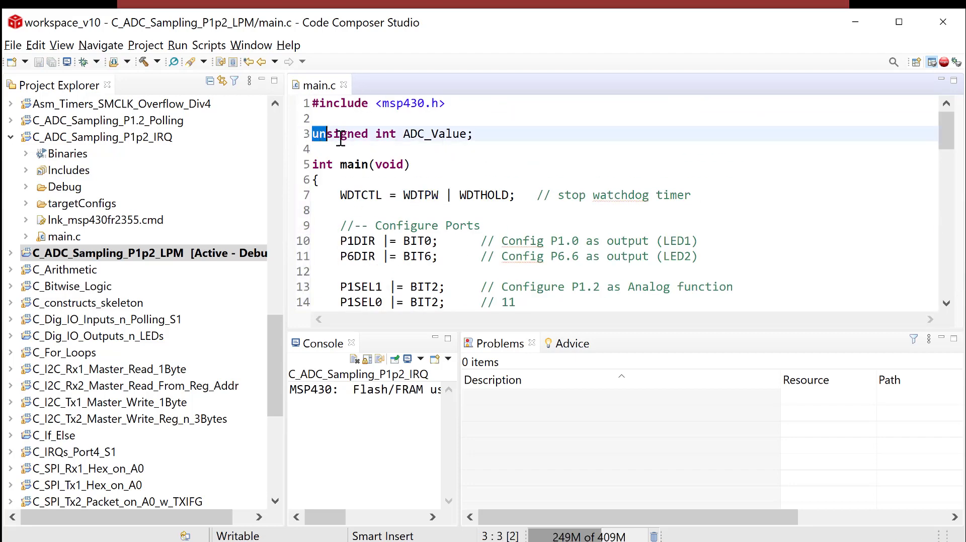
{"action": "triple_click", "coordinate": [392, 134]}
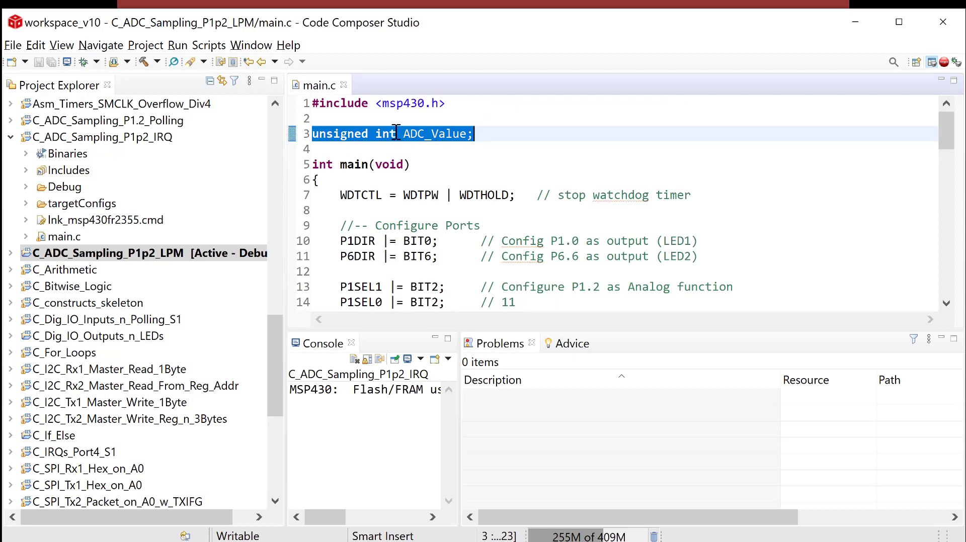
{"action": "mouse_move", "coordinate": [367, 140]}
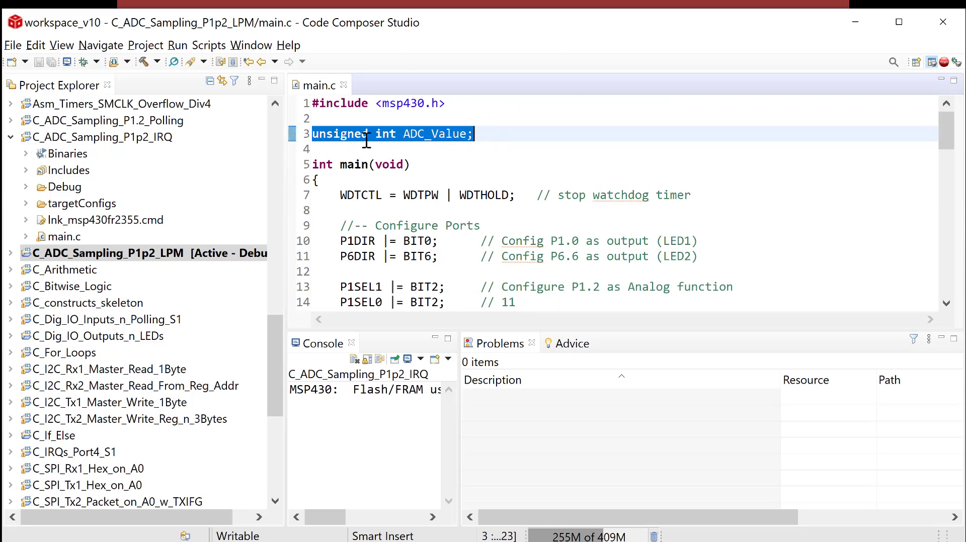
{"action": "scroll", "scroll_direction": "down", "scroll_amount": 3}
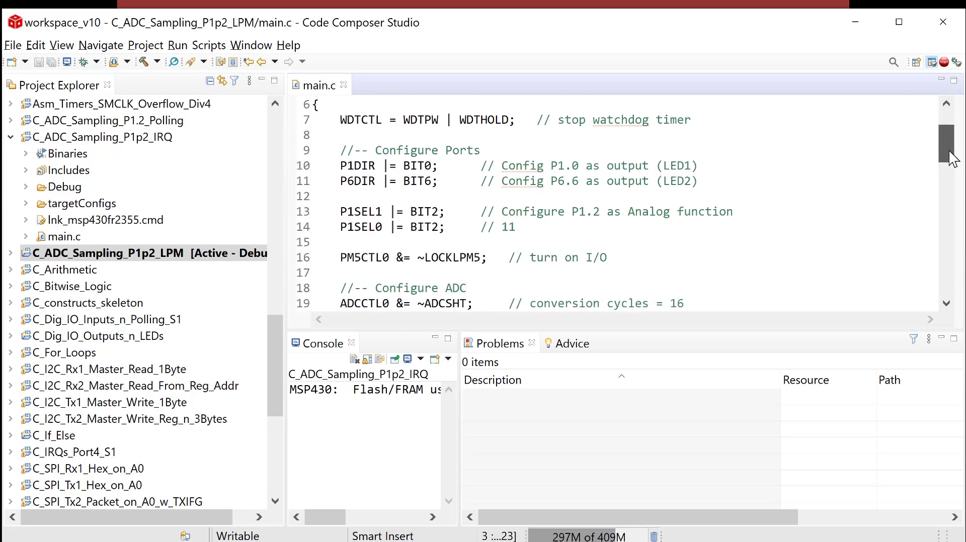
{"action": "scroll", "scroll_direction": "up", "scroll_amount": 3}
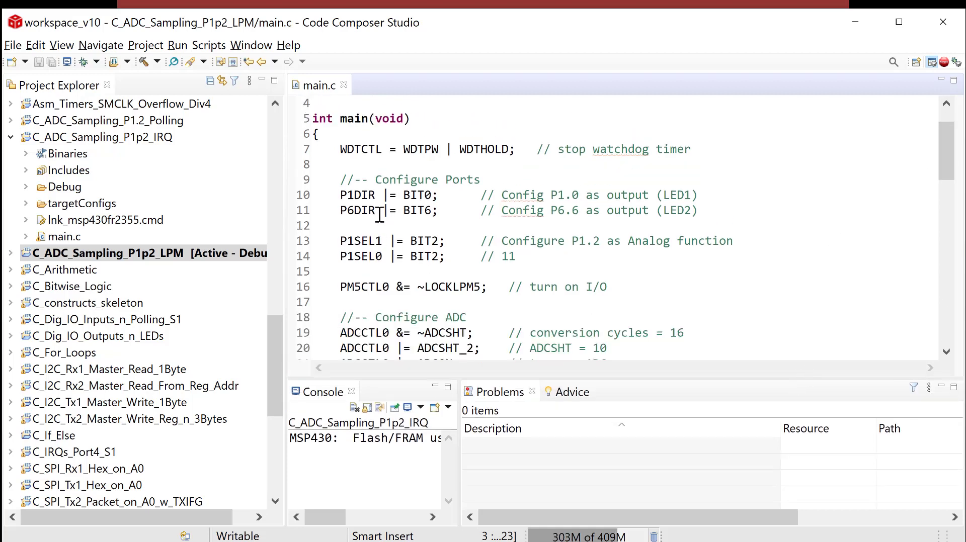
{"action": "scroll", "scroll_direction": "down", "scroll_amount": 3}
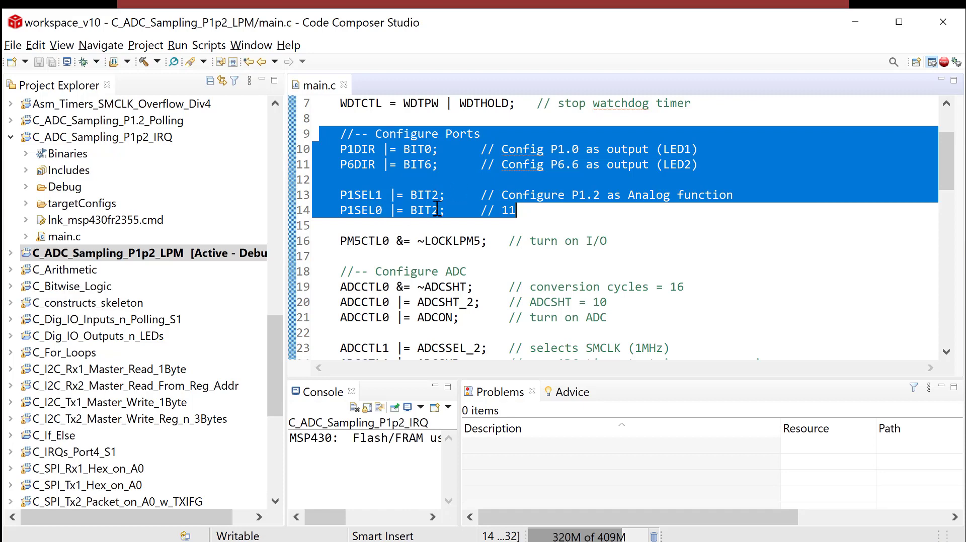
{"action": "mouse_move", "coordinate": [579, 208]}
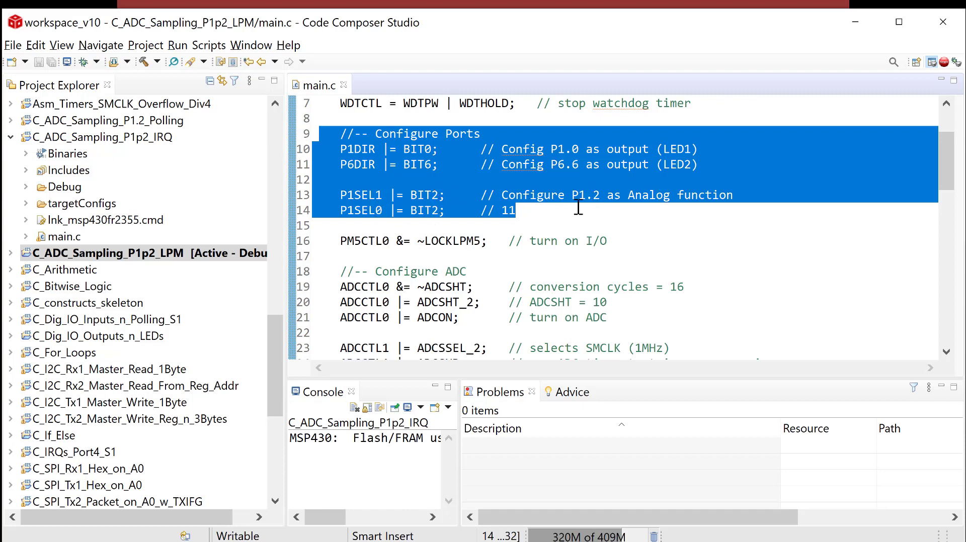
{"action": "mouse_move", "coordinate": [800, 215]}
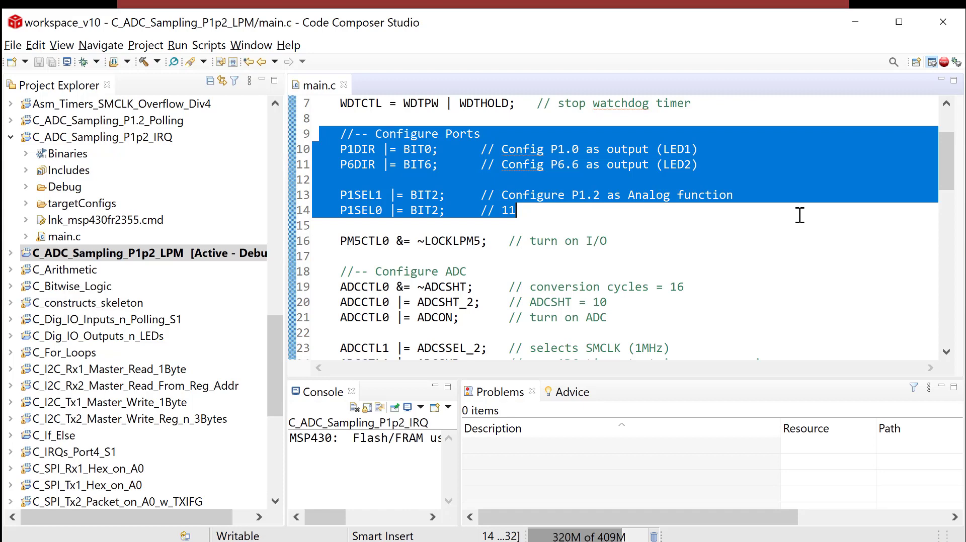
{"action": "scroll", "scroll_direction": "down", "scroll_amount": 3}
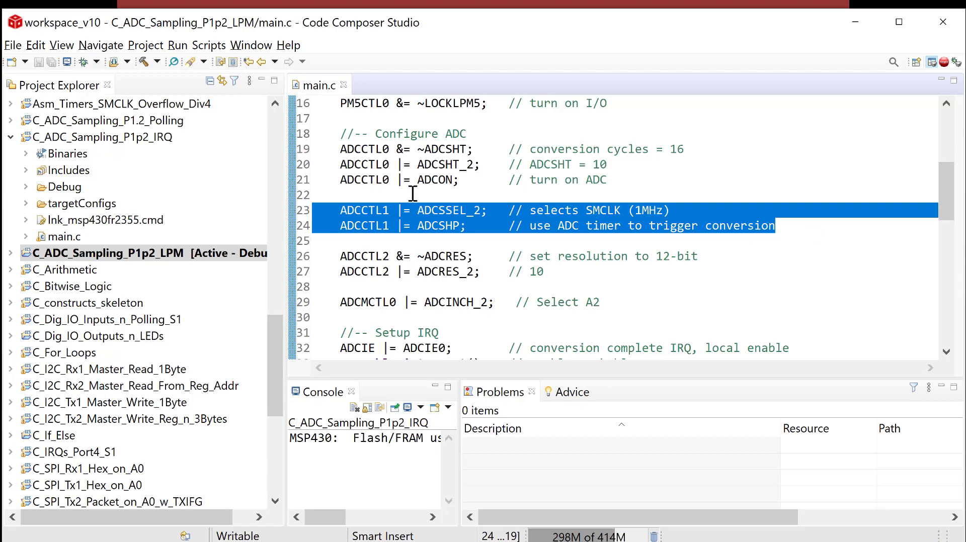
{"action": "mouse_move", "coordinate": [461, 234]}
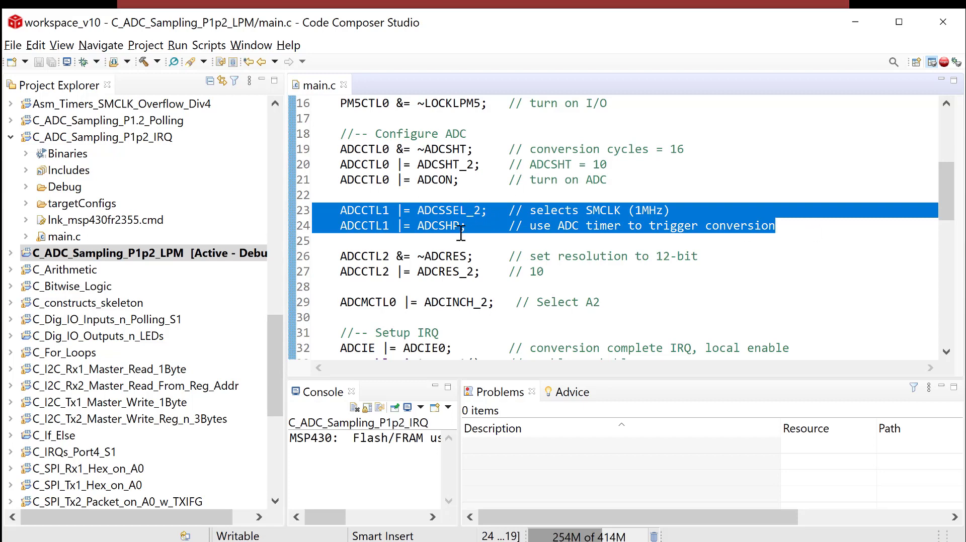
{"action": "mouse_move", "coordinate": [570, 233]}
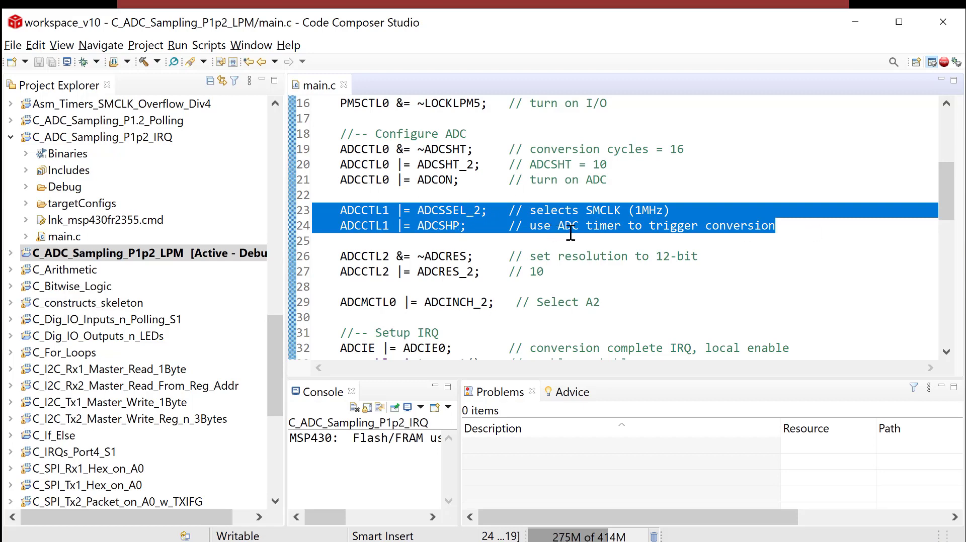
{"action": "scroll", "scroll_direction": "down", "scroll_amount": 3}
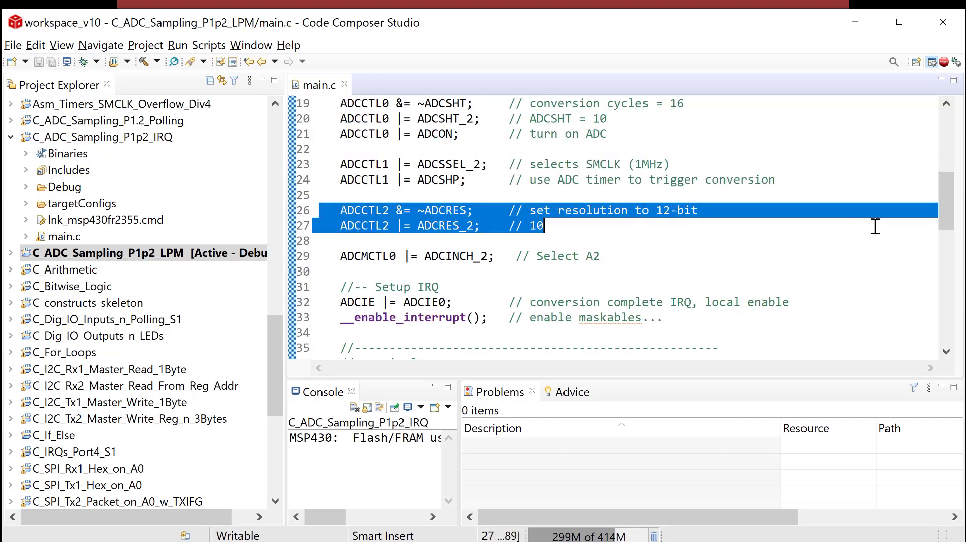
{"action": "mouse_move", "coordinate": [562, 215]}
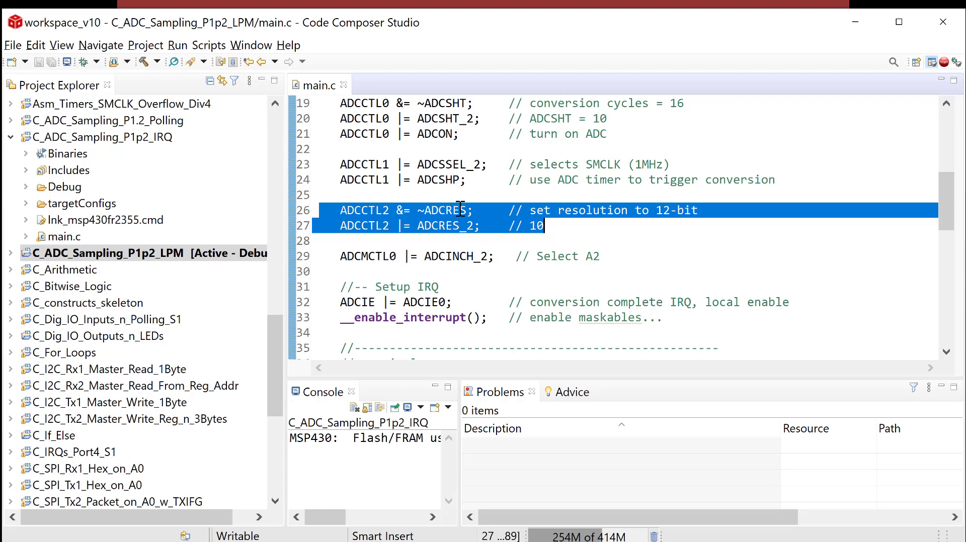
{"action": "mouse_move", "coordinate": [718, 237]}
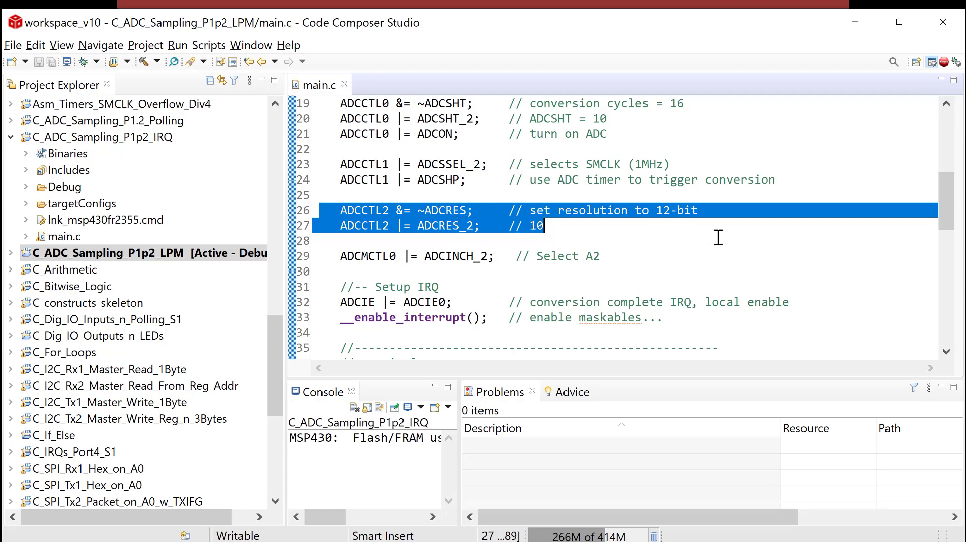
{"action": "scroll", "scroll_direction": "down", "scroll_amount": 3}
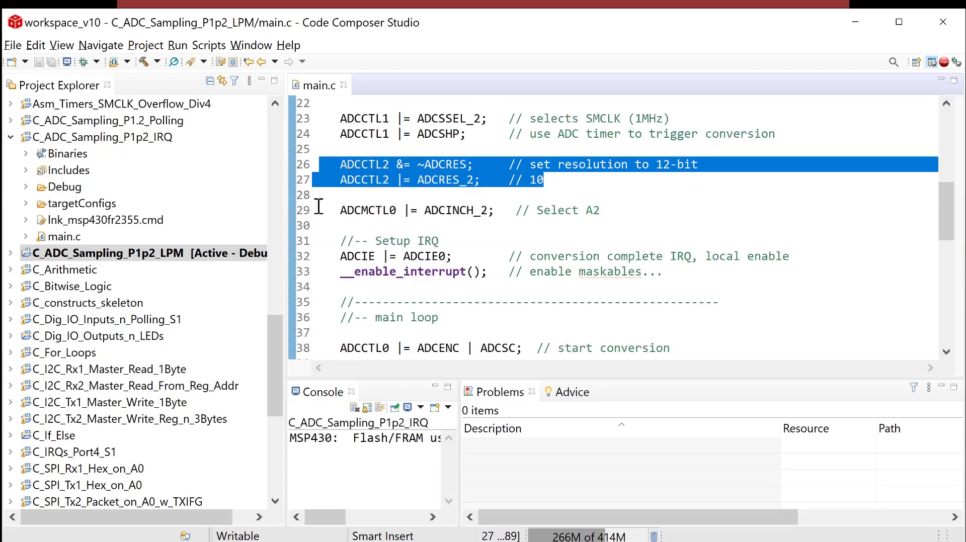
{"action": "left_click", "coordinate": [469, 210]}
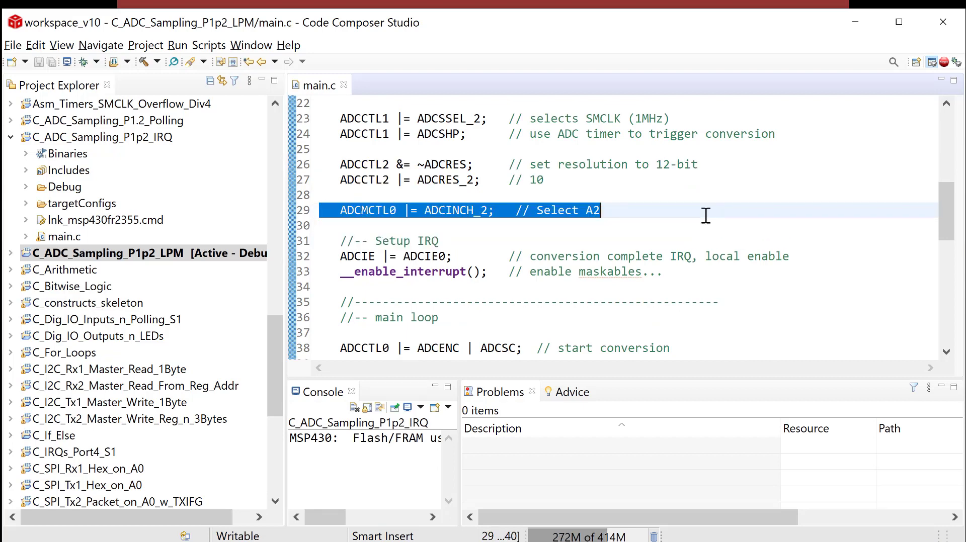
{"action": "mouse_move", "coordinate": [523, 214]}
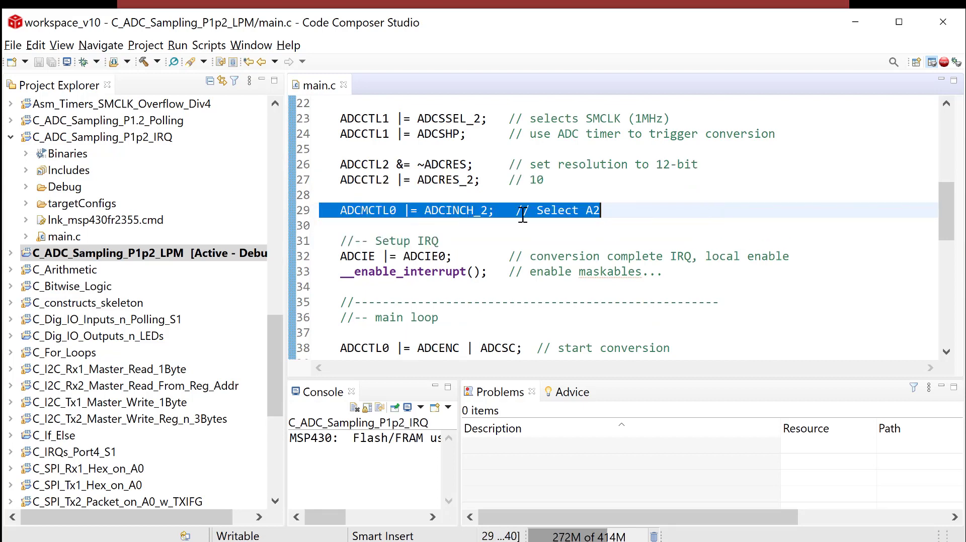
{"action": "mouse_move", "coordinate": [649, 194]}
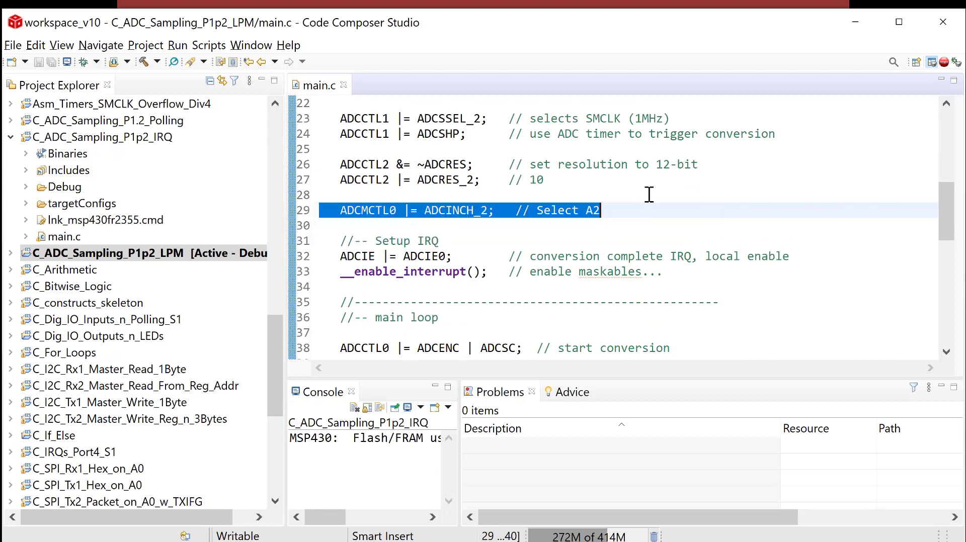
{"action": "scroll", "scroll_direction": "down", "scroll_amount": 3}
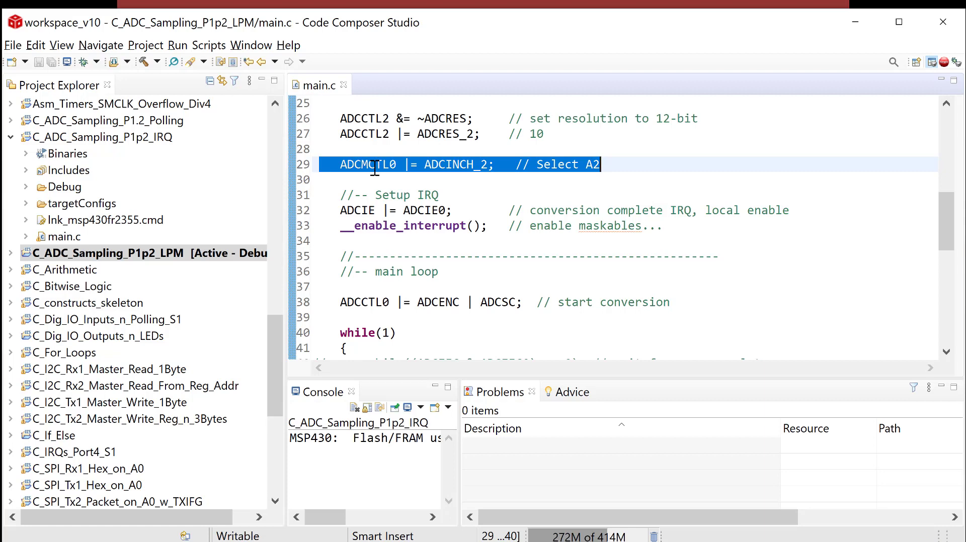
{"action": "mouse_move", "coordinate": [680, 217]}
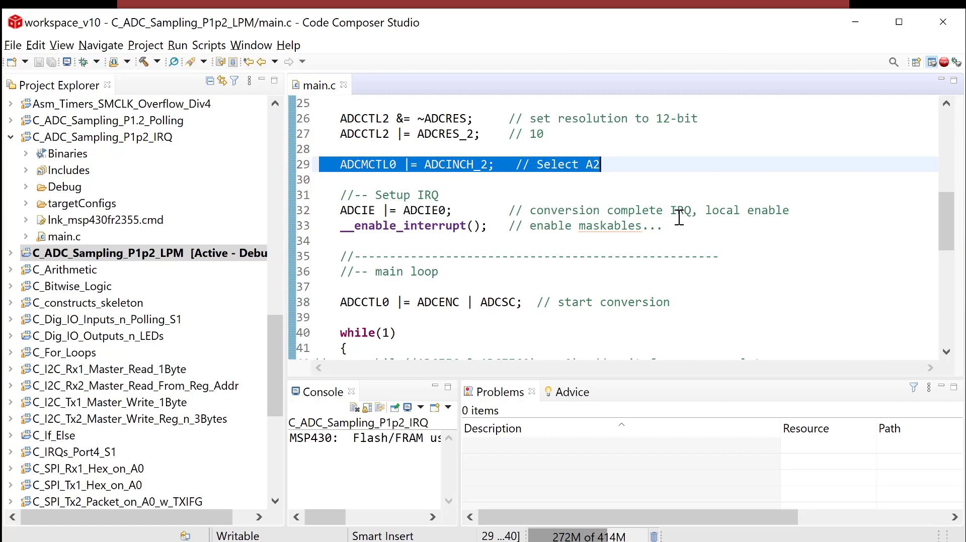
Replace the __enable_interrupt() line with a 'come back later....' placeholder.
{"action": "left_click", "coordinate": [411, 225]}
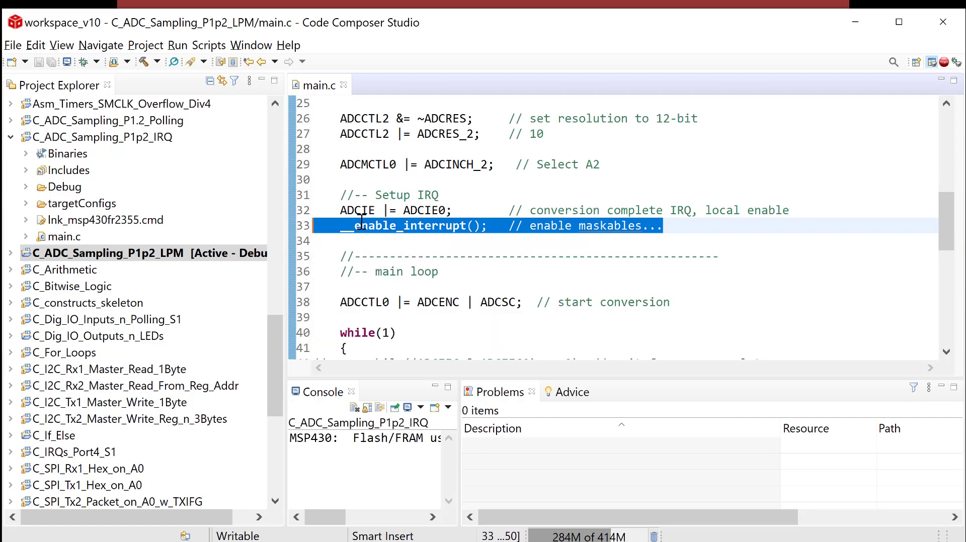
{"action": "mouse_move", "coordinate": [735, 211]}
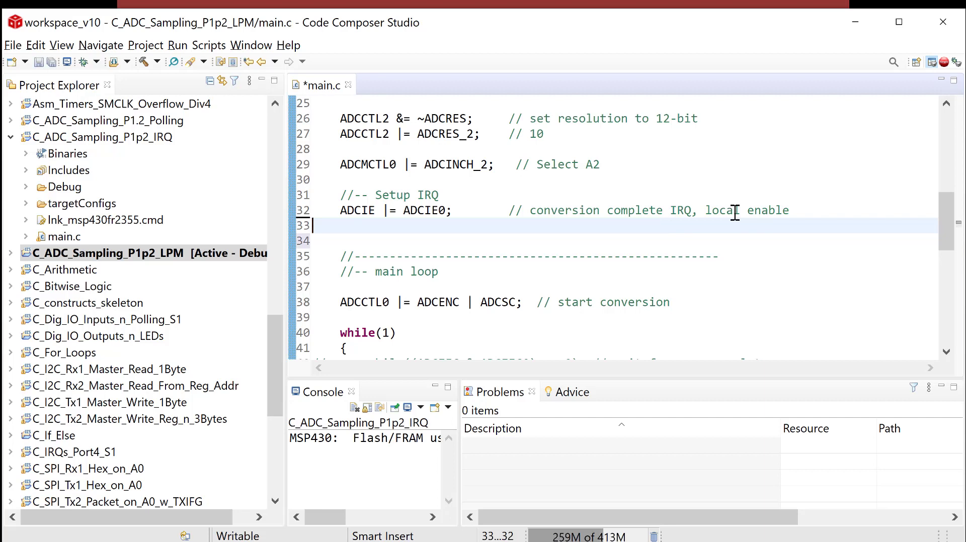
{"action": "mouse_move", "coordinate": [736, 253]}
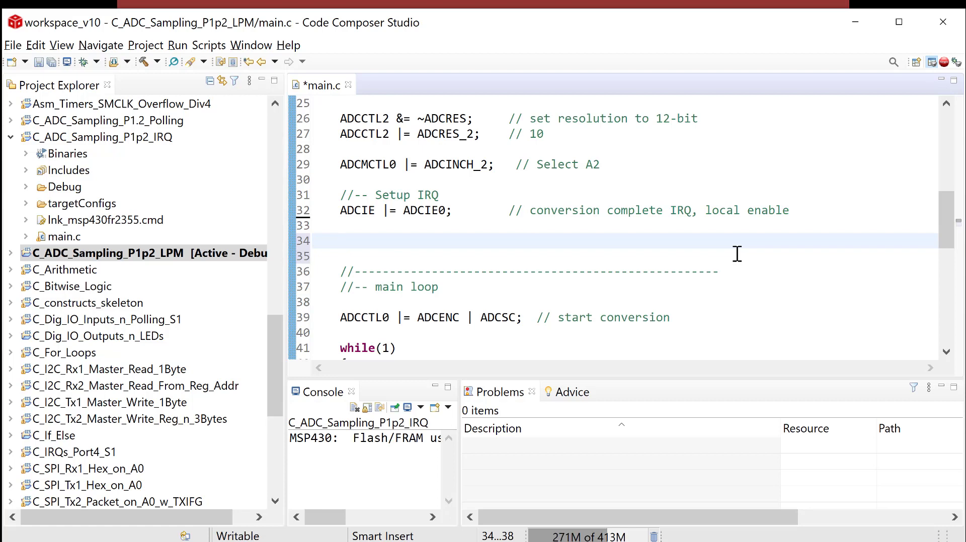
{"action": "type", "text": "come back later."}
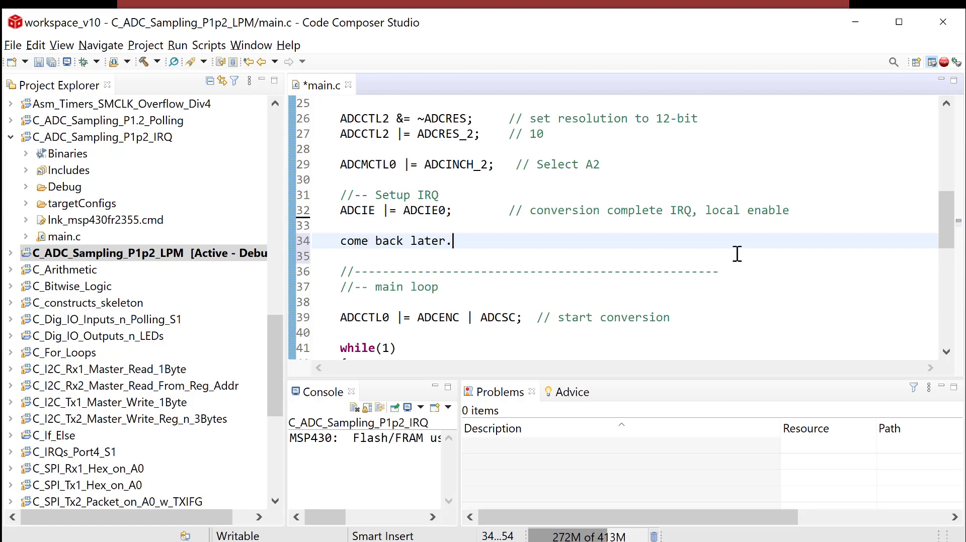
{"action": "type", "text": "..."}
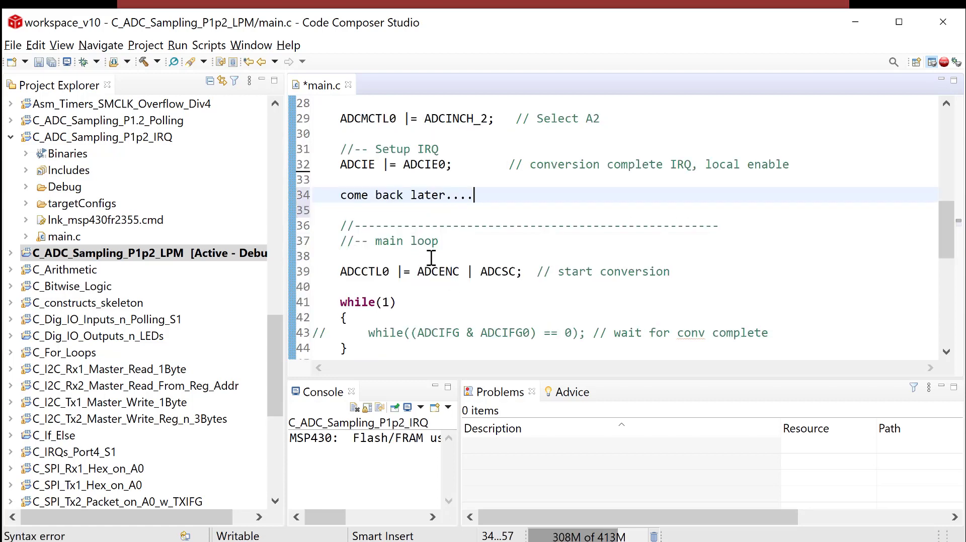
{"action": "scroll", "scroll_direction": "down", "scroll_amount": 3}
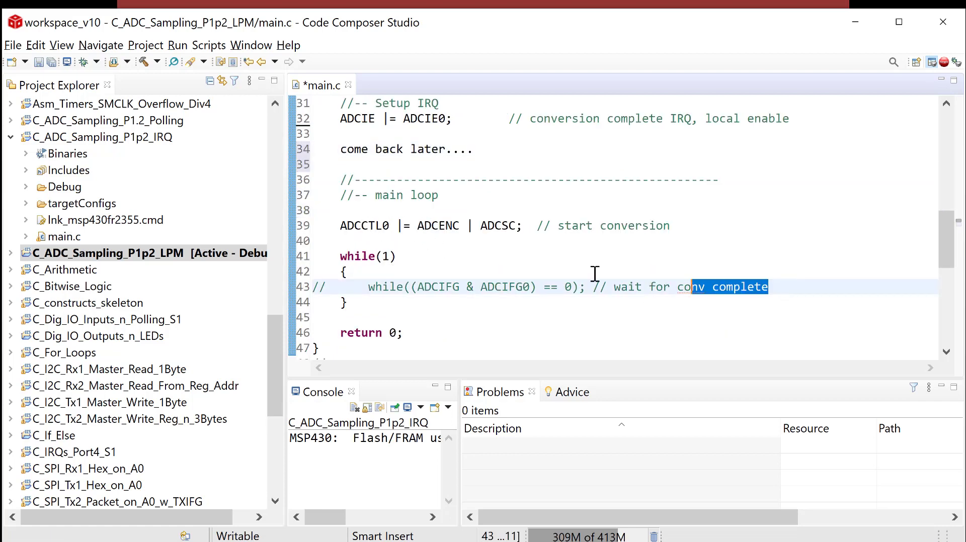
Delete the commented while(ADCIFG...) wait and move 'ADCCTL0 |= ADCENC | ADCSC;' into while(1).
{"action": "key", "text": "Delete"}
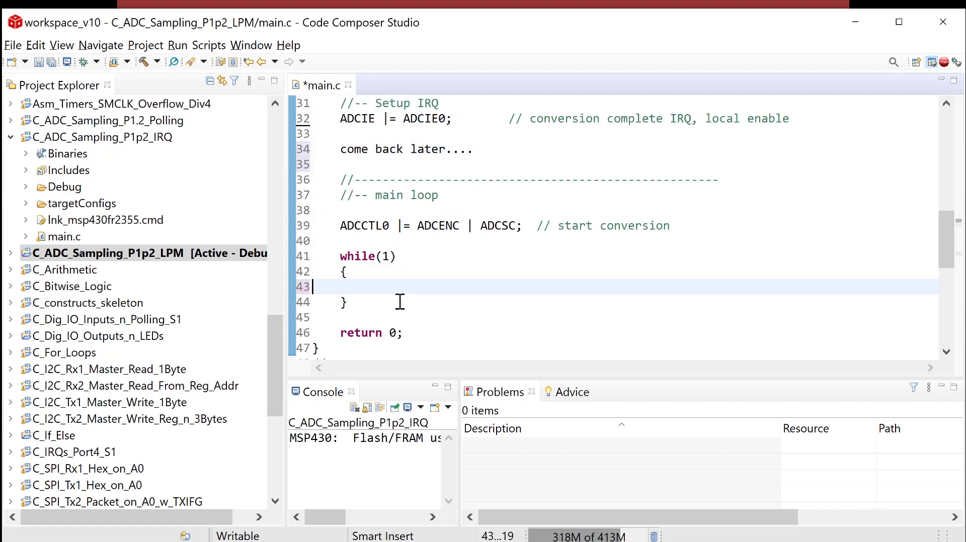
{"action": "double_click", "coordinate": [634, 225]}
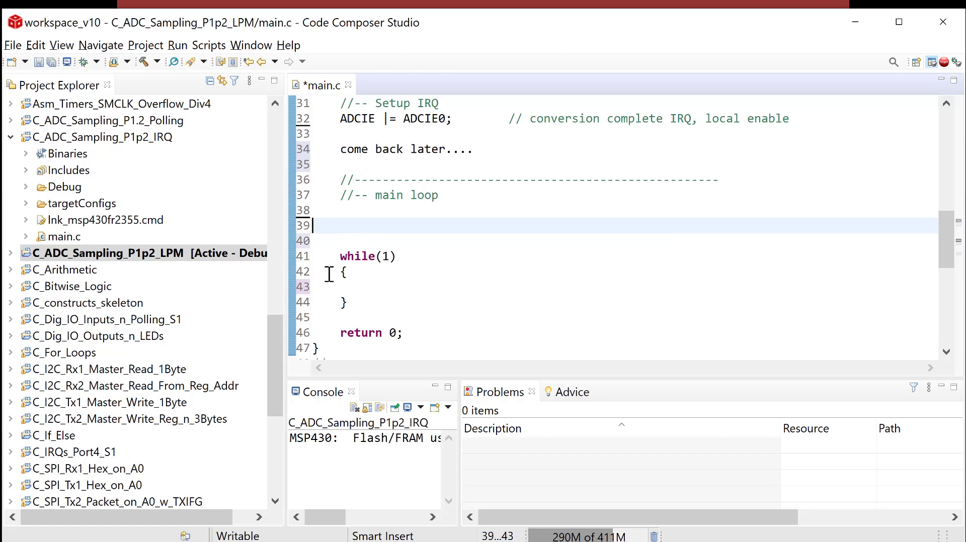
{"action": "type", "text": "ADCCTL0 |= ADCENC | ADCSC;  // start conversion"}
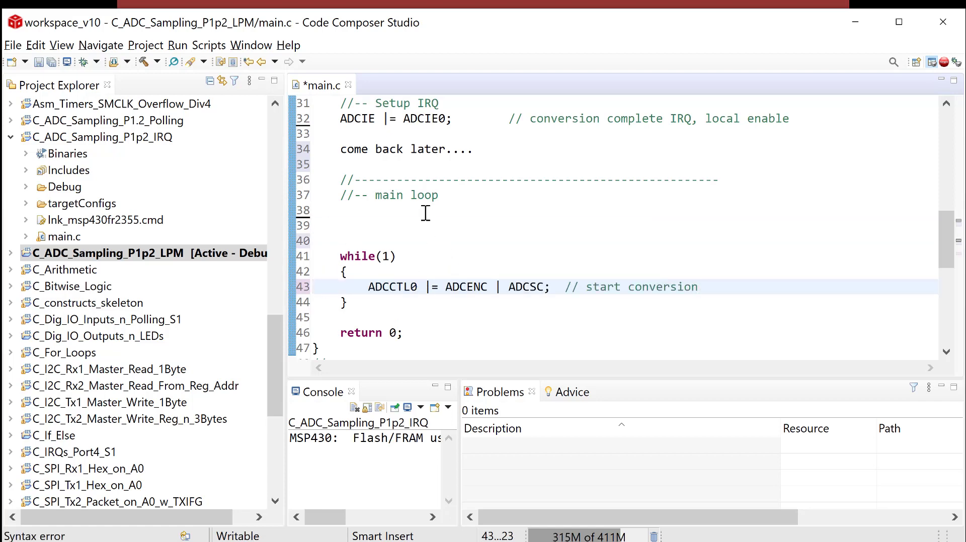
{"action": "mouse_move", "coordinate": [478, 209]}
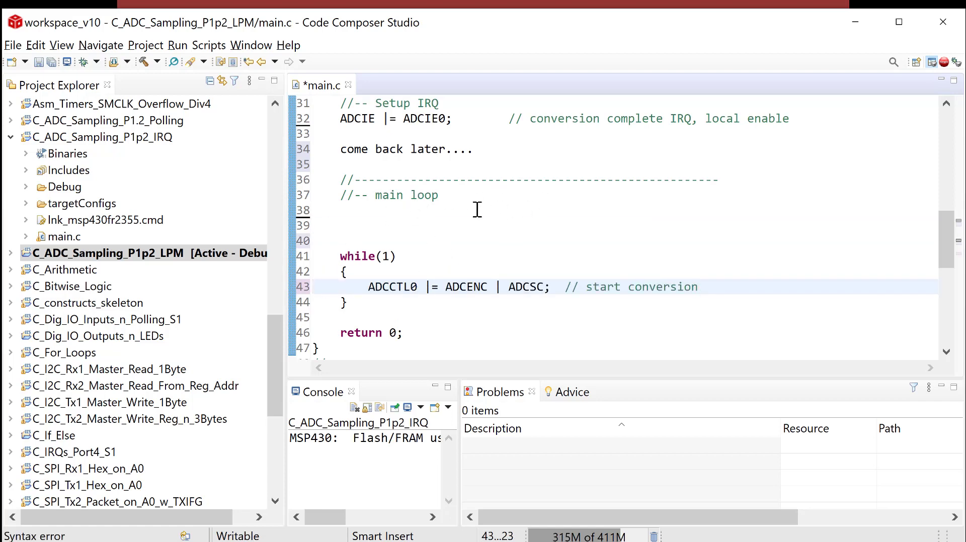
{"action": "scroll", "scroll_direction": "up", "scroll_amount": 3}
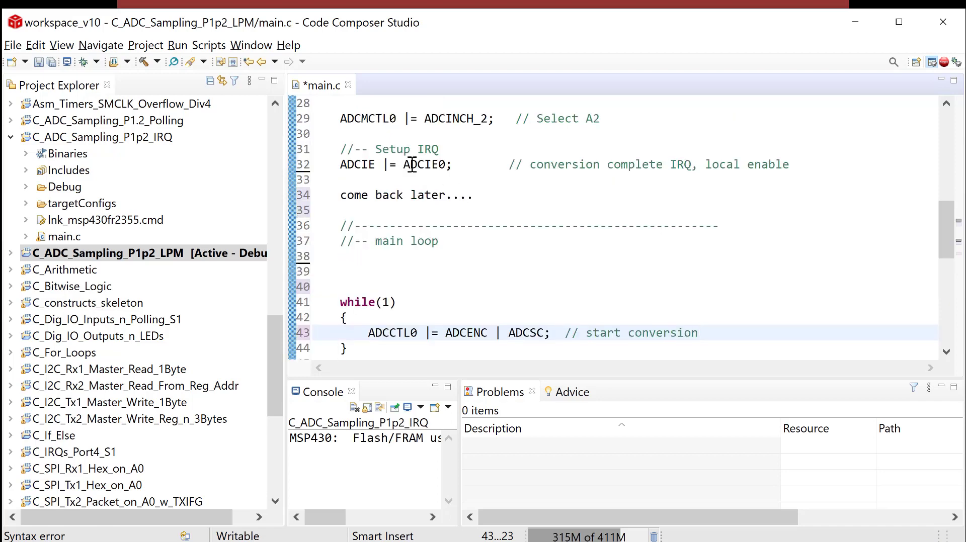
{"action": "mouse_move", "coordinate": [407, 199]}
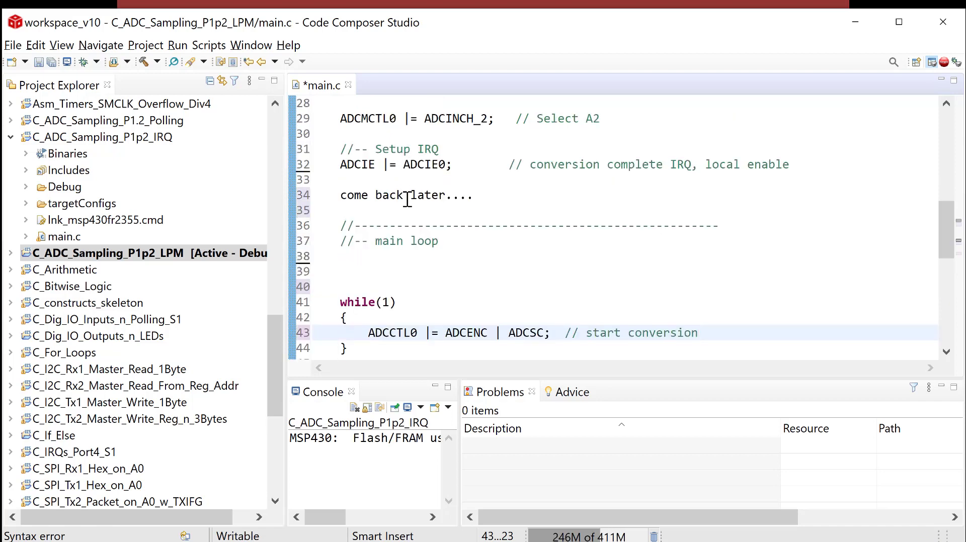
{"action": "left_click", "coordinate": [403, 257]}
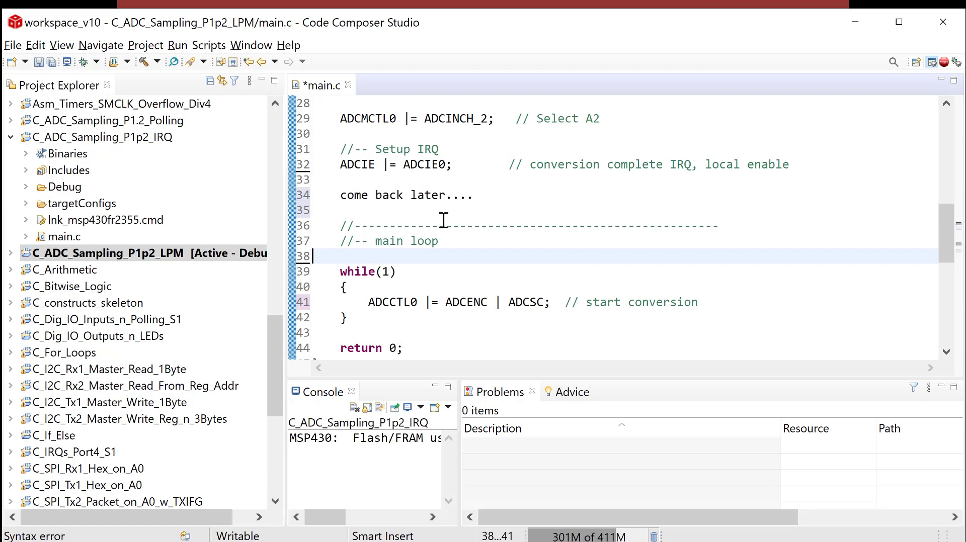
{"action": "mouse_move", "coordinate": [440, 218]}
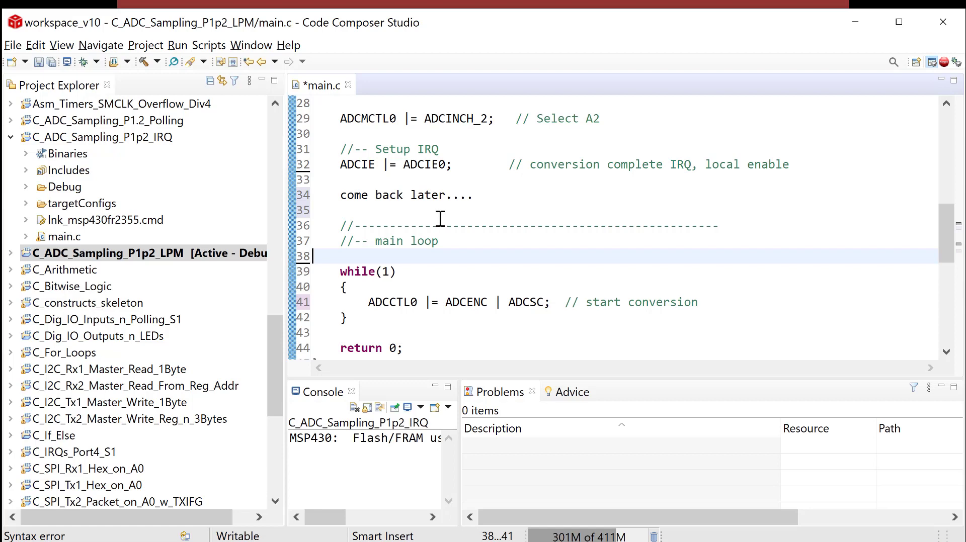
{"action": "mouse_move", "coordinate": [442, 236]}
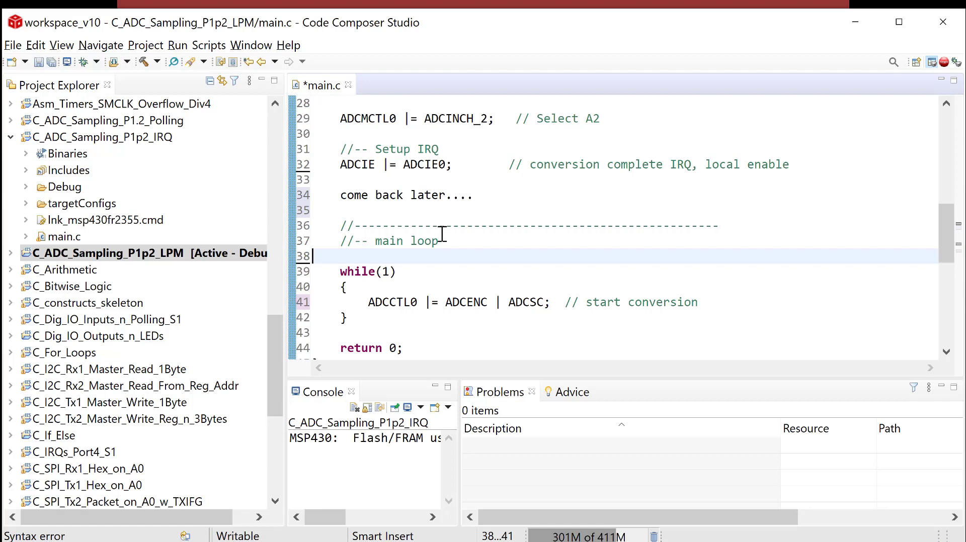
{"action": "mouse_move", "coordinate": [419, 197]}
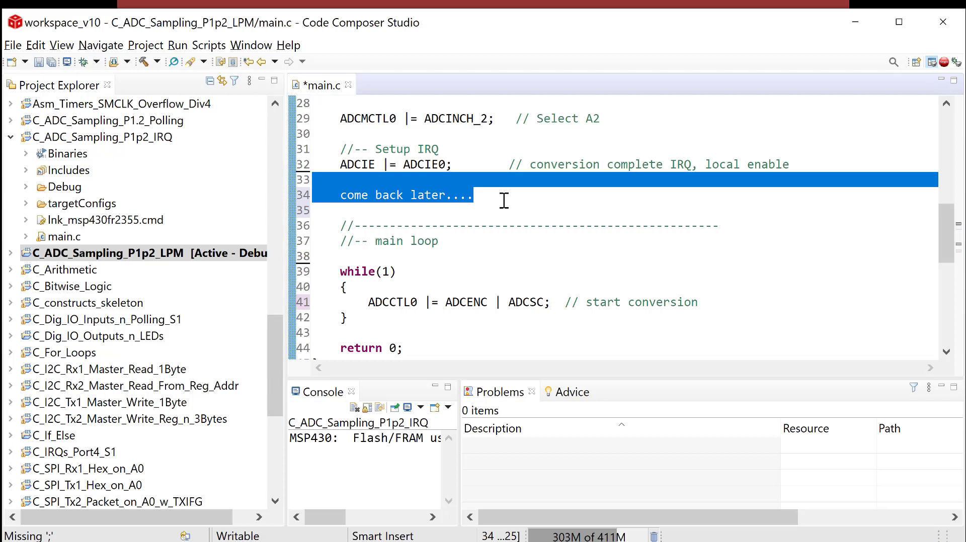
Remove the placeholder lines and add a new line after the ADCCTL0 start-conversion statement.
{"action": "key", "text": "Delete"}
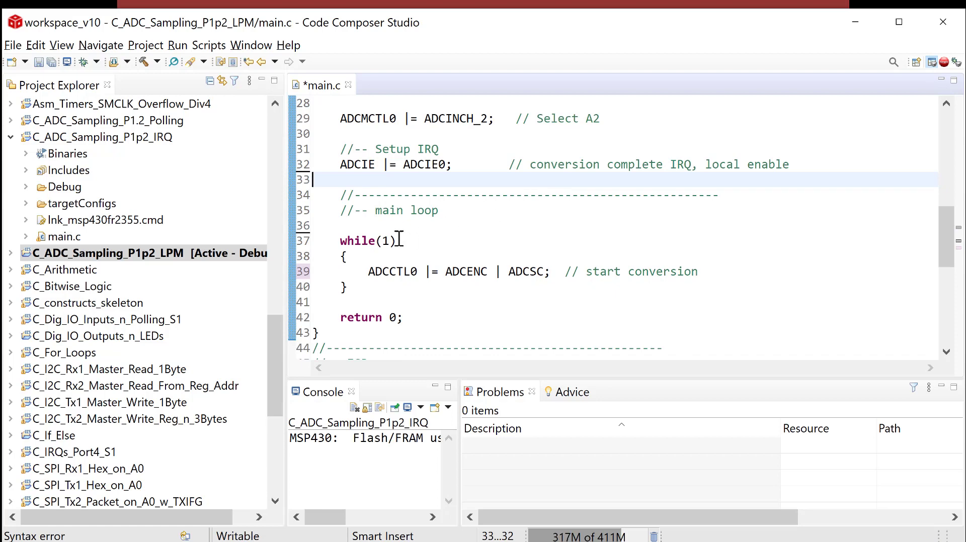
{"action": "mouse_move", "coordinate": [362, 249]}
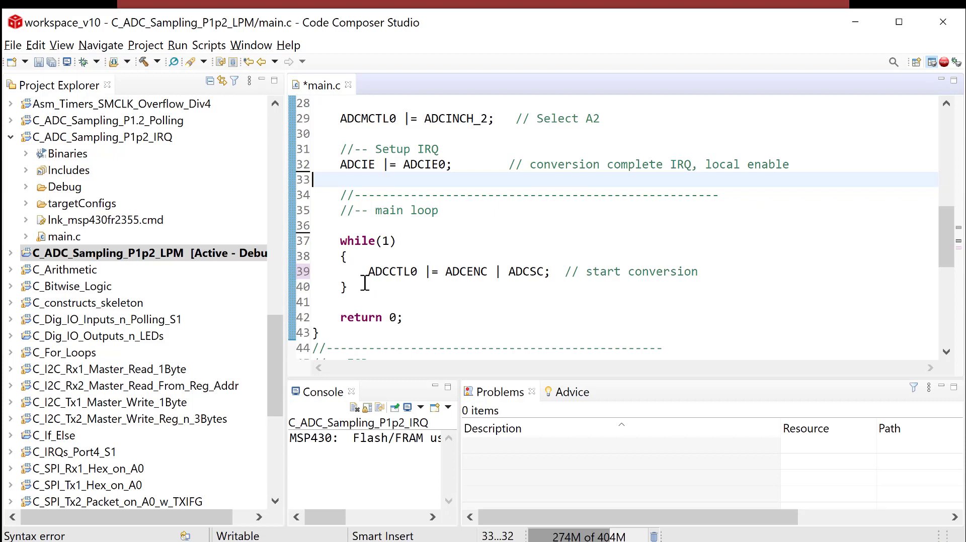
{"action": "mouse_move", "coordinate": [544, 281]}
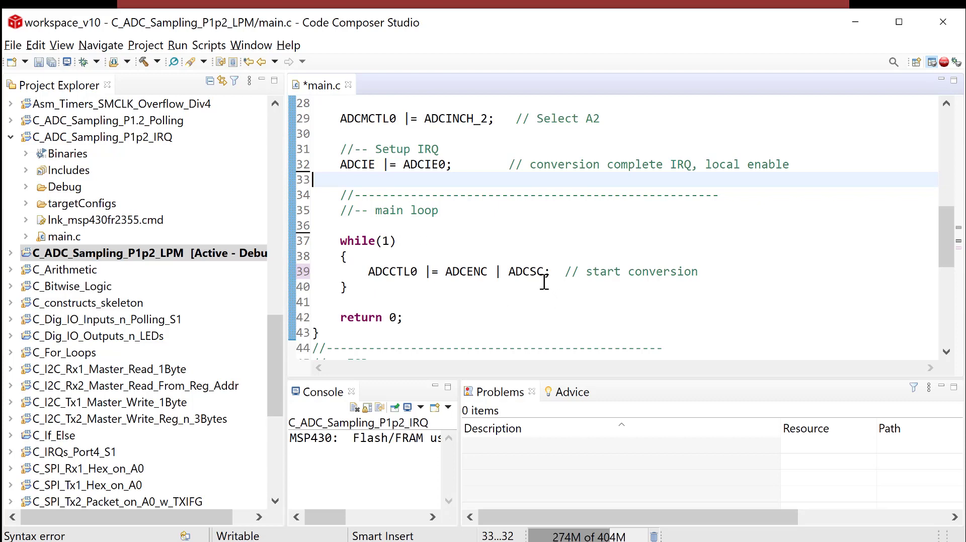
{"action": "left_click", "coordinate": [699, 272]}
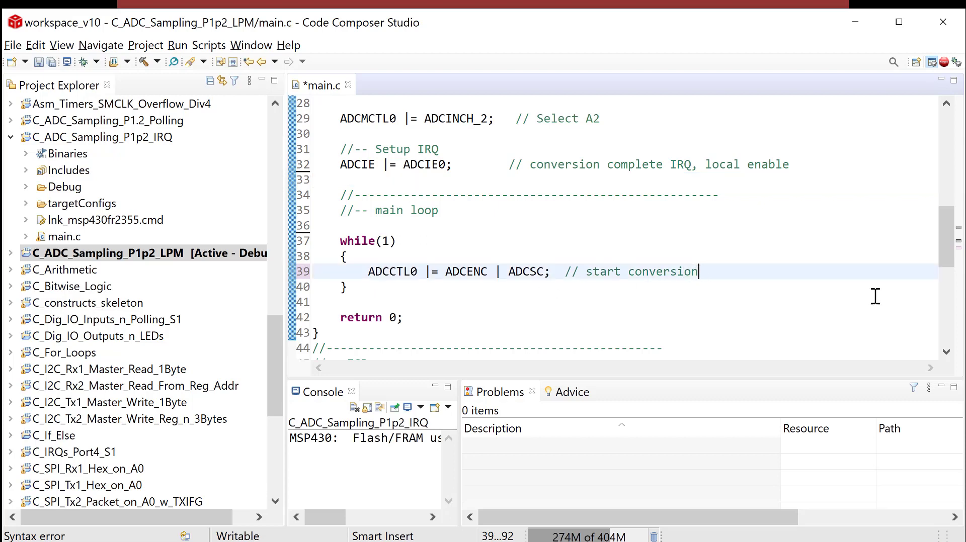
{"action": "mouse_move", "coordinate": [861, 284]}
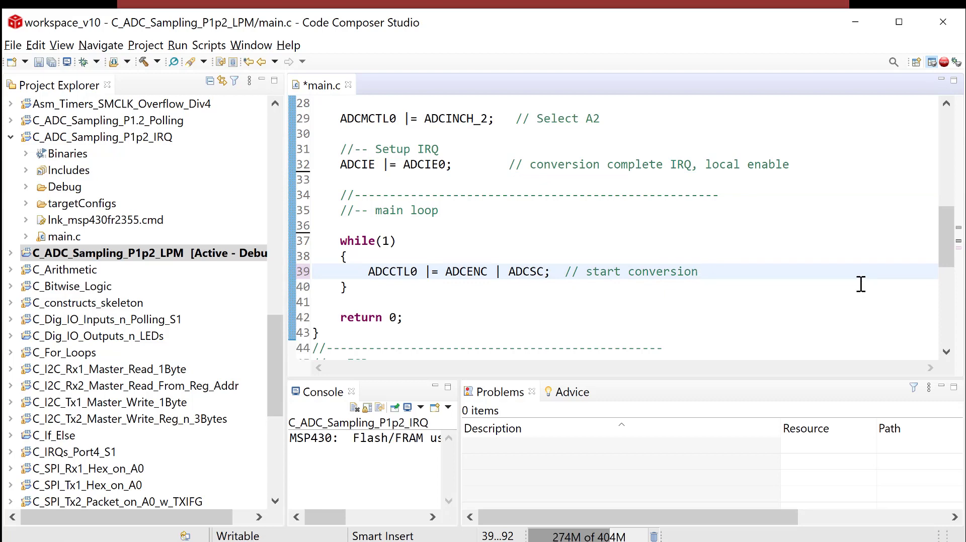
{"action": "left_click", "coordinate": [700, 271]}
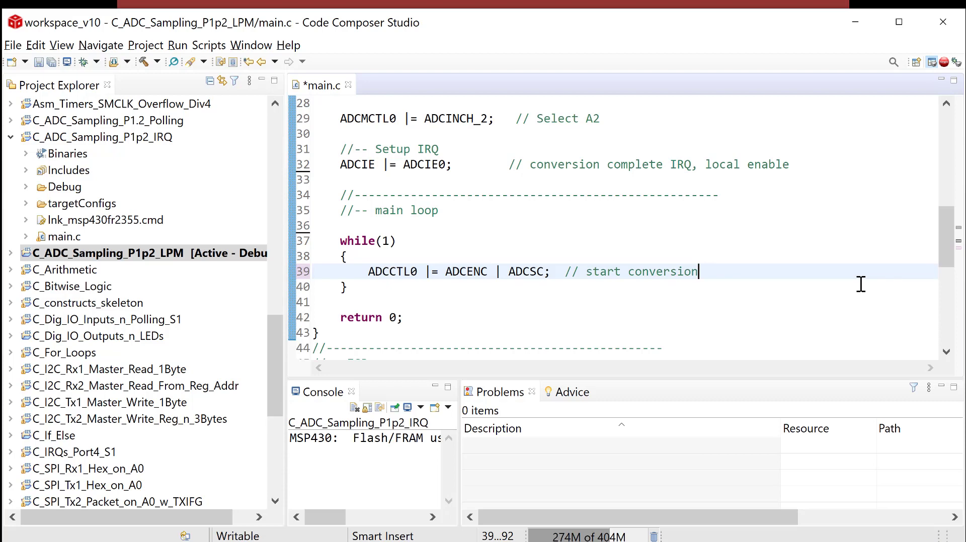
{"action": "key", "text": "enter"}
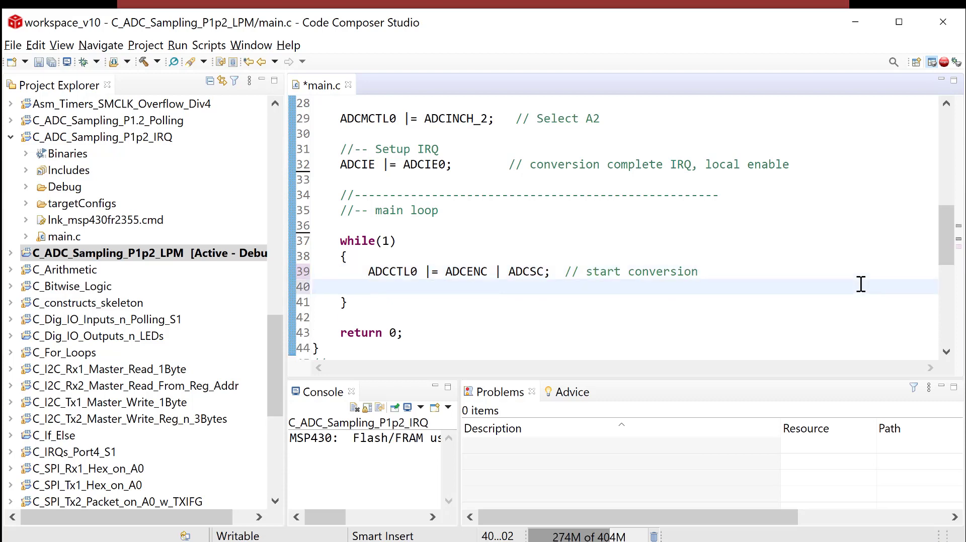
{"action": "left_click", "coordinate": [370, 286]}
{"action": "type", "text": "__"}
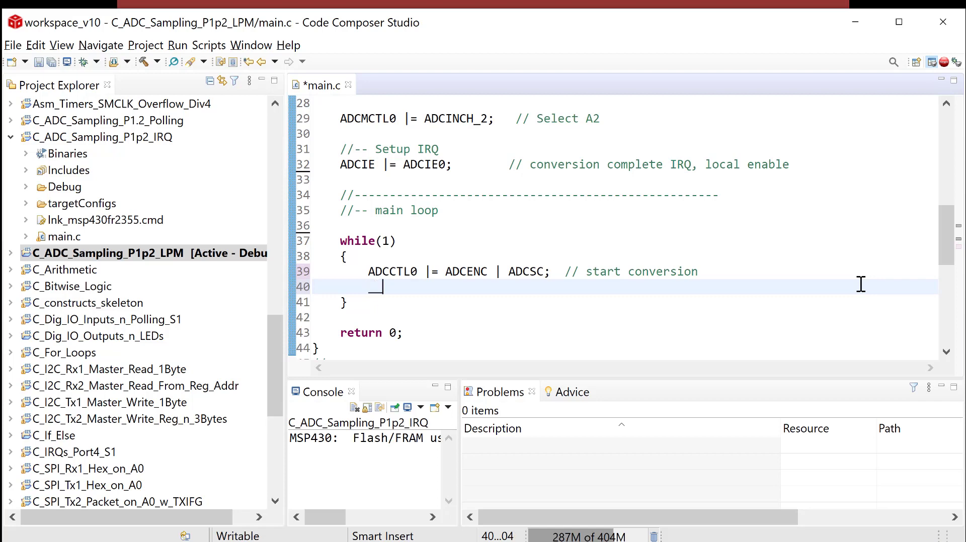
Write __bis_SR_register(GIE | LPM0_bits) on the new loop line.
{"action": "type", "text": "bis"}
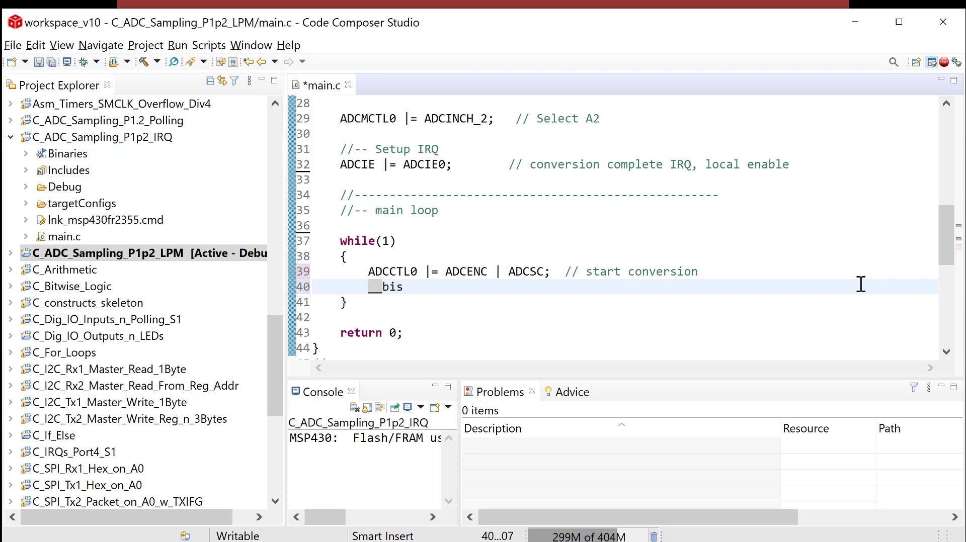
{"action": "type", "text": "_SR"}
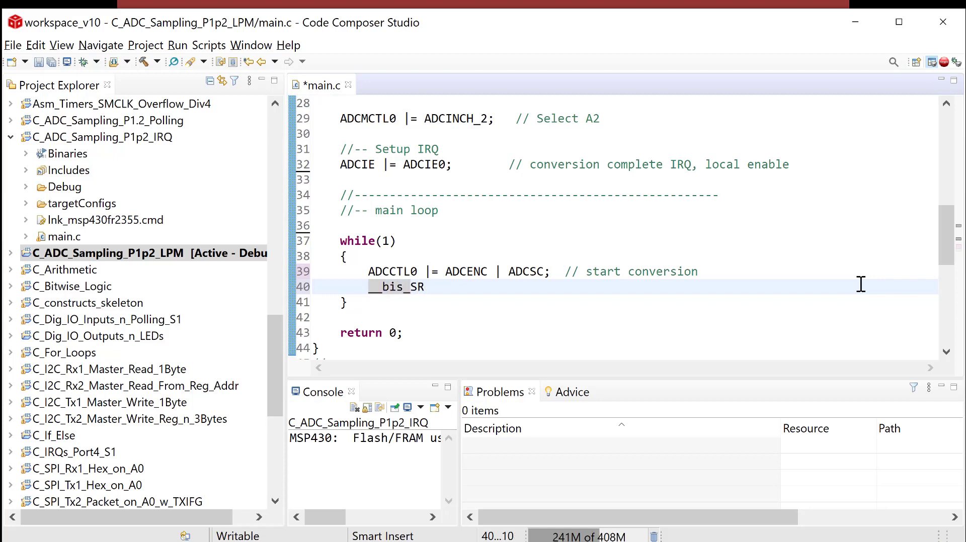
{"action": "type", "text": "_regist"}
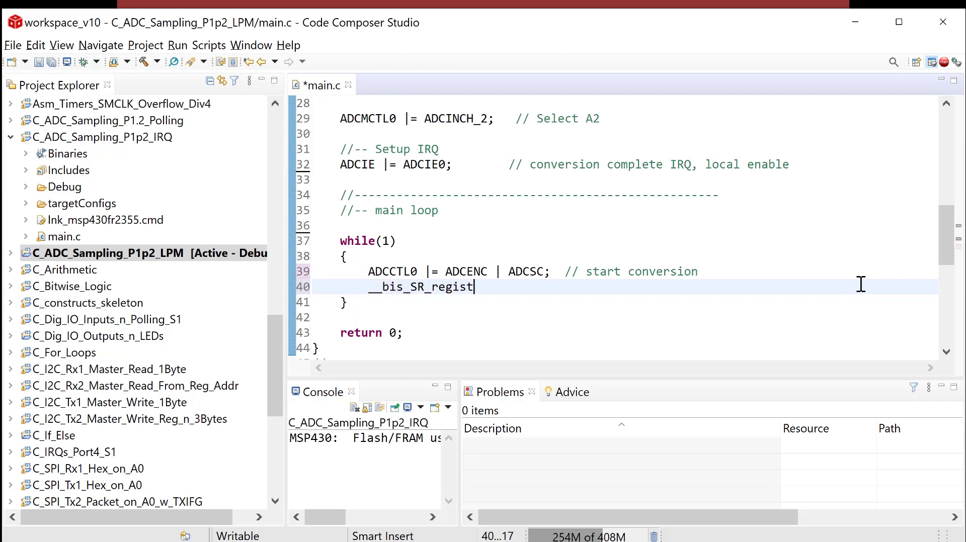
{"action": "type", "text": "er()"}
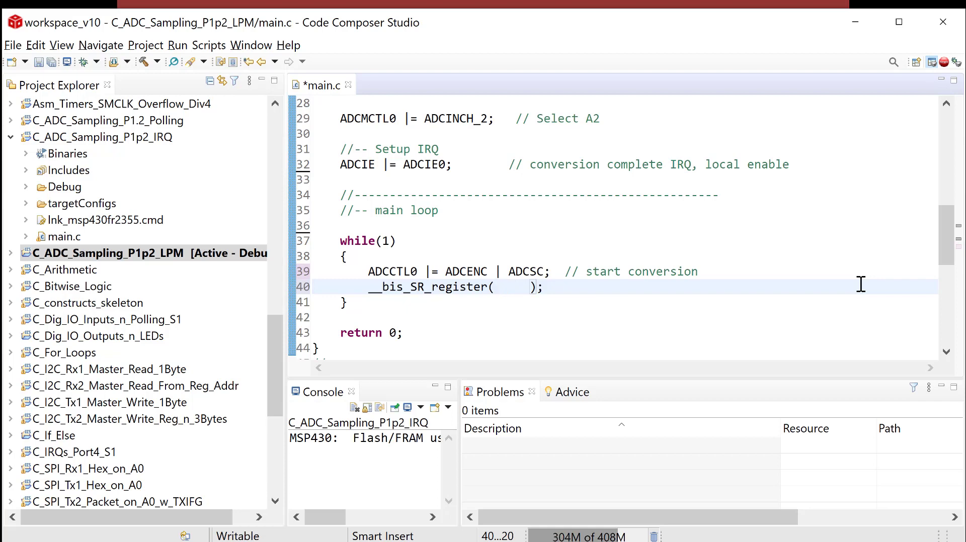
{"action": "left_click", "coordinate": [495, 287]}
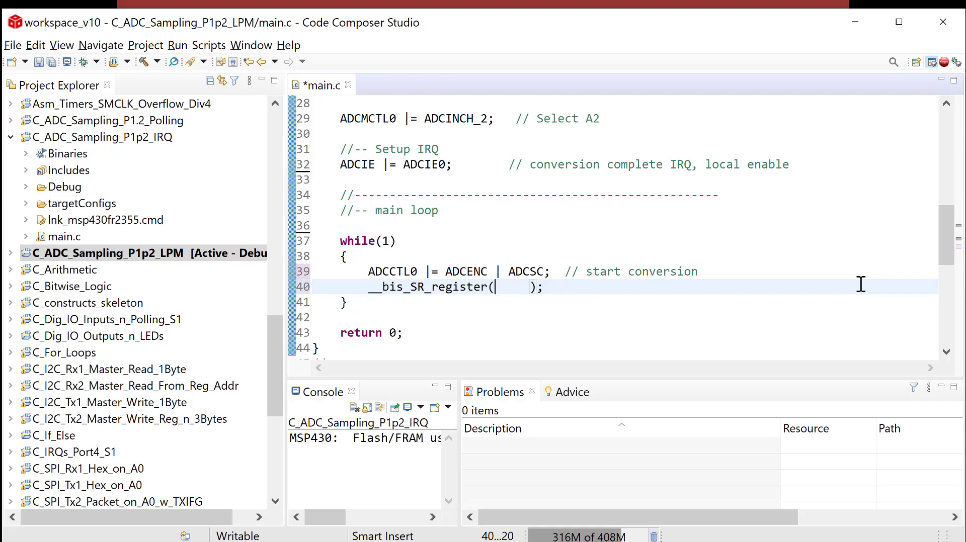
{"action": "type", "text": "GIE |"}
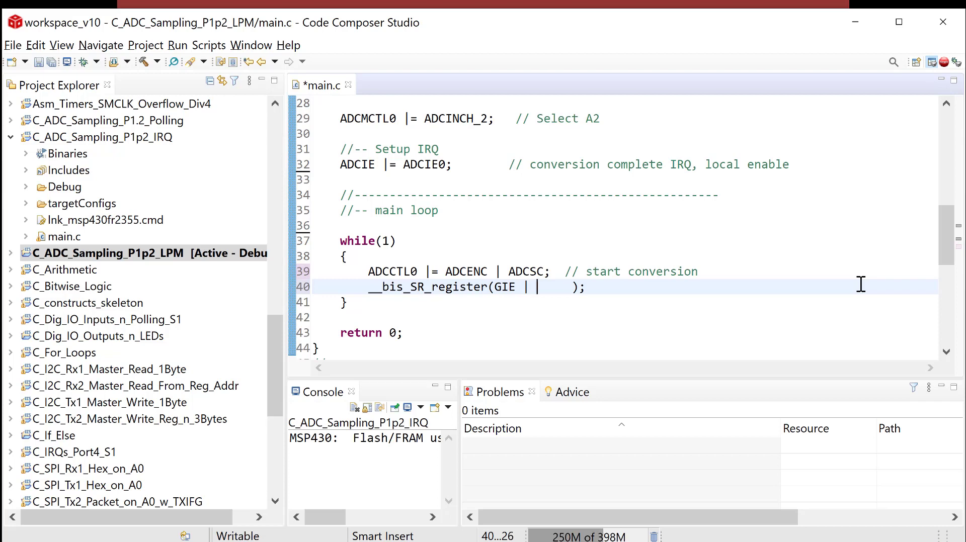
{"action": "type", "text": "LPM"}
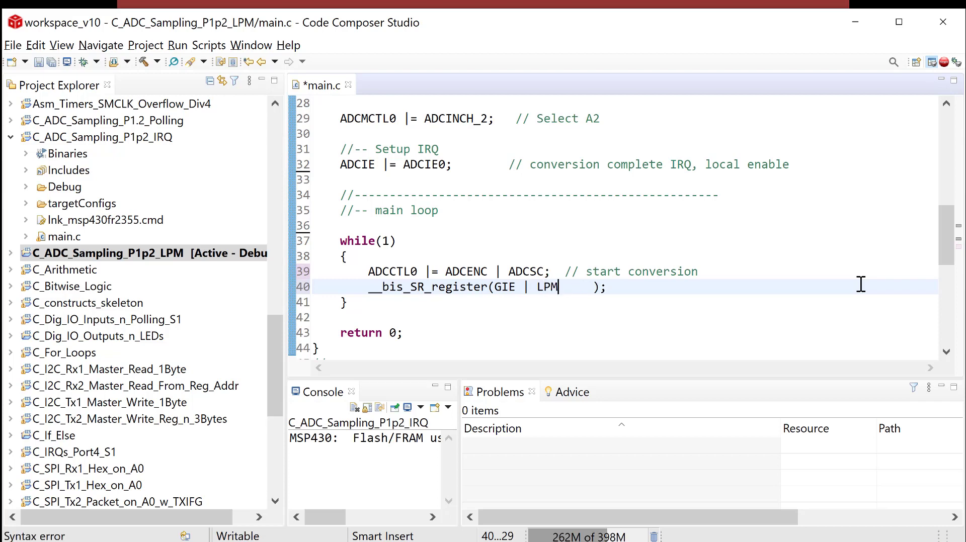
{"action": "type", "text": "0"}
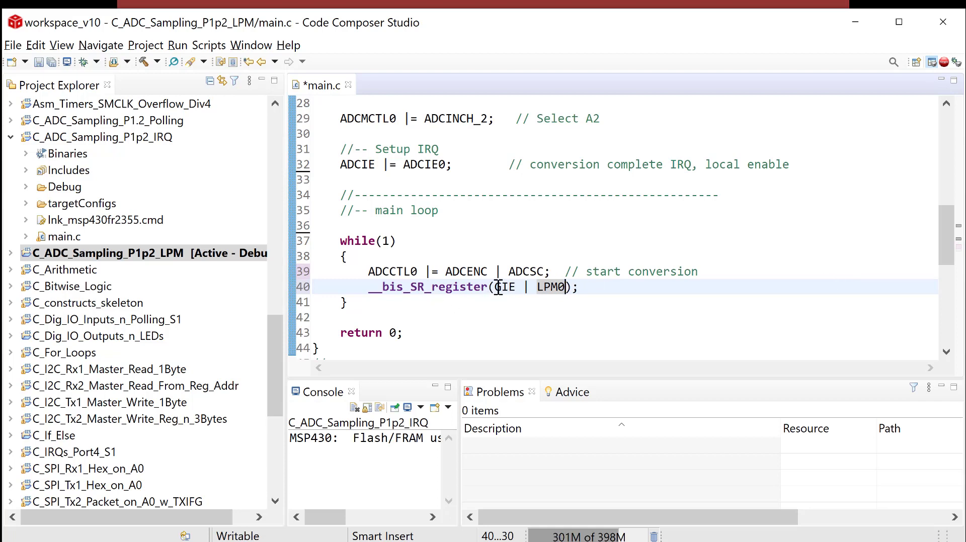
{"action": "mouse_move", "coordinate": [539, 287]}
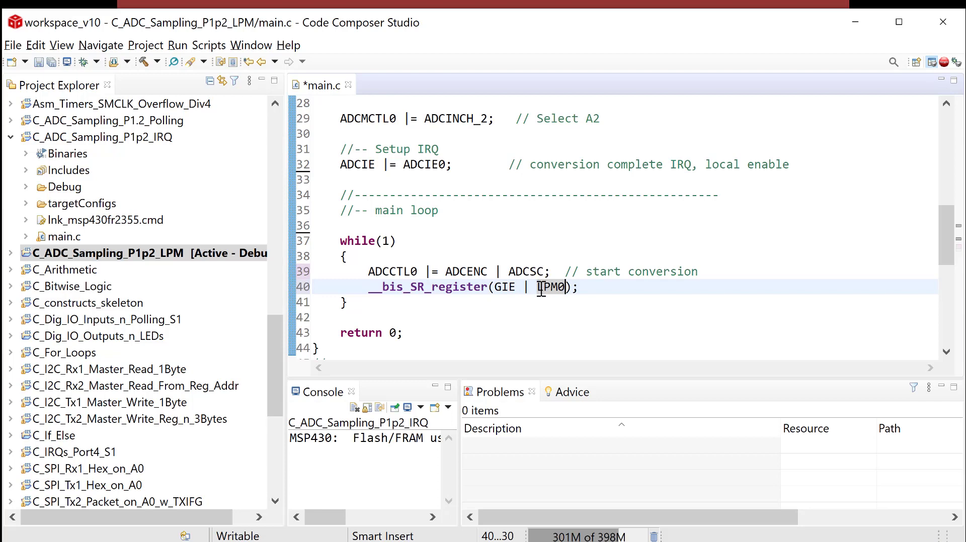
{"action": "mouse_move", "coordinate": [551, 287]}
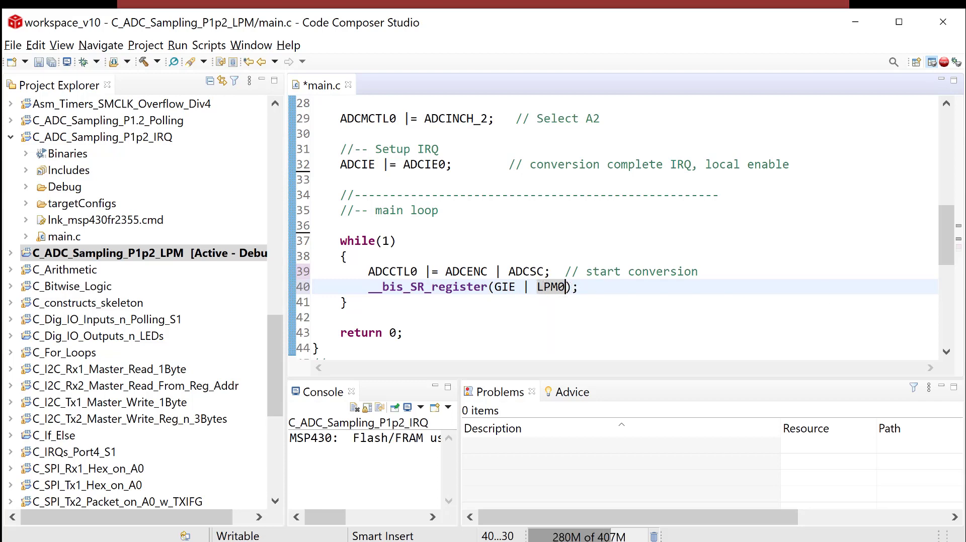
{"action": "type", "text": "_bits"}
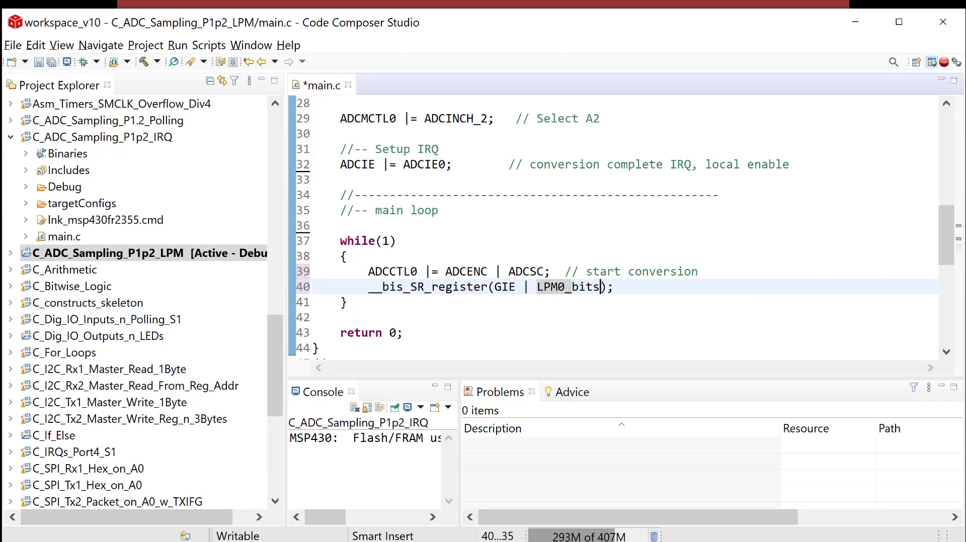
Add '// enabled maskables' and '// put into LPM0' comments beside the call.
{"action": "left_click", "coordinate": [622, 287]}
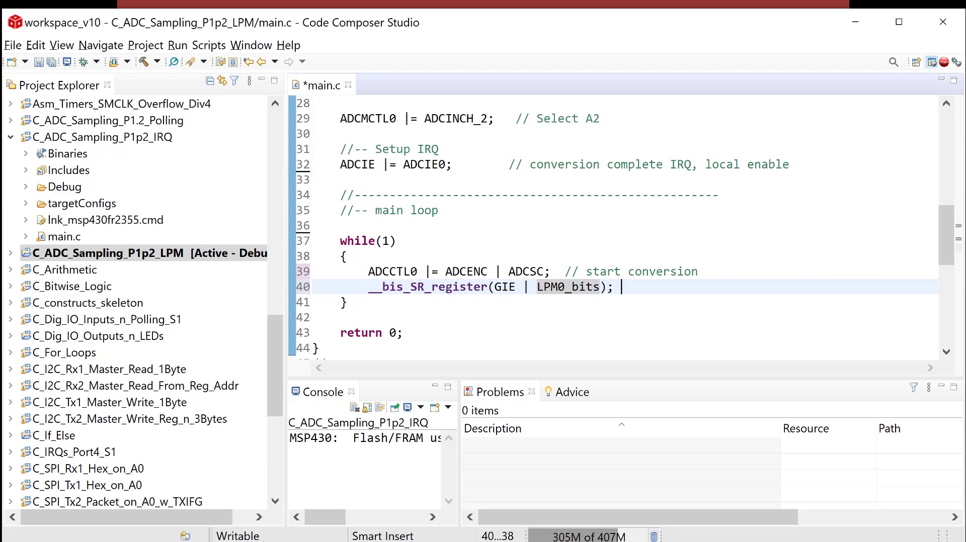
{"action": "type", "text": "// enabled maskables"}
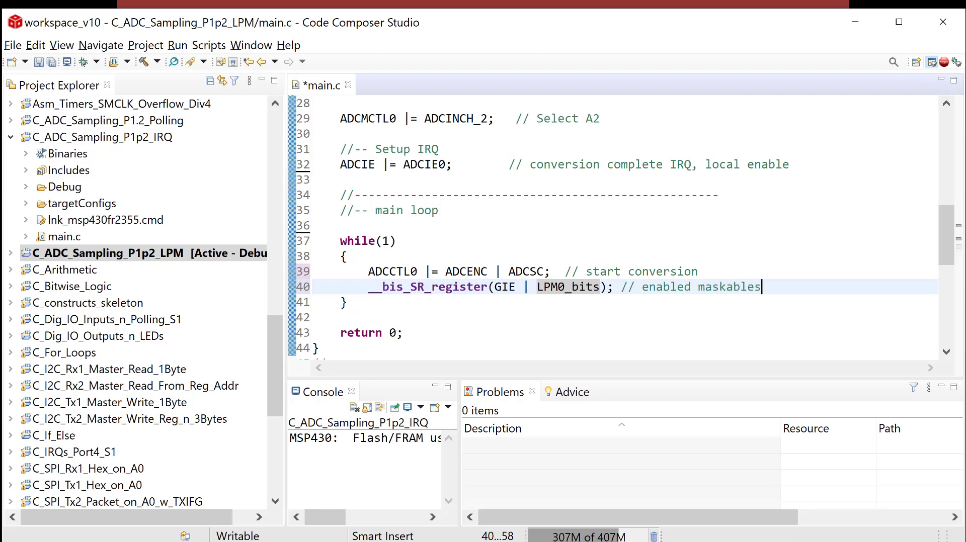
{"action": "key", "text": "Return"}
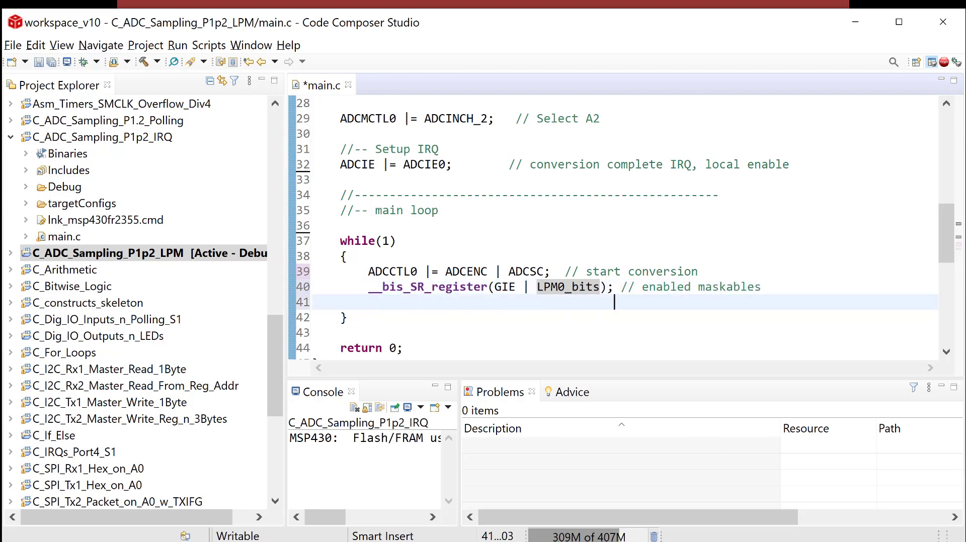
{"action": "type", "text": "// put into L"}
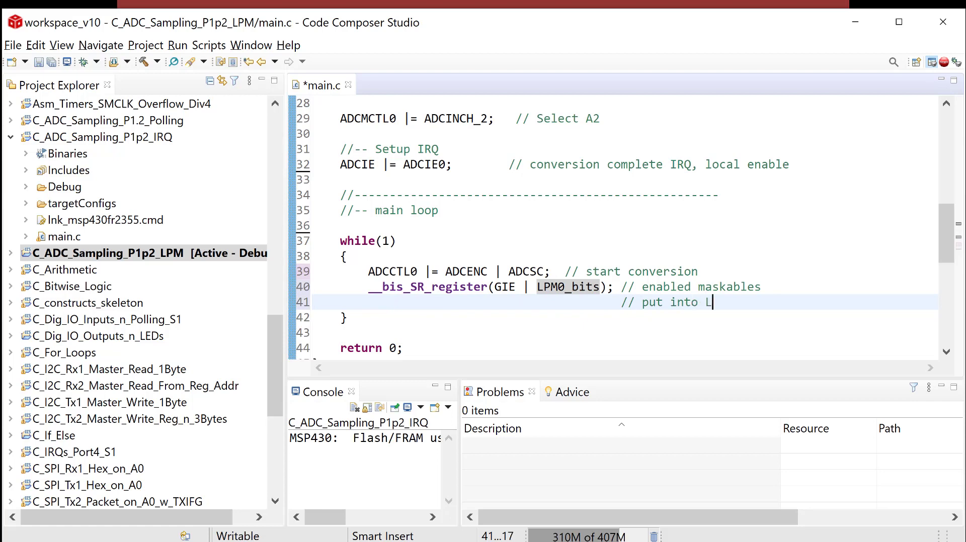
{"action": "type", "text": "PM0"}
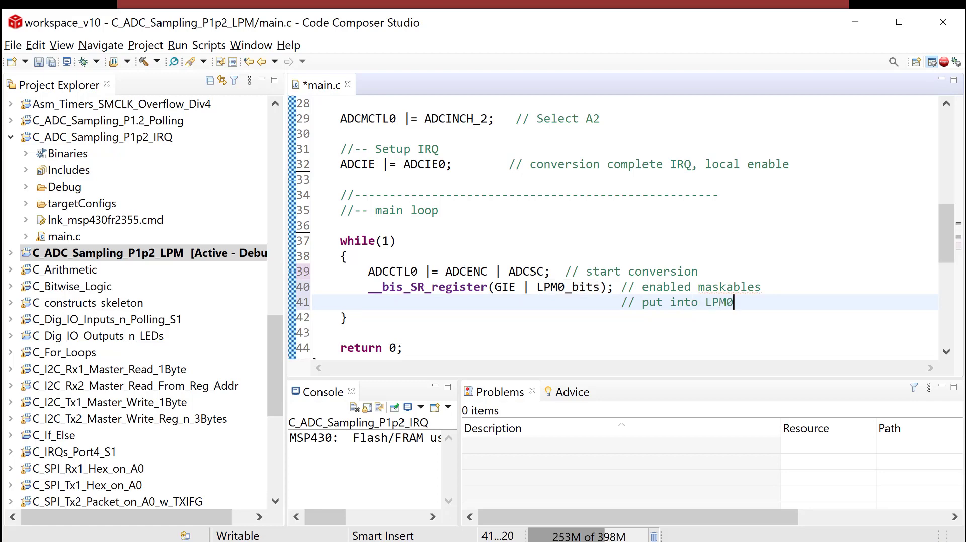
Align line 39's '// start conversion' comment with the comments below it.
{"action": "left_click", "coordinate": [579, 271]}
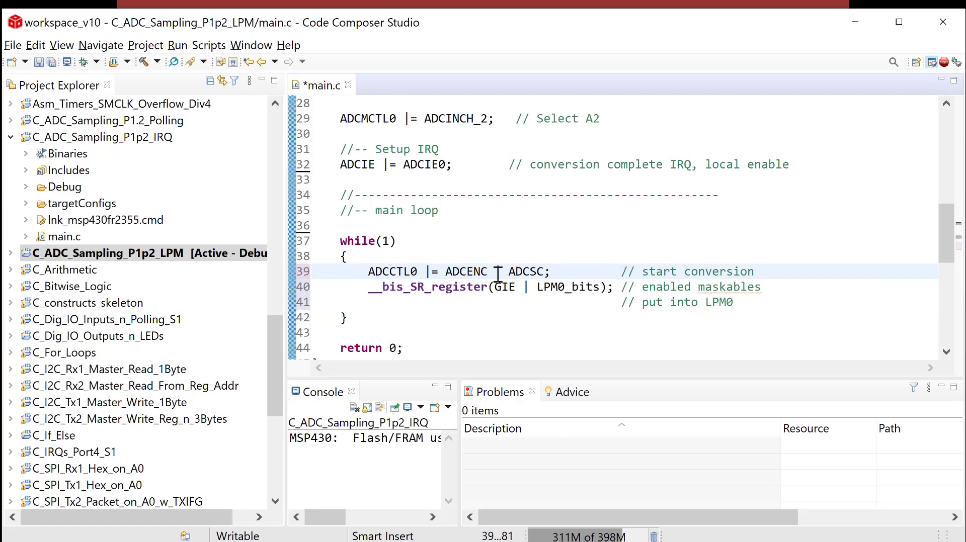
{"action": "mouse_move", "coordinate": [460, 284]}
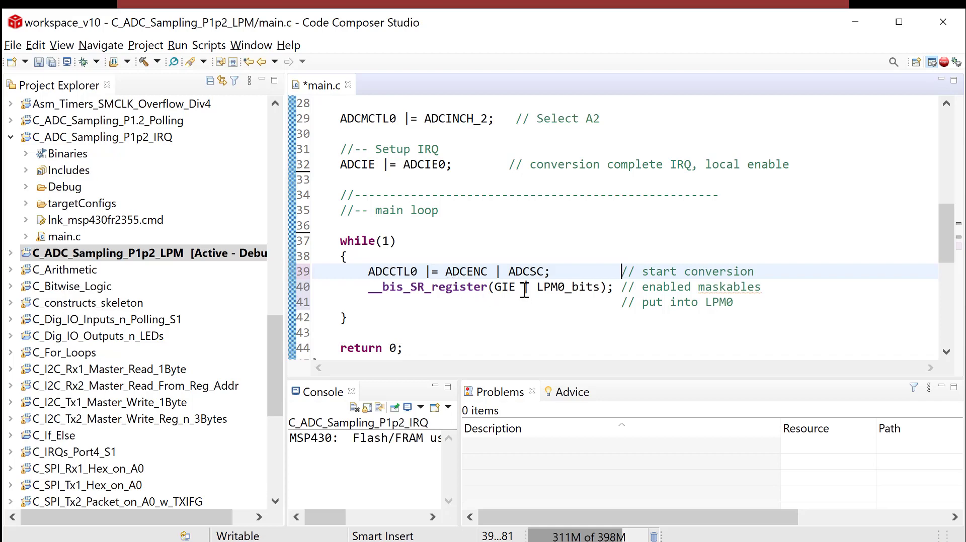
{"action": "mouse_move", "coordinate": [552, 287]}
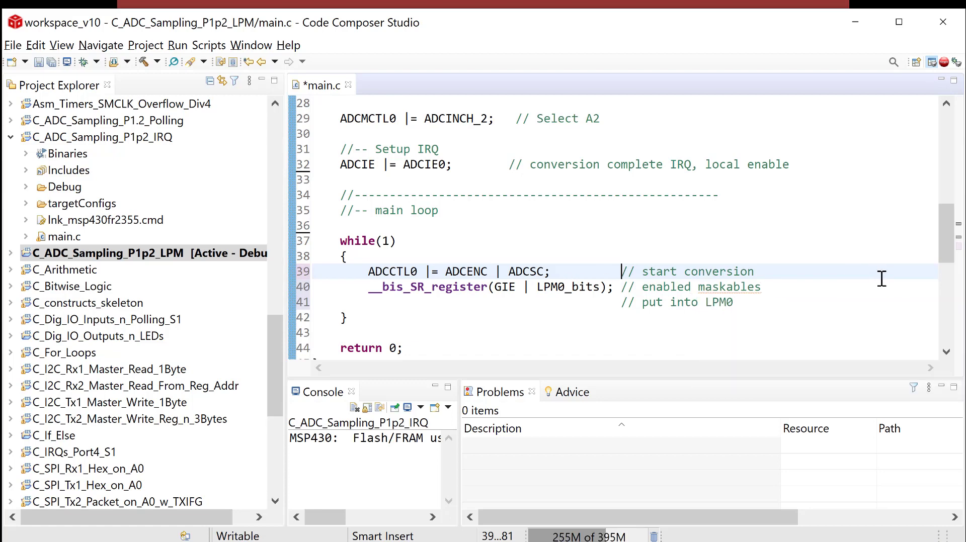
{"action": "mouse_move", "coordinate": [392, 296]}
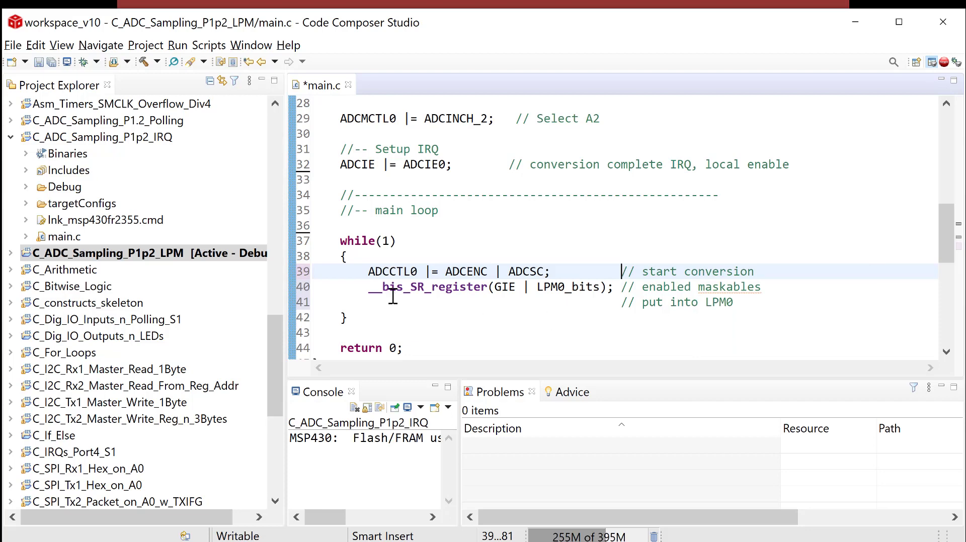
{"action": "mouse_move", "coordinate": [454, 301]}
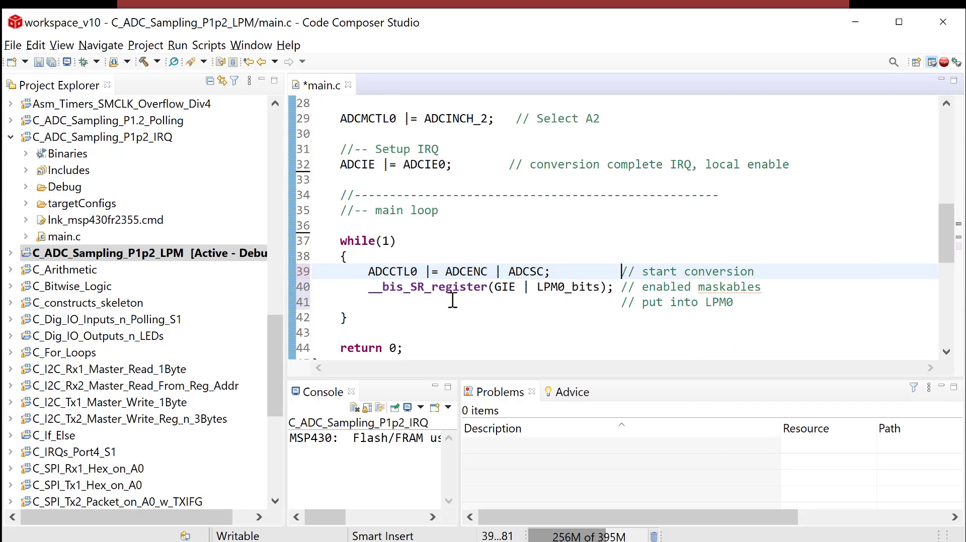
{"action": "scroll", "scroll_direction": "down", "scroll_amount": 3}
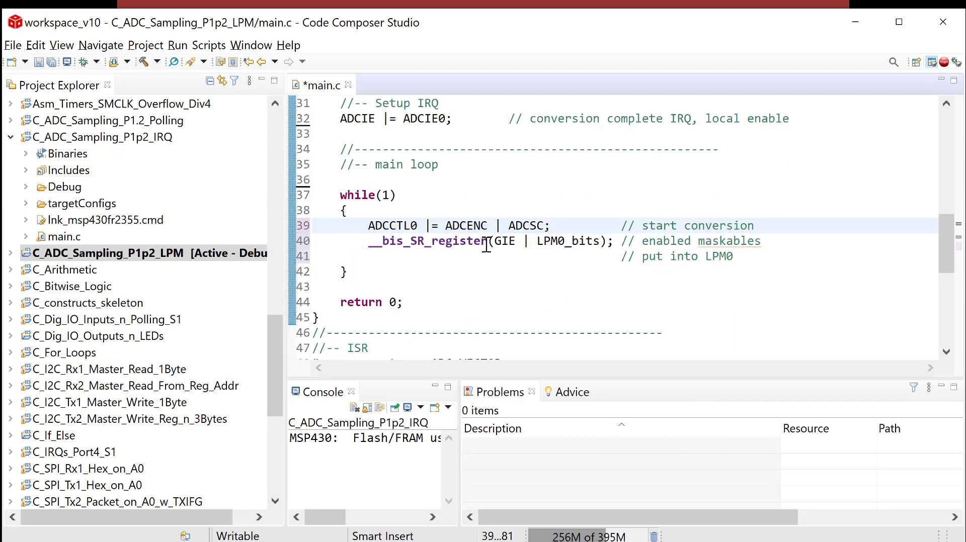
{"action": "mouse_move", "coordinate": [557, 241]}
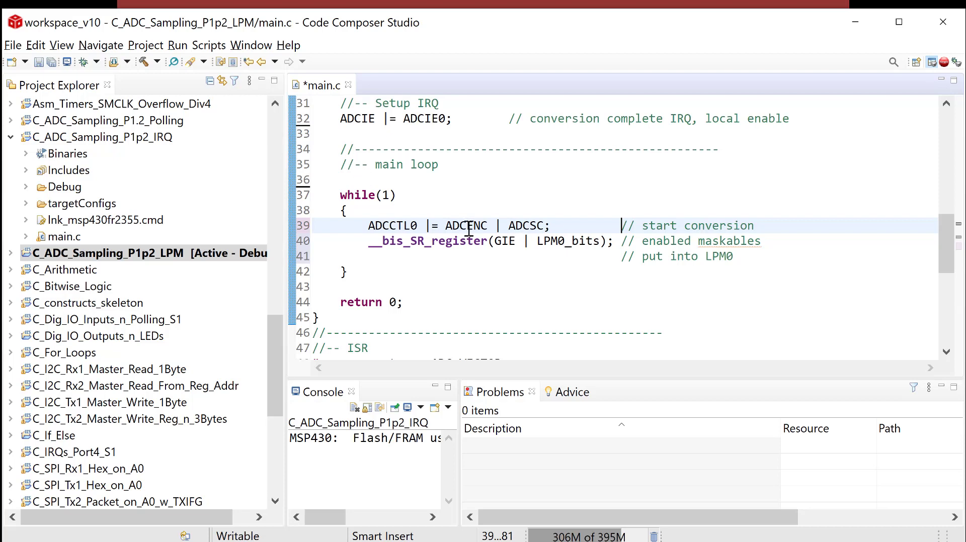
Save the LPM main.c and compare its ADC_ISR against the IRQ project's version.
{"action": "scroll", "scroll_direction": "down", "scroll_amount": 3}
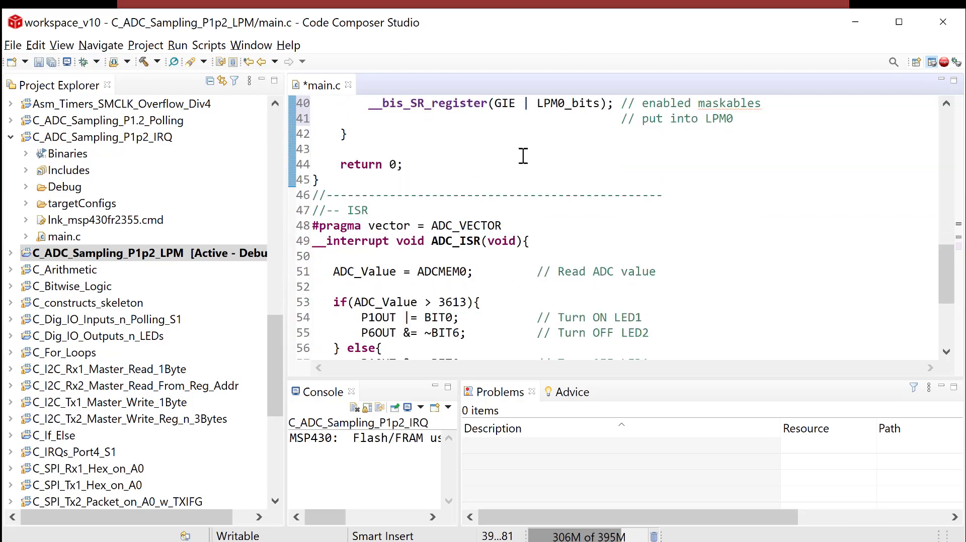
{"action": "mouse_move", "coordinate": [461, 226]}
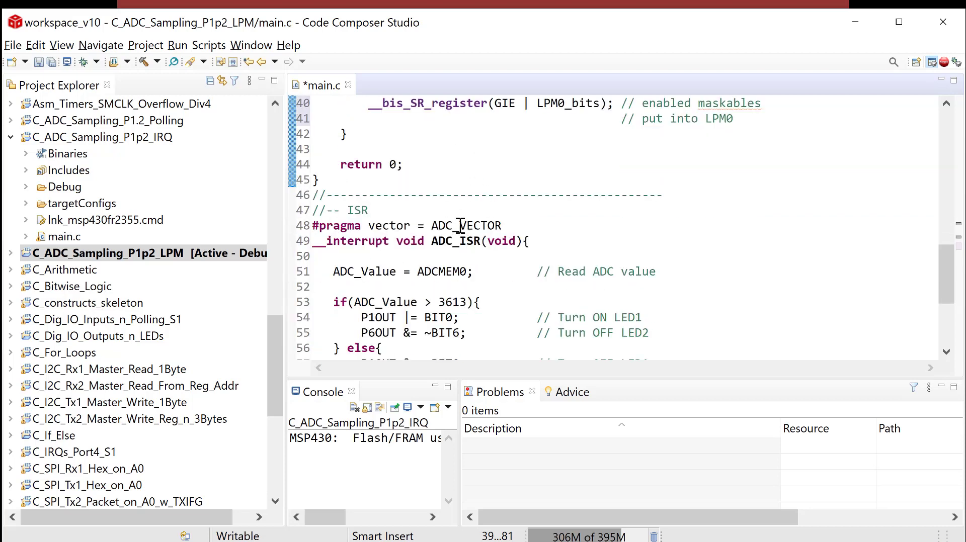
{"action": "key", "text": "ctrl+s"}
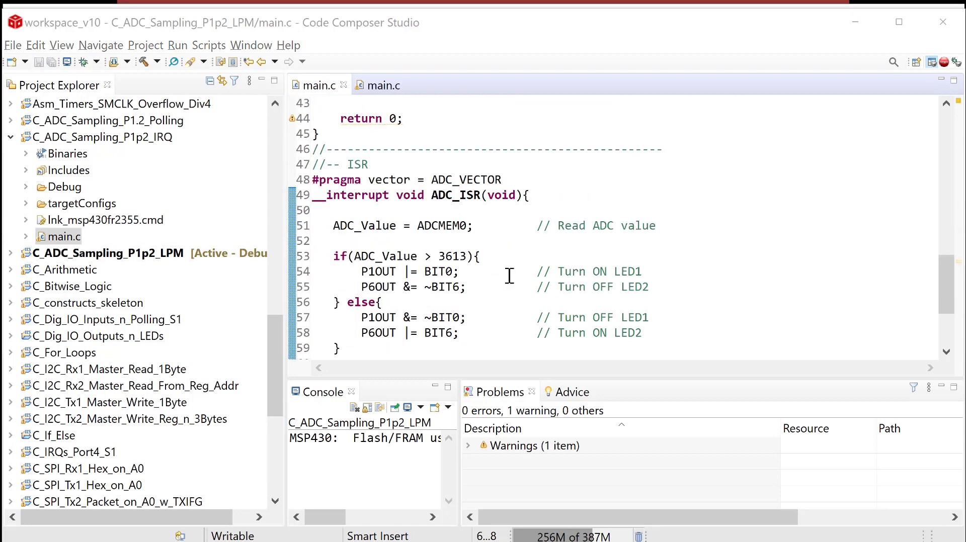
{"action": "mouse_move", "coordinate": [496, 223]}
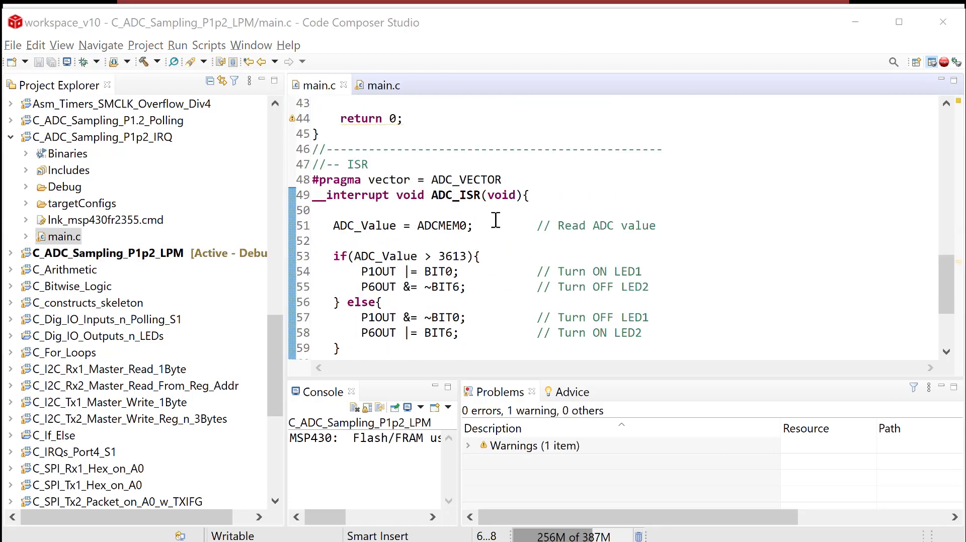
{"action": "scroll", "scroll_direction": "down", "scroll_amount": 3}
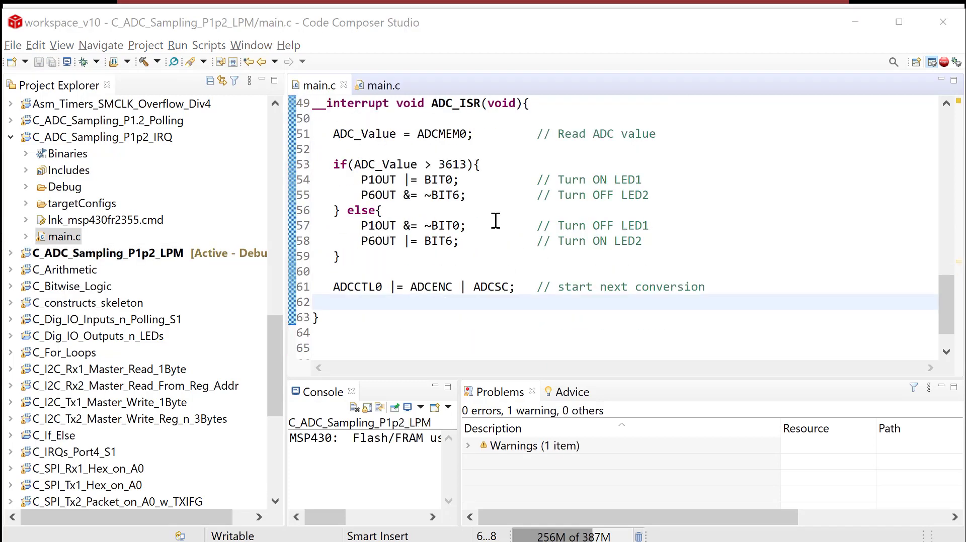
{"action": "mouse_move", "coordinate": [535, 280]}
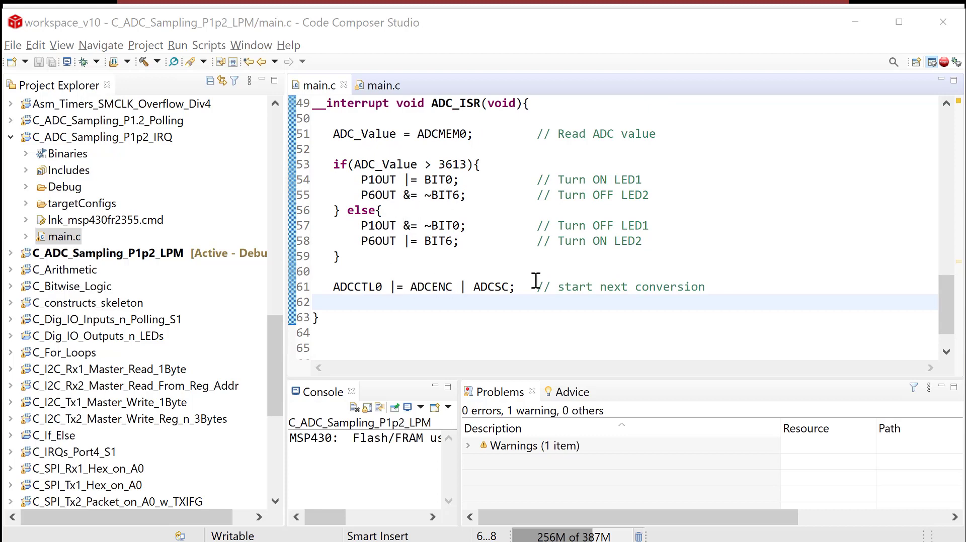
{"action": "left_click", "coordinate": [705, 287]}
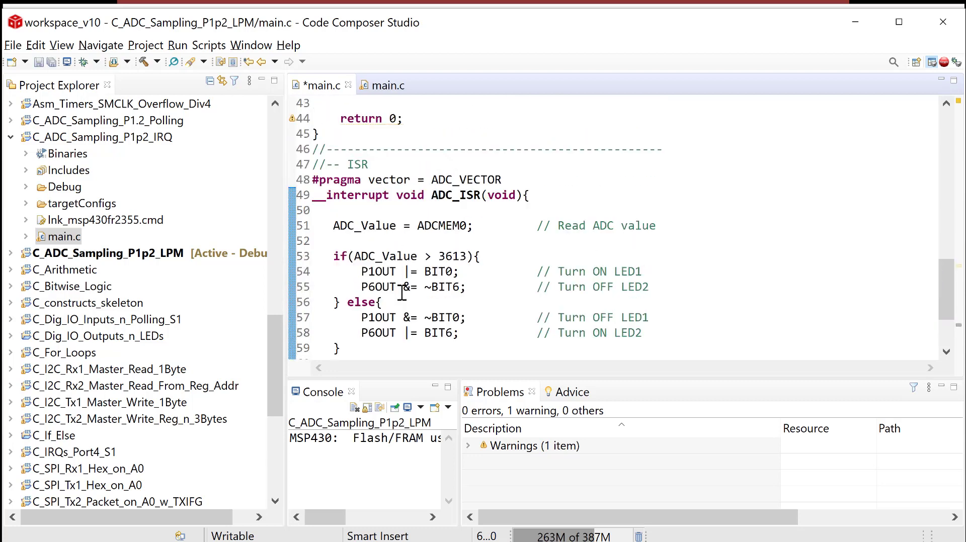
{"action": "scroll", "scroll_direction": "up", "scroll_amount": 3}
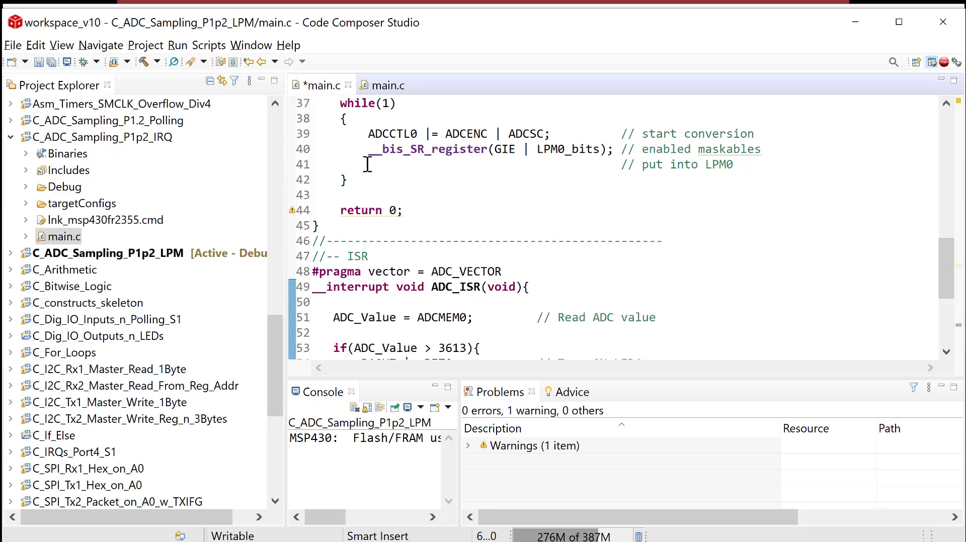
{"action": "scroll", "scroll_direction": "down", "scroll_amount": 3}
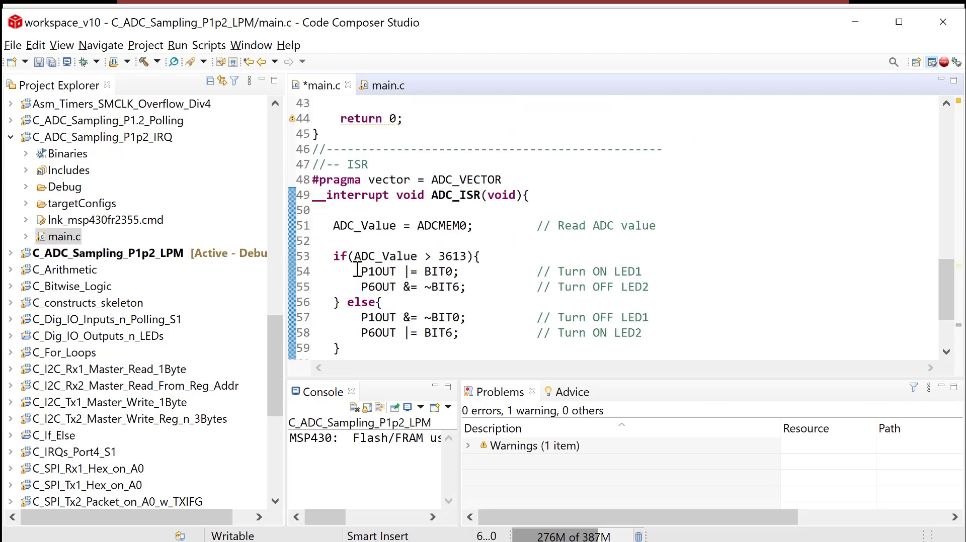
{"action": "mouse_move", "coordinate": [374, 317]}
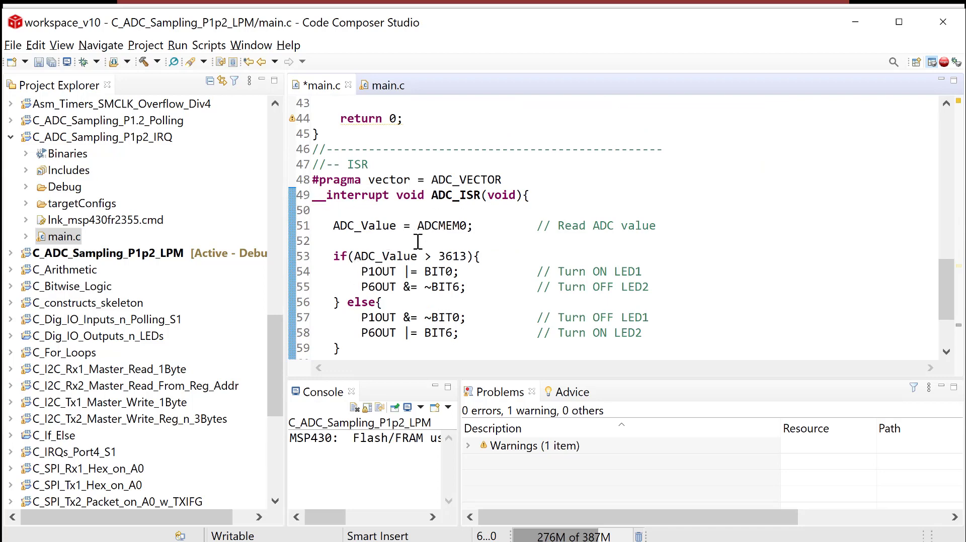
{"action": "scroll", "scroll_direction": "up", "scroll_amount": 3}
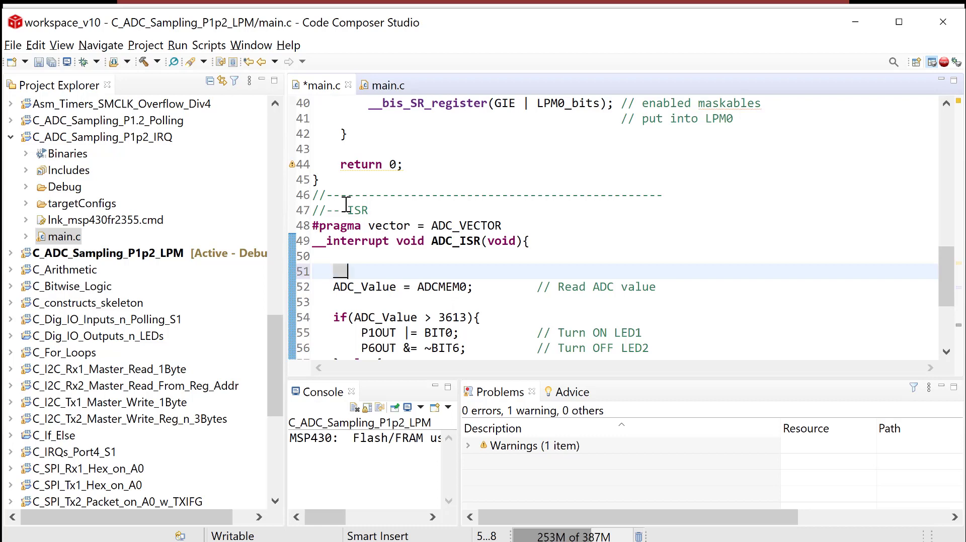
Type __bic_SR_register_on_exit(LPM0_bits); as line 51 inside ADC_ISR.
{"action": "type", "text": "__bic_SR_re"}
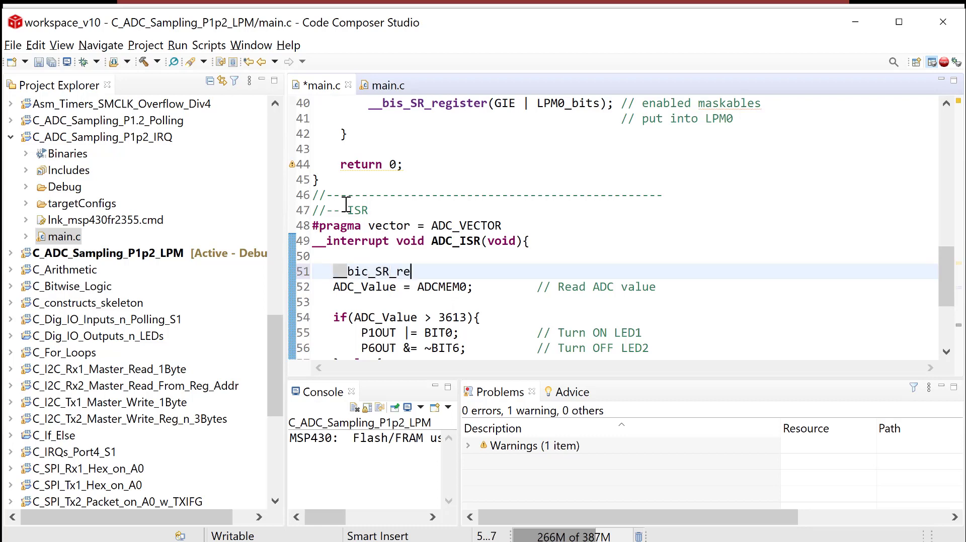
{"action": "type", "text": "gister_on_exi"}
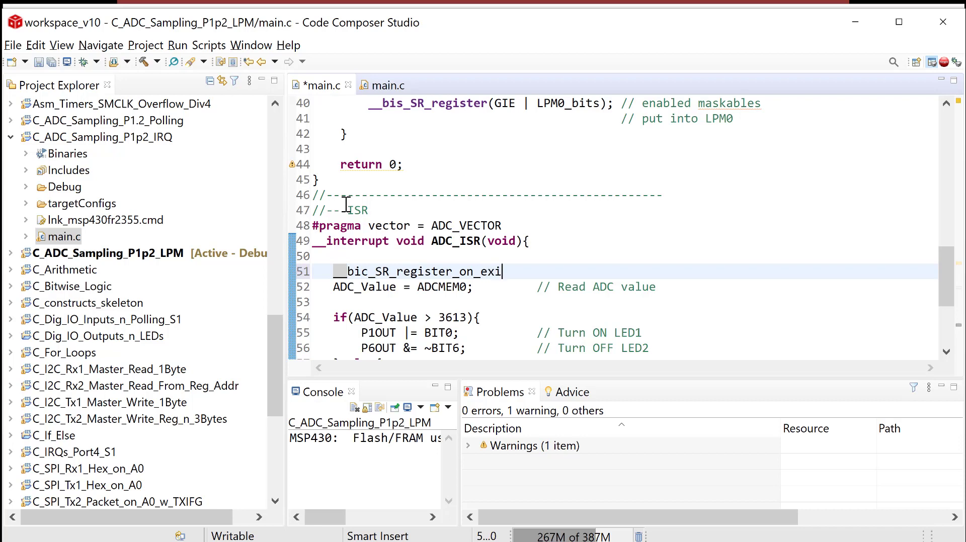
{"action": "type", "text": "()"}
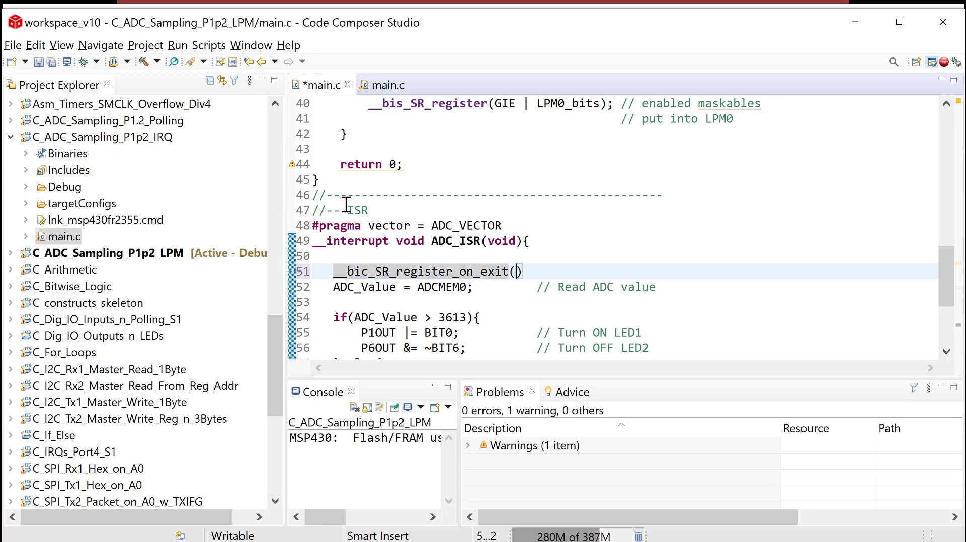
{"action": "type", "text": "LPM0_bit"}
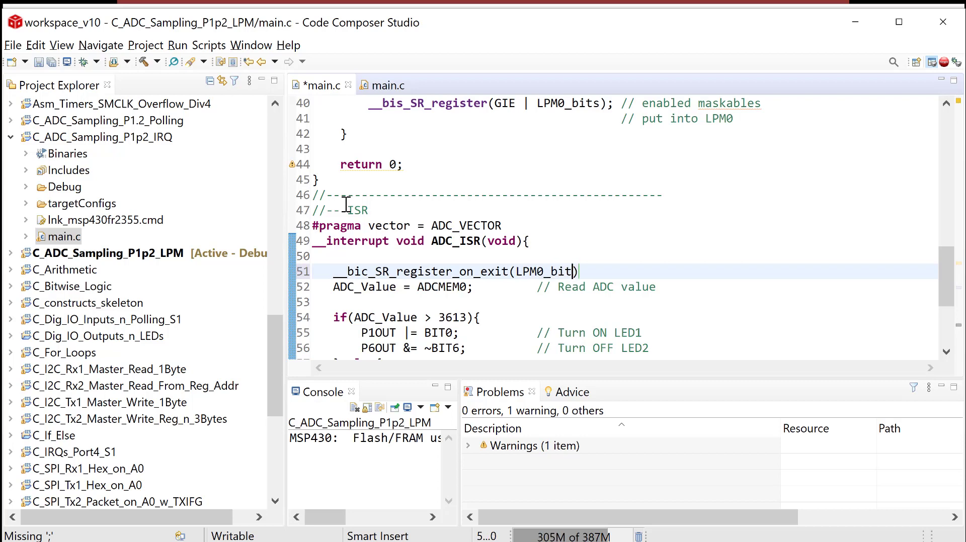
{"action": "type", "text": "s"}
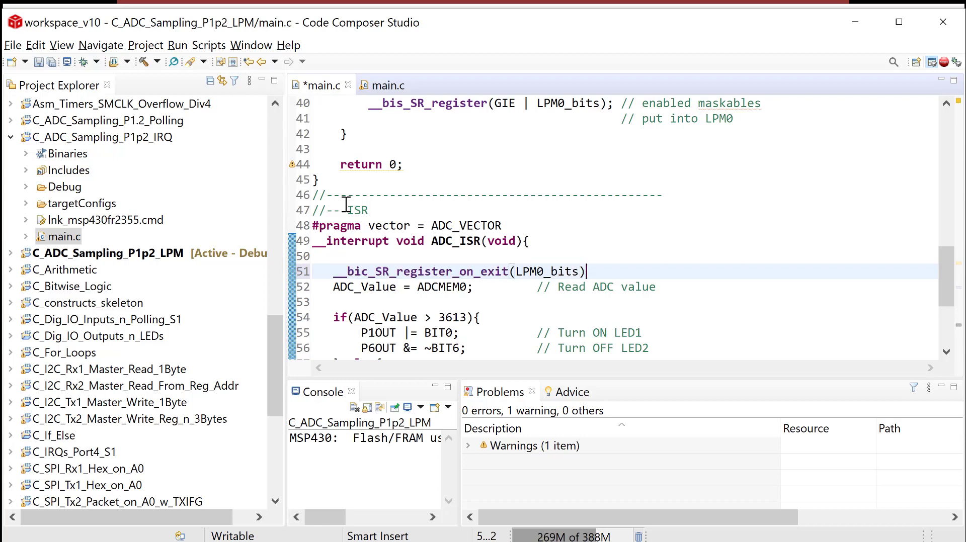
{"action": "type", "text": ";"}
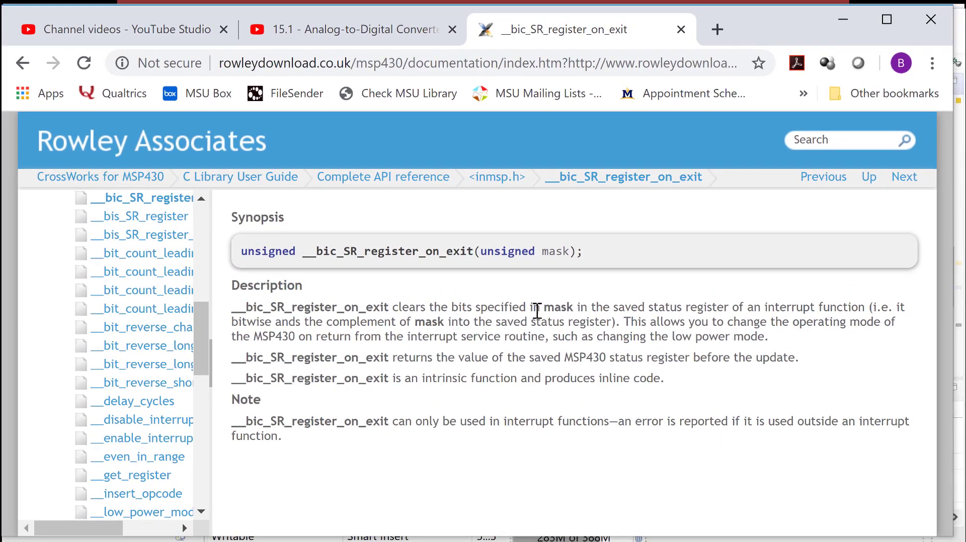
{"action": "mouse_move", "coordinate": [573, 321]}
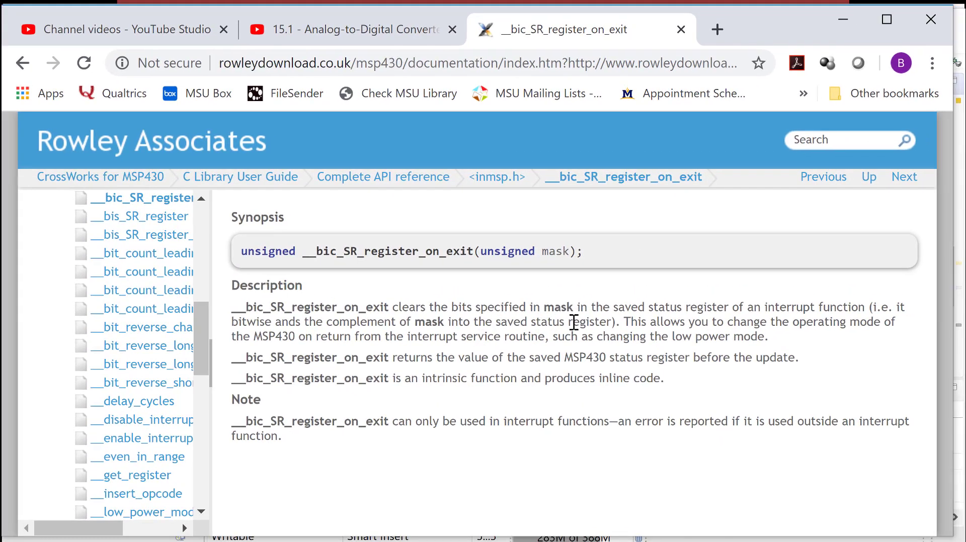
{"action": "mouse_move", "coordinate": [560, 295]}
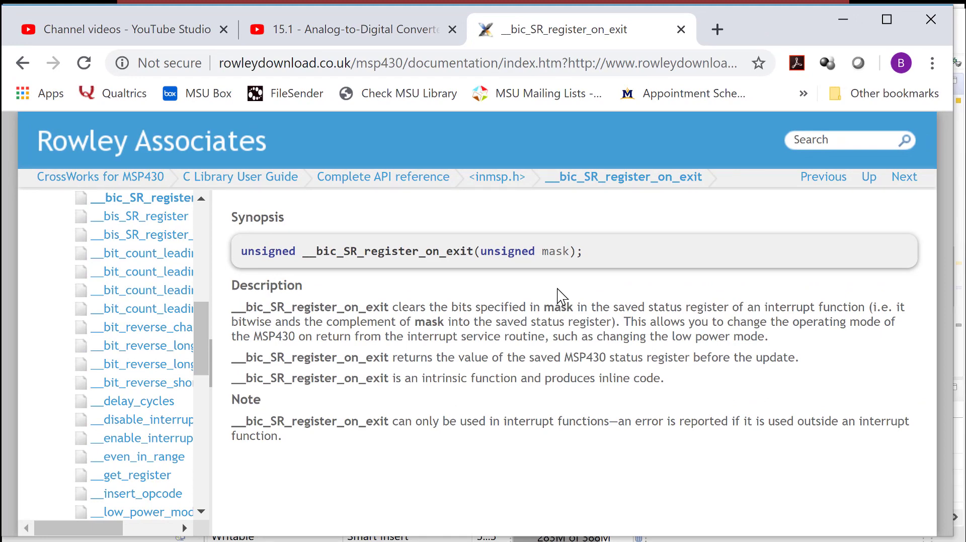
{"action": "mouse_move", "coordinate": [584, 314]}
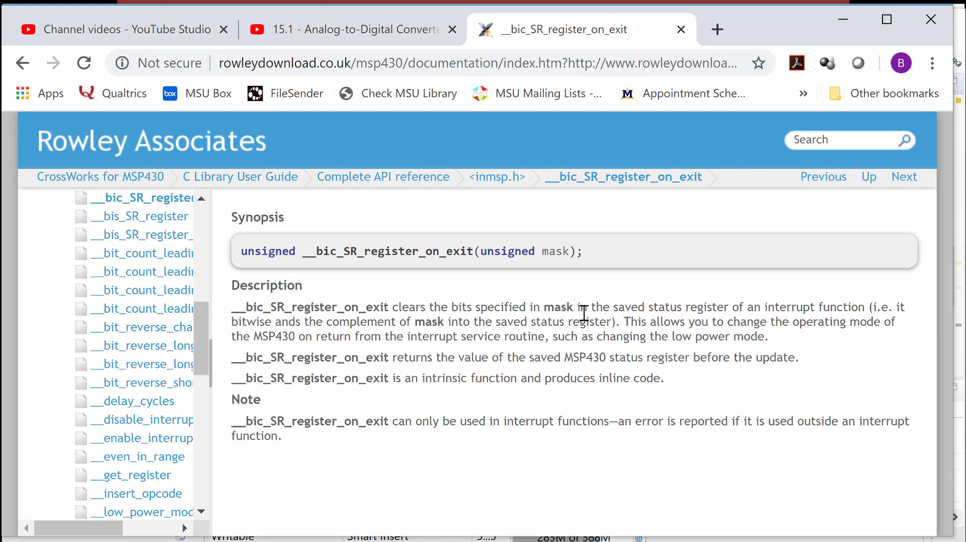
{"action": "mouse_move", "coordinate": [760, 308]}
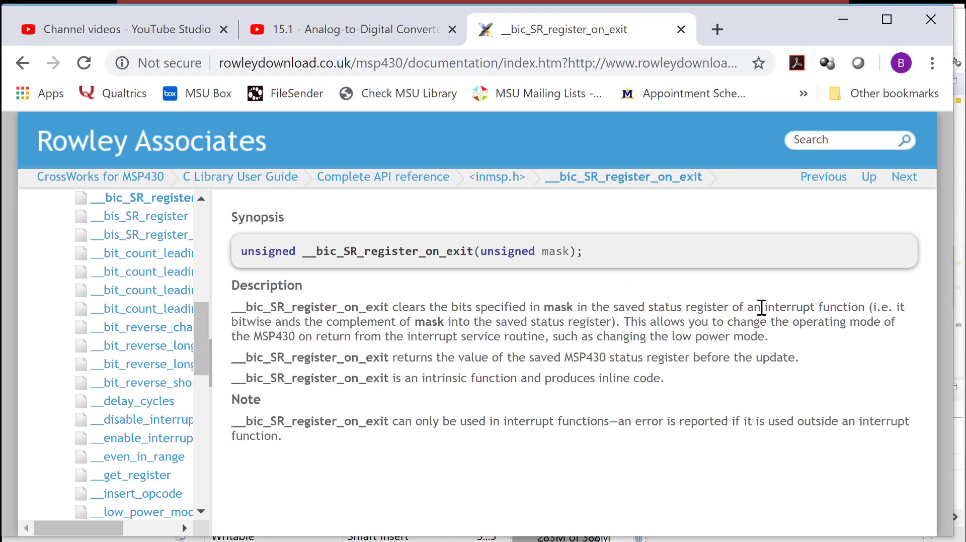
{"action": "mouse_move", "coordinate": [379, 330]}
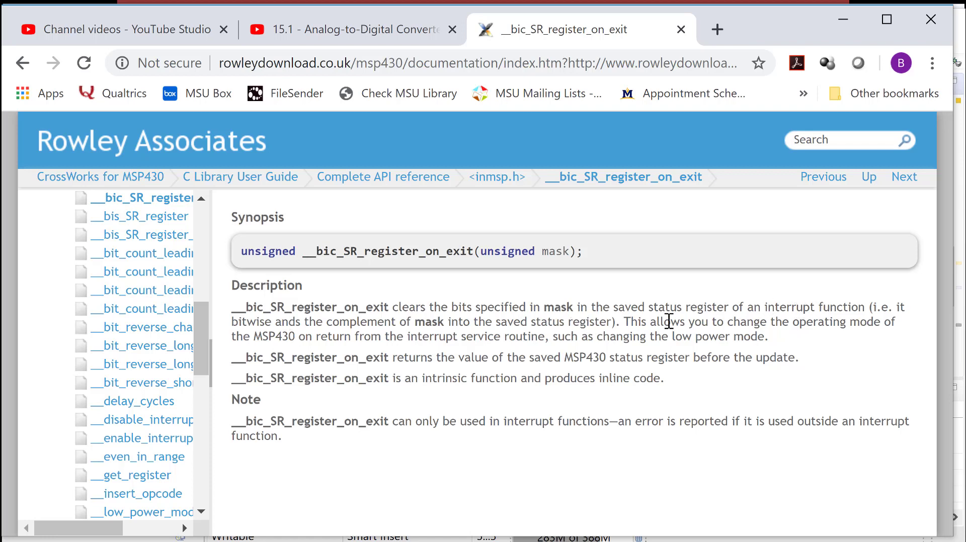
{"action": "mouse_move", "coordinate": [807, 336]}
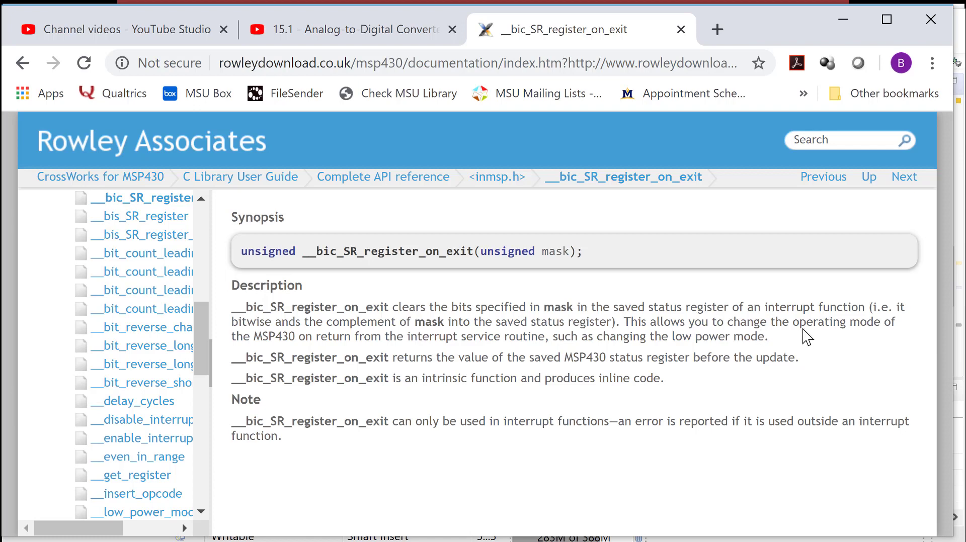
{"action": "mouse_move", "coordinate": [432, 352]}
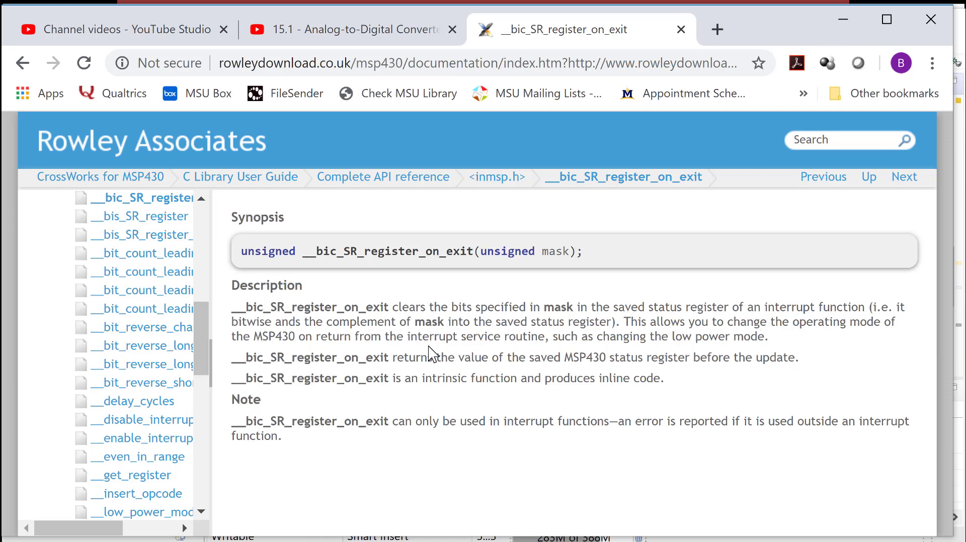
{"action": "mouse_move", "coordinate": [637, 354]}
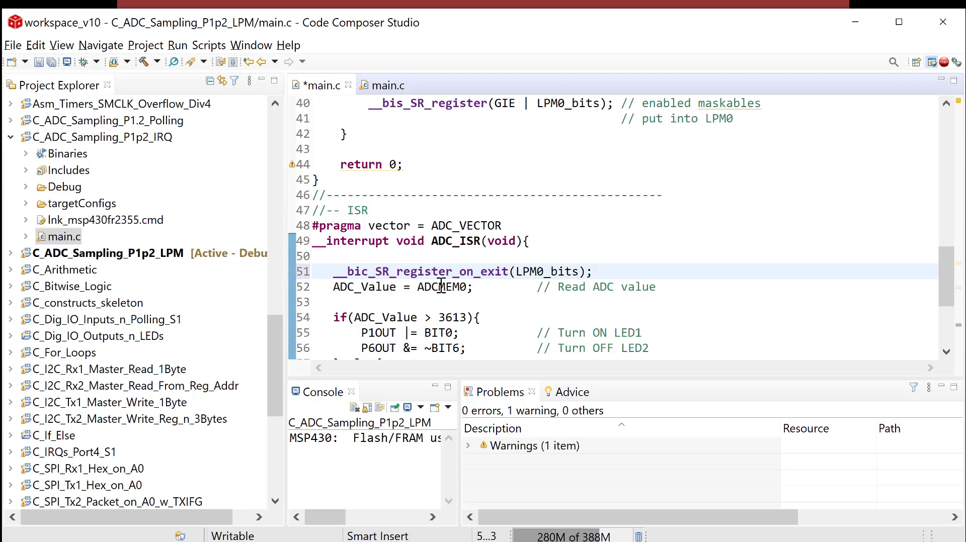
{"action": "mouse_move", "coordinate": [441, 287]}
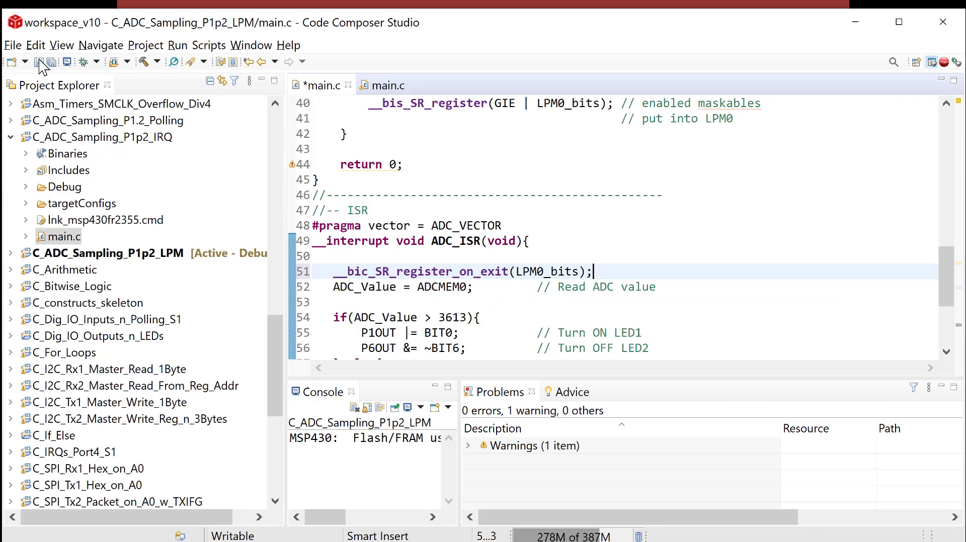
Save main.c, launch the LPM project's debug session, and resume execution on the MSP430.
{"action": "scroll", "scroll_direction": "down", "scroll_amount": 3}
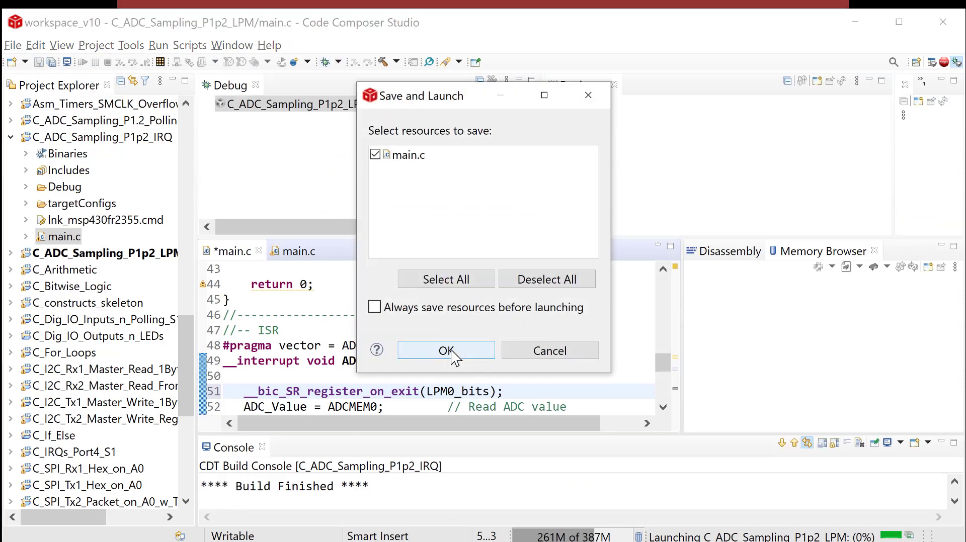
{"action": "left_click", "coordinate": [445, 350]}
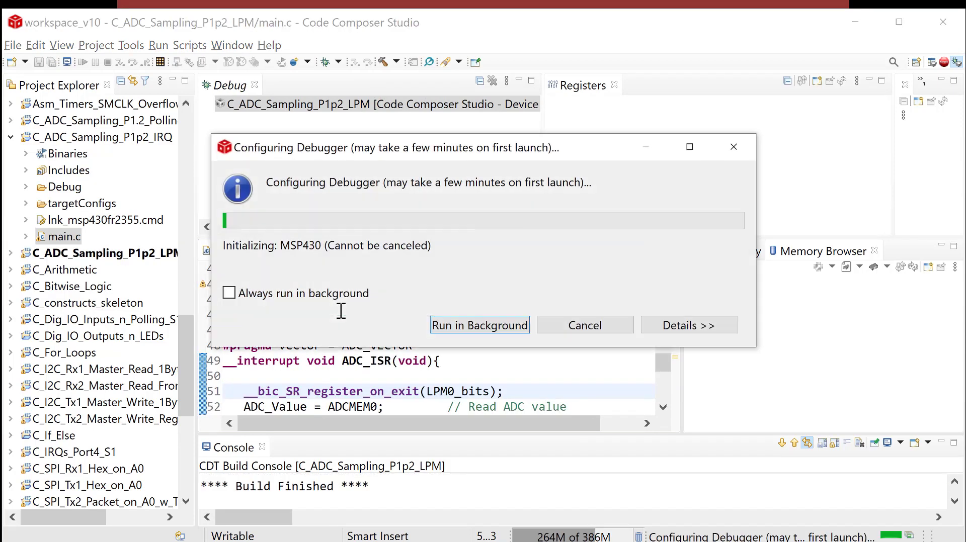
{"action": "left_click", "coordinate": [479, 325]}
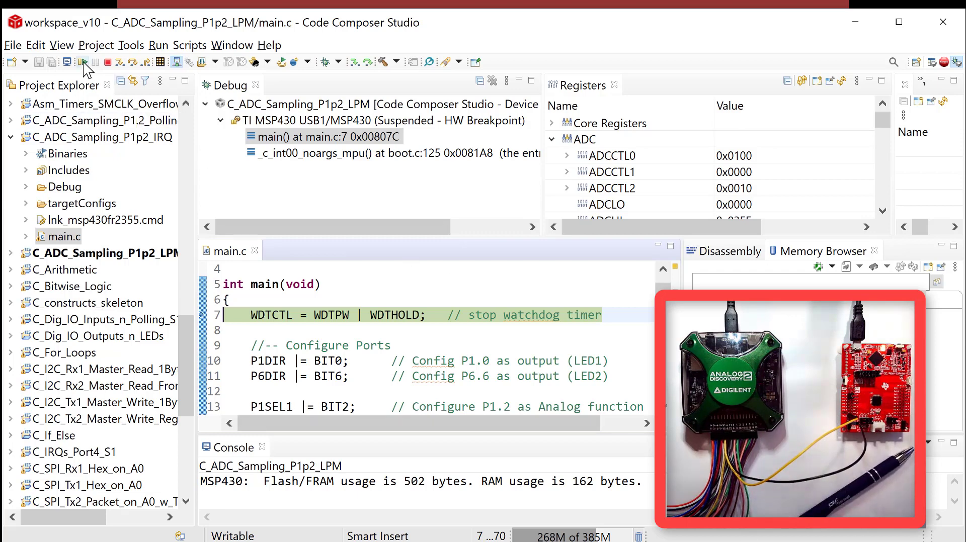
{"action": "left_click", "coordinate": [83, 61]}
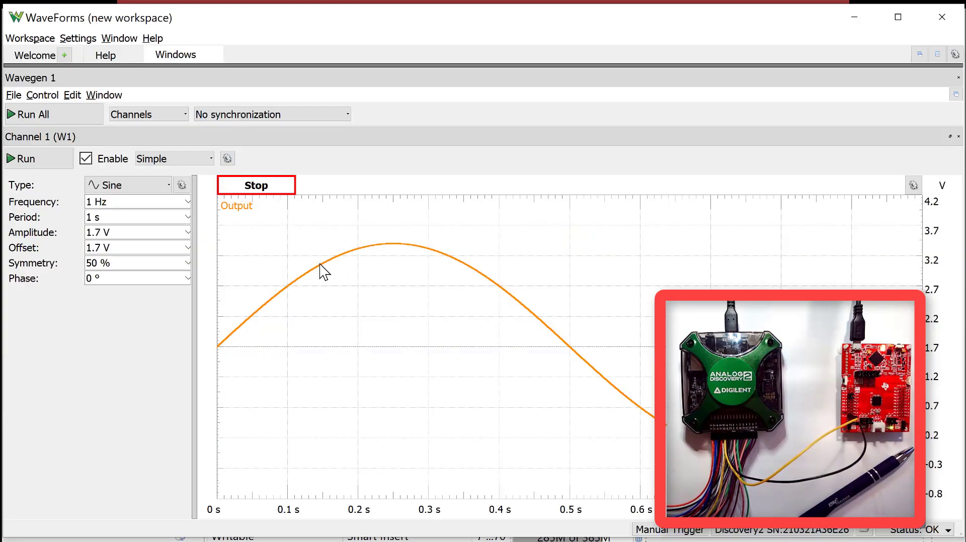
{"action": "mouse_move", "coordinate": [55, 93]}
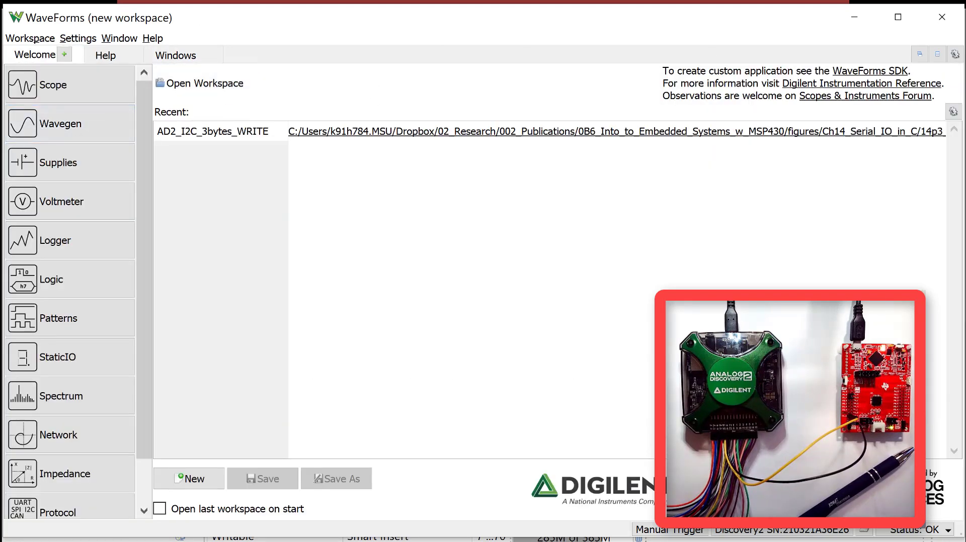
Start WaveForms Wavegen Channel 1 outputting a 5 Hz sine at 1.7 V amplitude and offset.
{"action": "left_click", "coordinate": [60, 123]}
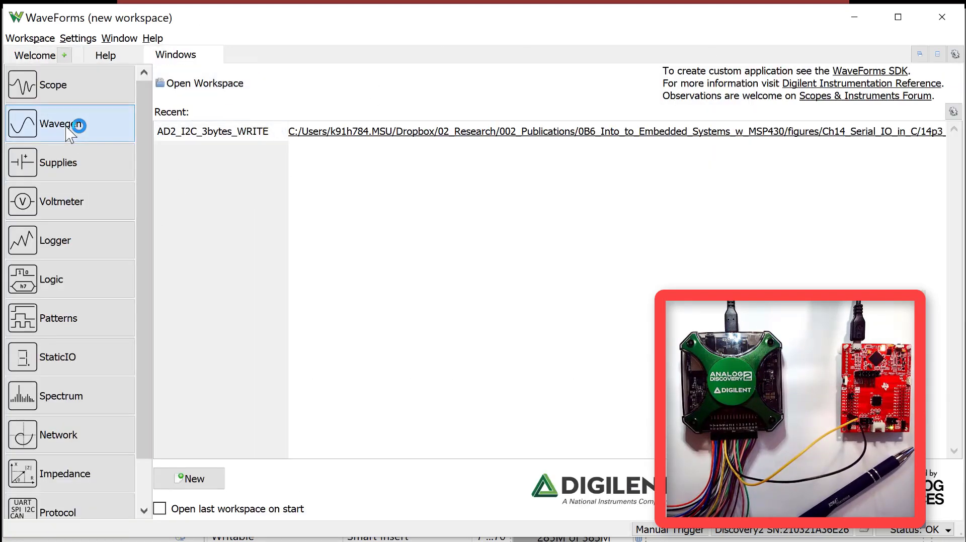
{"action": "left_click", "coordinate": [58, 123]}
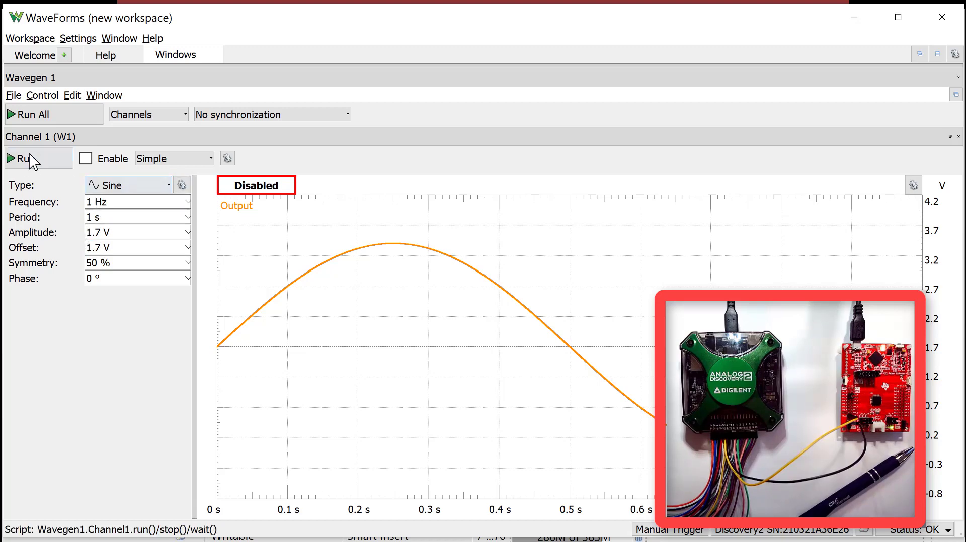
{"action": "left_click", "coordinate": [25, 158]}
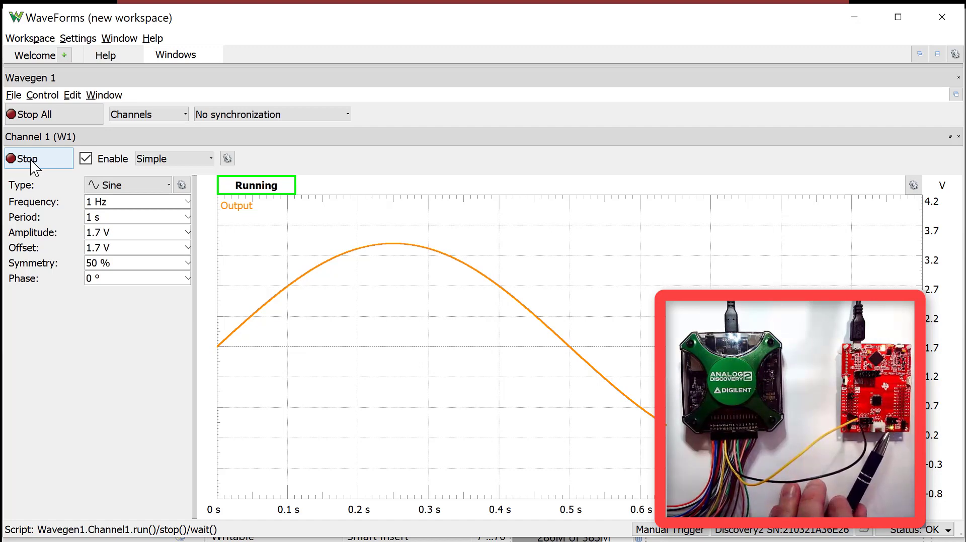
{"action": "left_click", "coordinate": [137, 217]}
{"action": "type", "text": "5"}
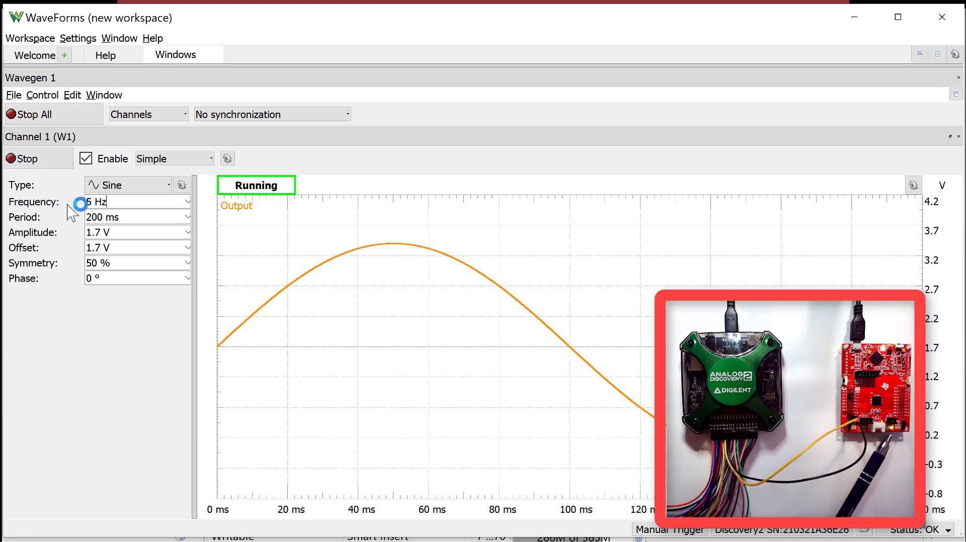
{"action": "left_click", "coordinate": [136, 247]}
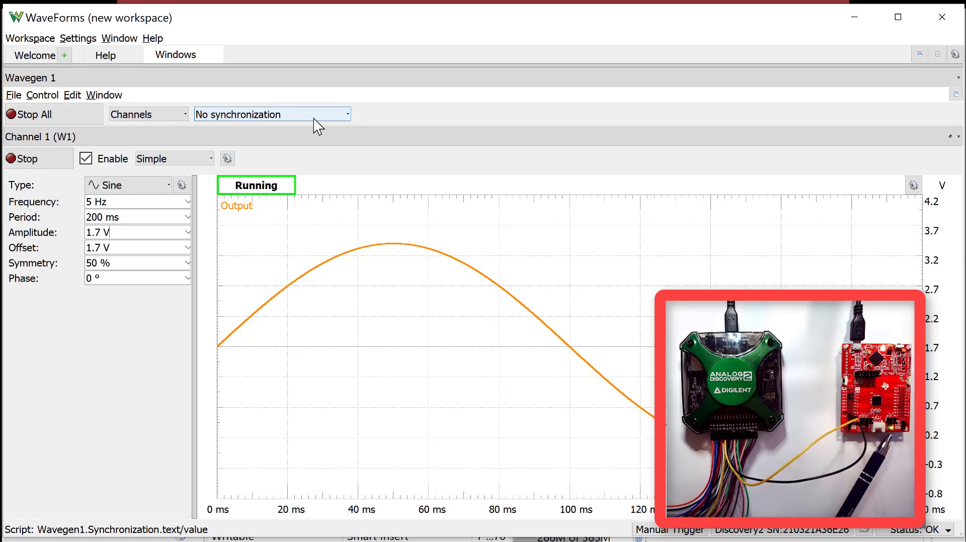
{"action": "key", "text": "alt+tab"}
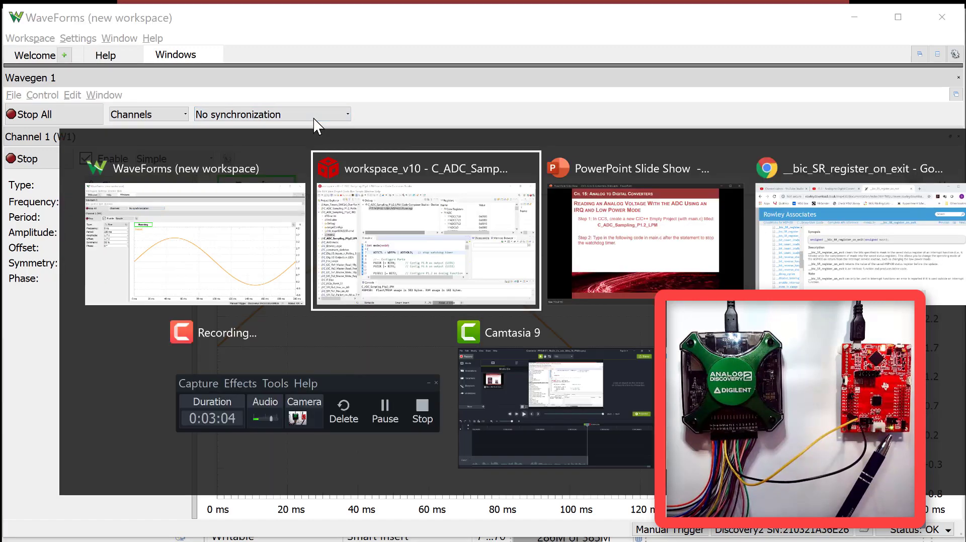
Switch back to Code Composer Studio and review the LPM project's main.c while the MSP430 runs.
{"action": "left_click", "coordinate": [423, 229]}
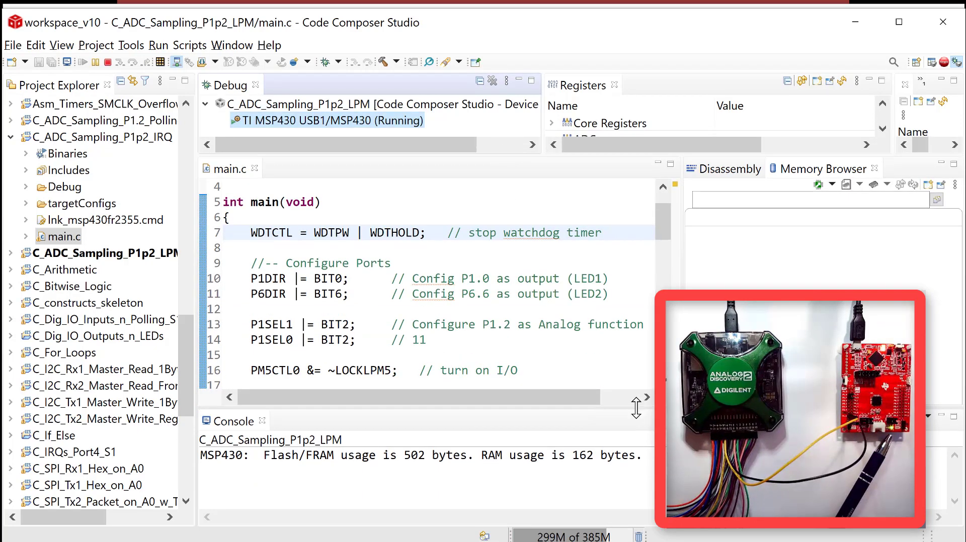
{"action": "scroll", "scroll_direction": "up", "scroll_amount": 3}
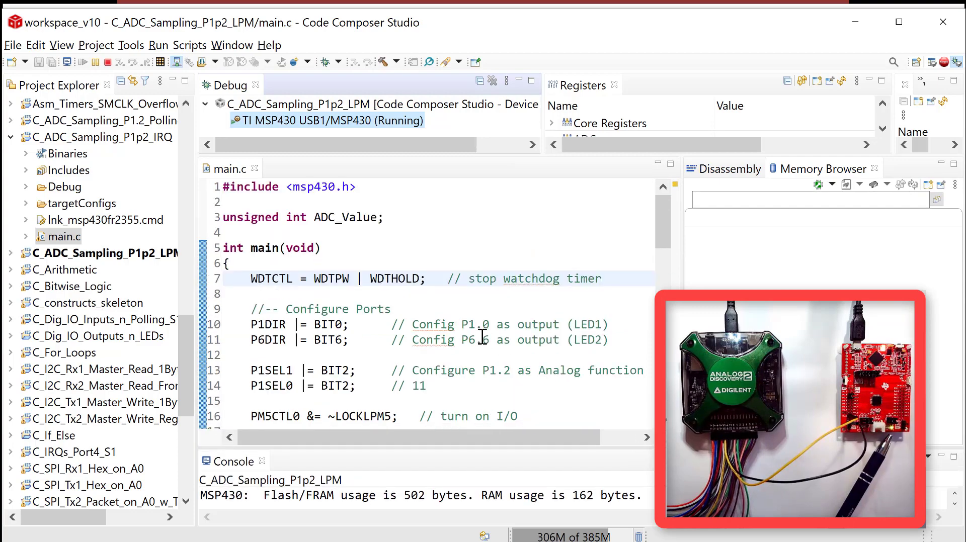
{"action": "scroll", "scroll_direction": "down", "scroll_amount": 3}
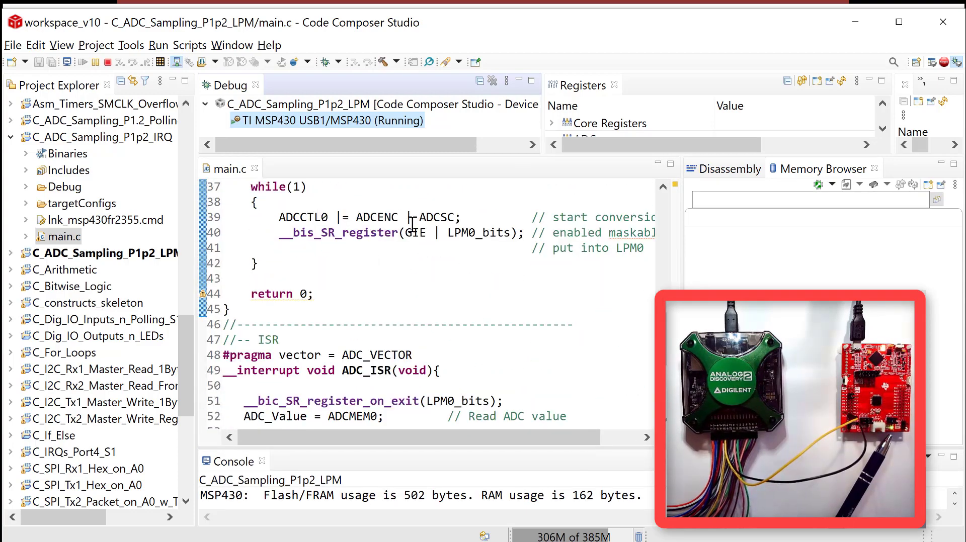
{"action": "scroll", "scroll_direction": "up", "scroll_amount": 3}
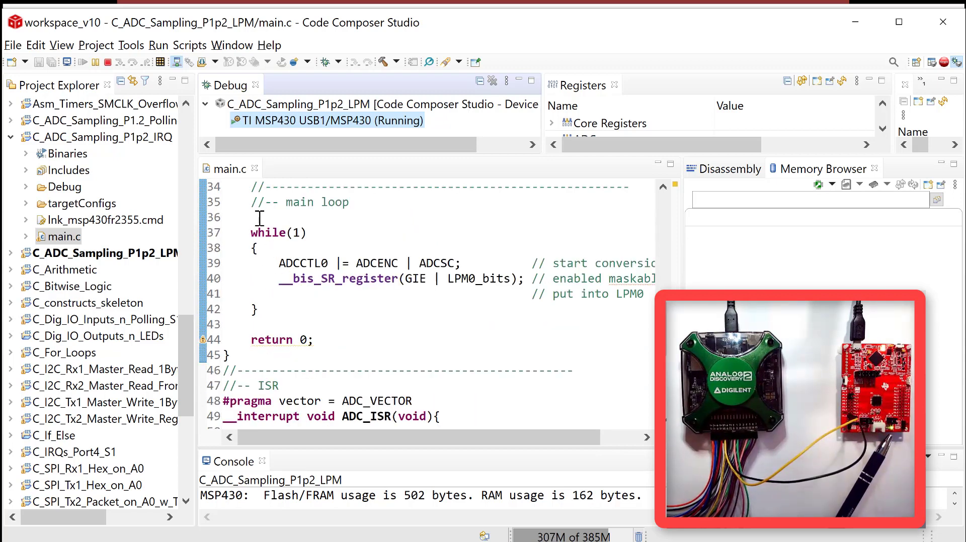
{"action": "scroll", "scroll_direction": "down", "scroll_amount": 3}
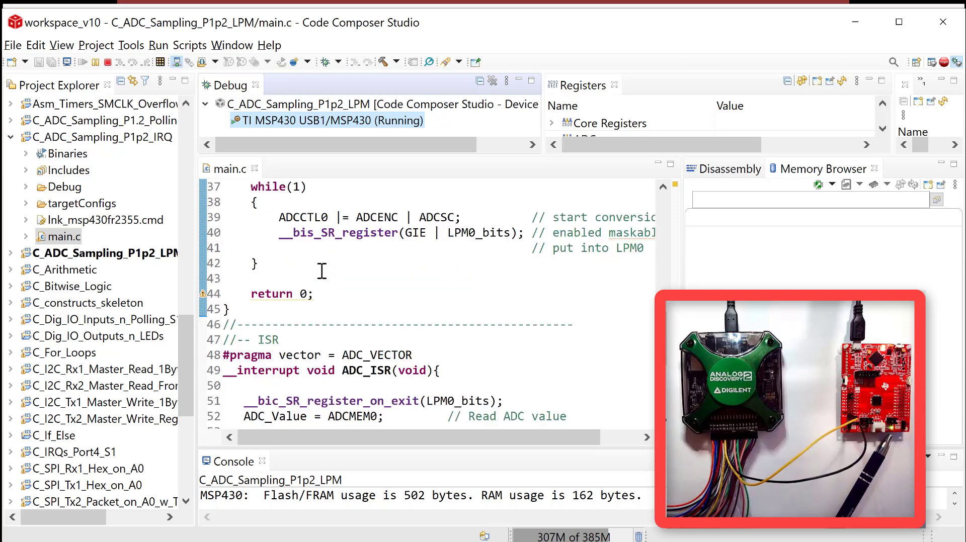
{"action": "scroll", "scroll_direction": "down", "scroll_amount": 3}
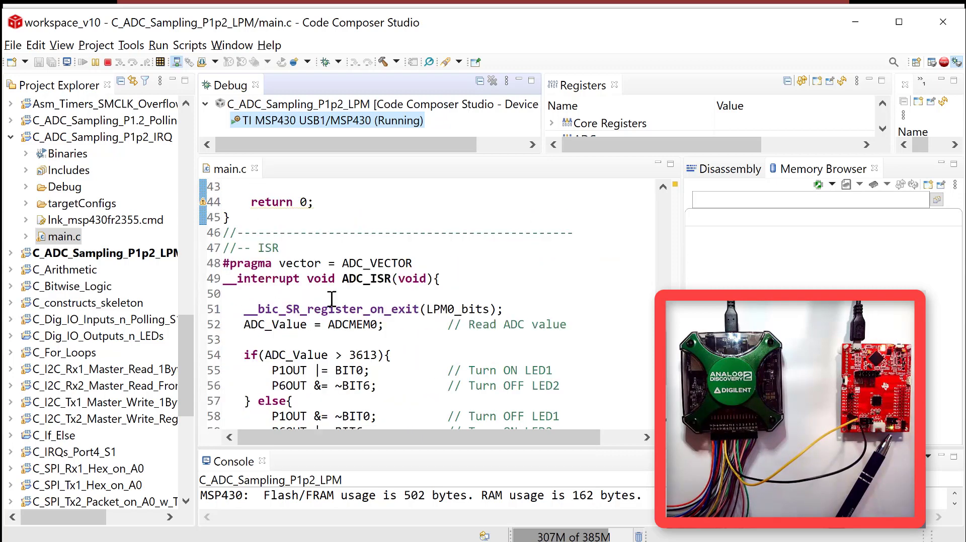
{"action": "scroll", "scroll_direction": "down", "scroll_amount": 3}
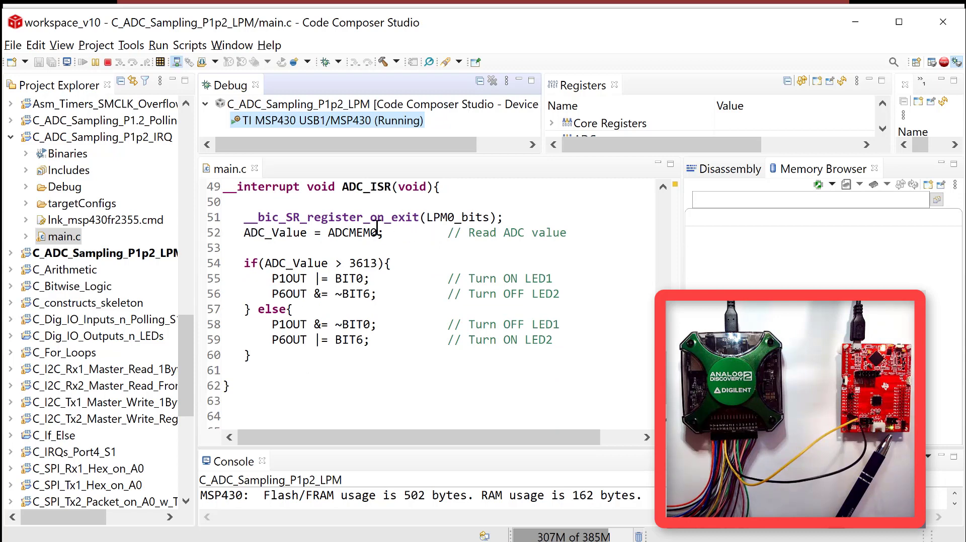
{"action": "mouse_move", "coordinate": [316, 343]}
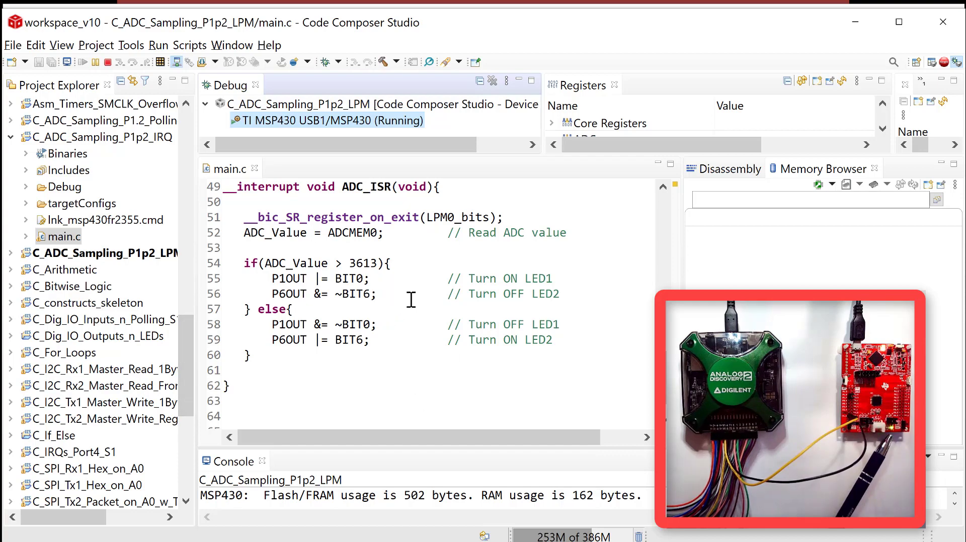
{"action": "scroll", "scroll_direction": "up", "scroll_amount": 3}
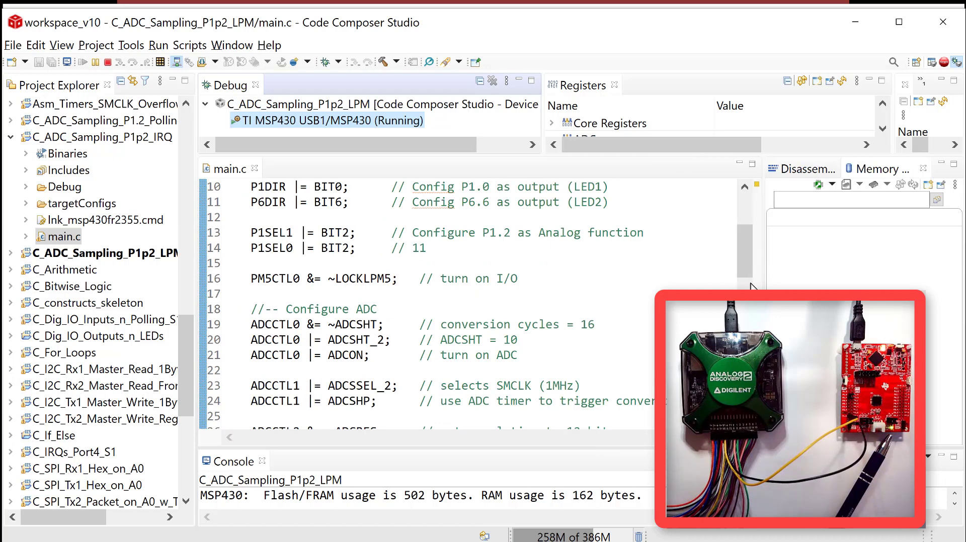
{"action": "mouse_move", "coordinate": [450, 120]}
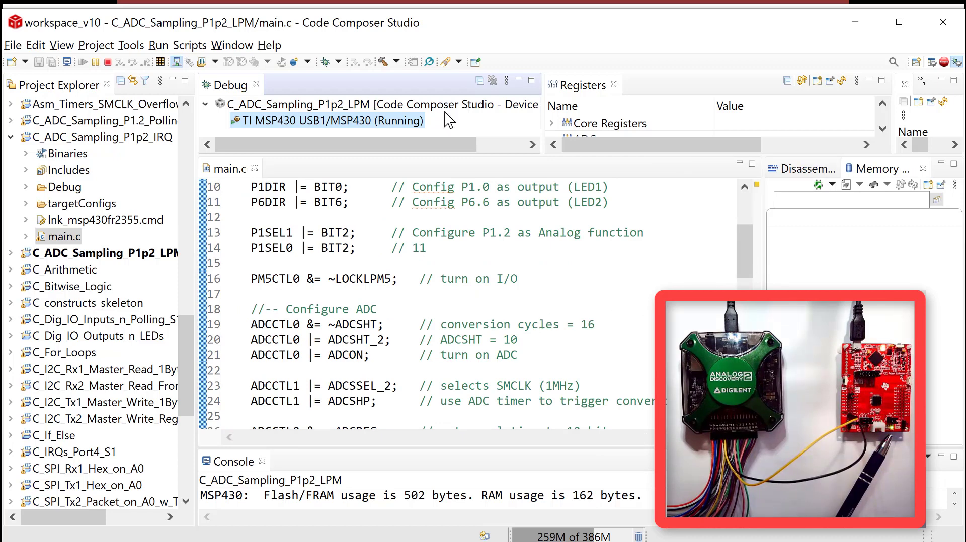